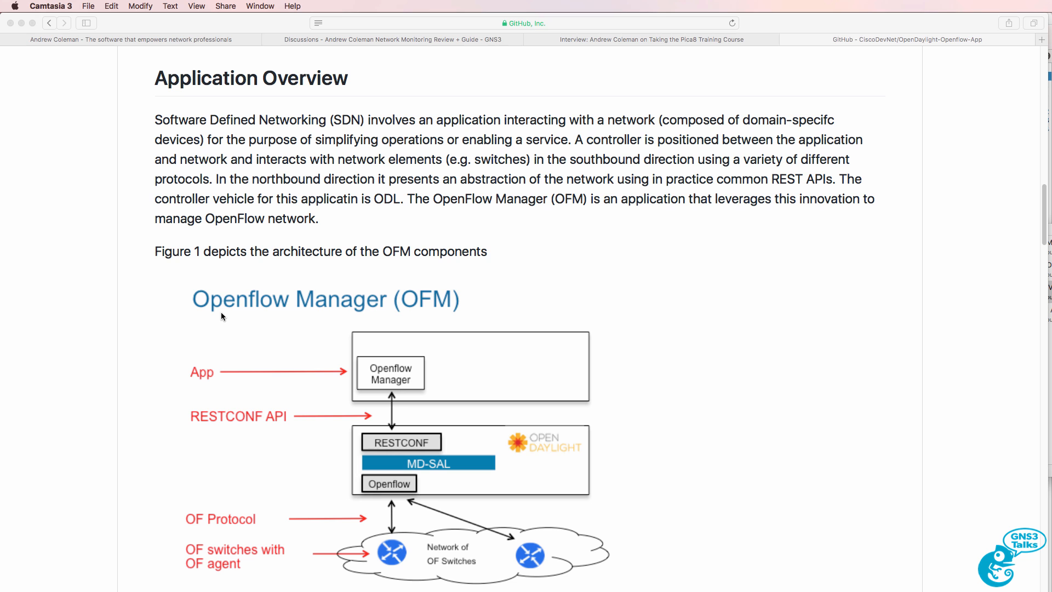
pyautogui.moveTo(456, 456)
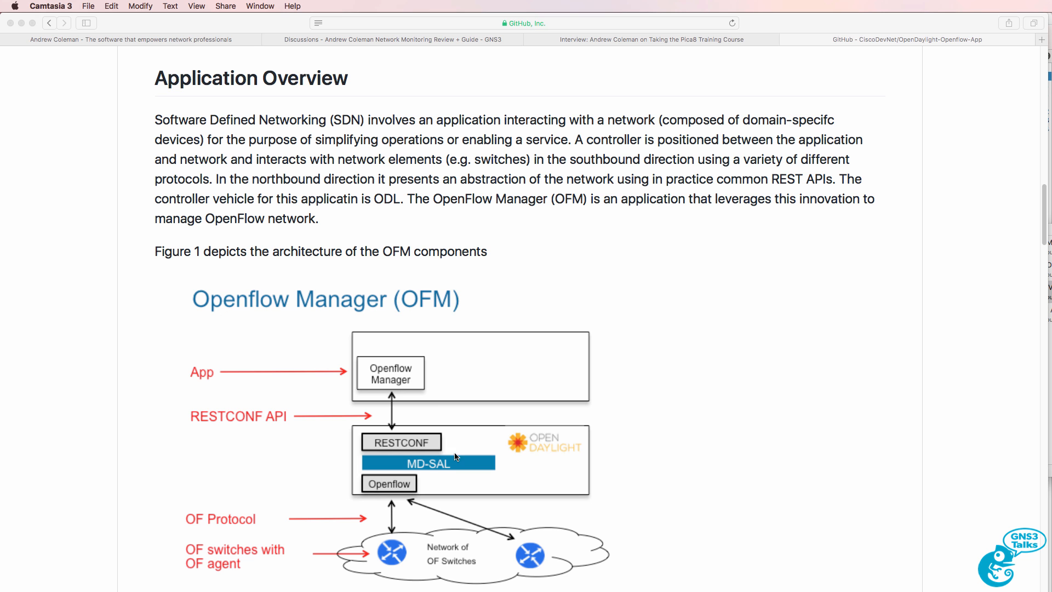
pyautogui.moveTo(463, 337)
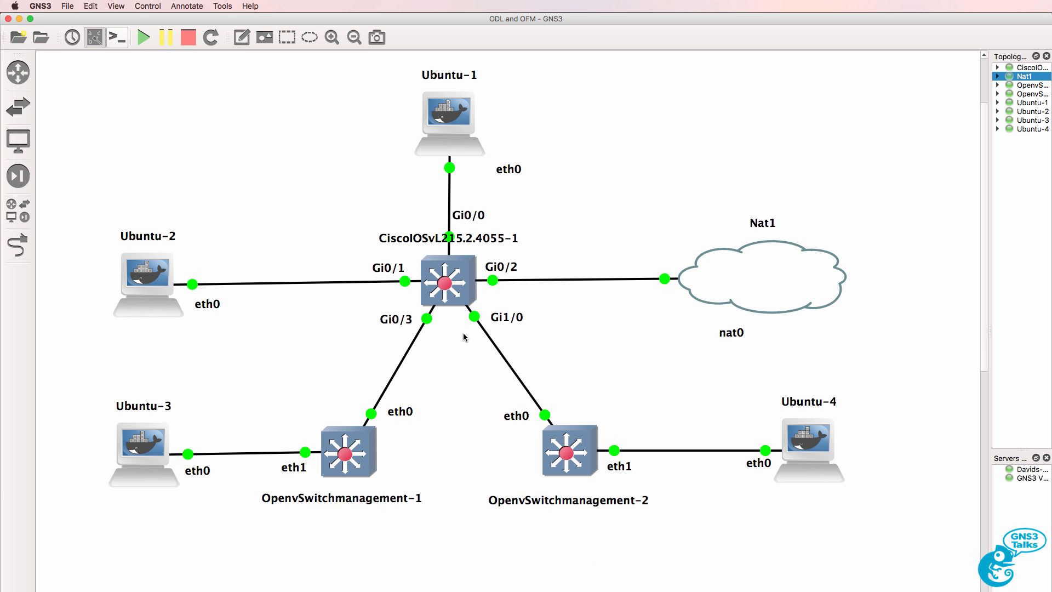
pyautogui.moveTo(449, 114)
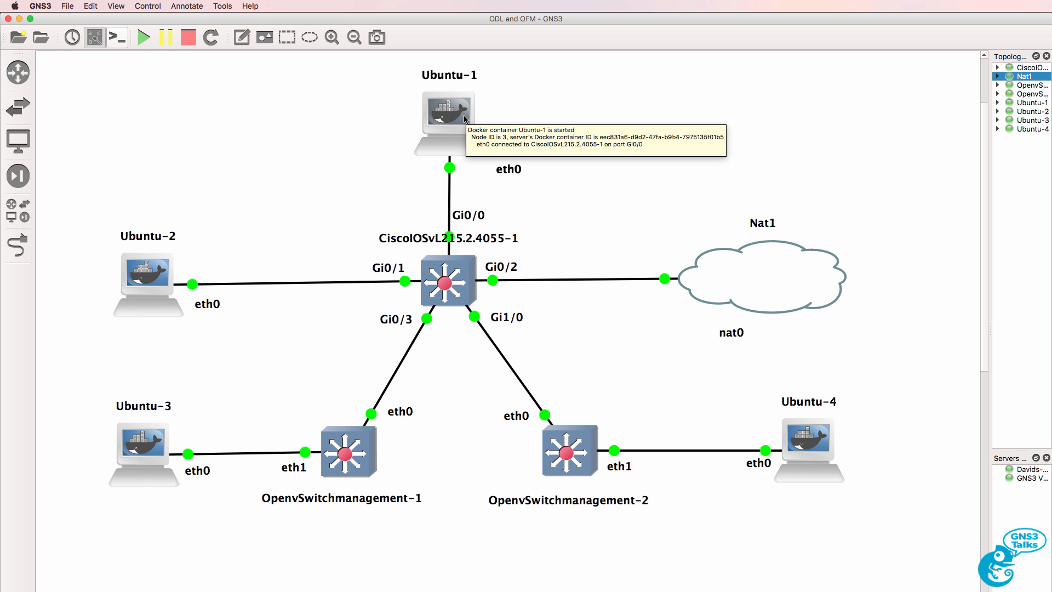
pyautogui.moveTo(402, 470)
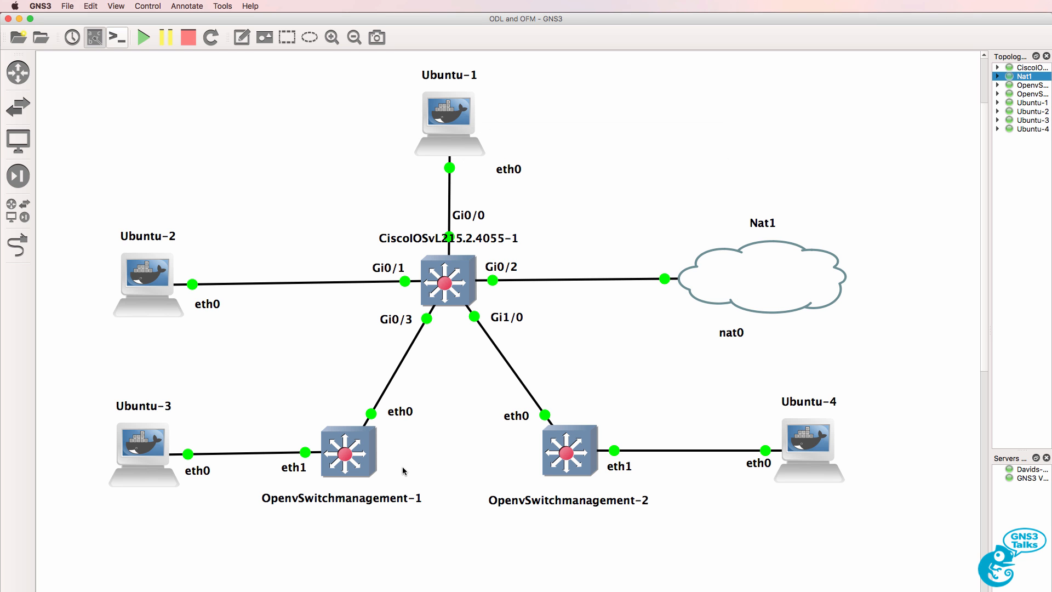
pyautogui.moveTo(457, 189)
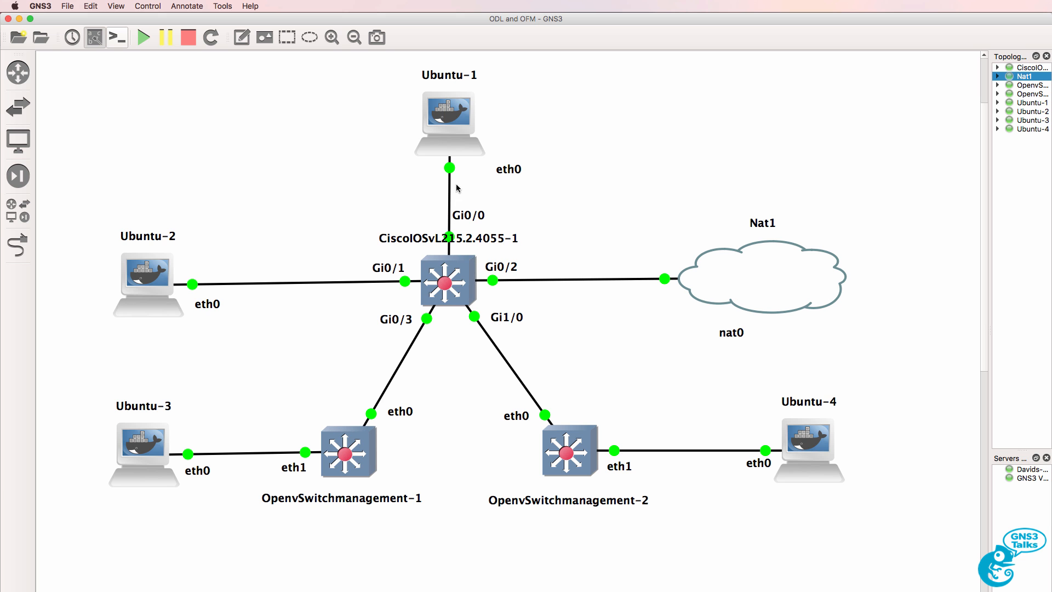
pyautogui.moveTo(469, 162)
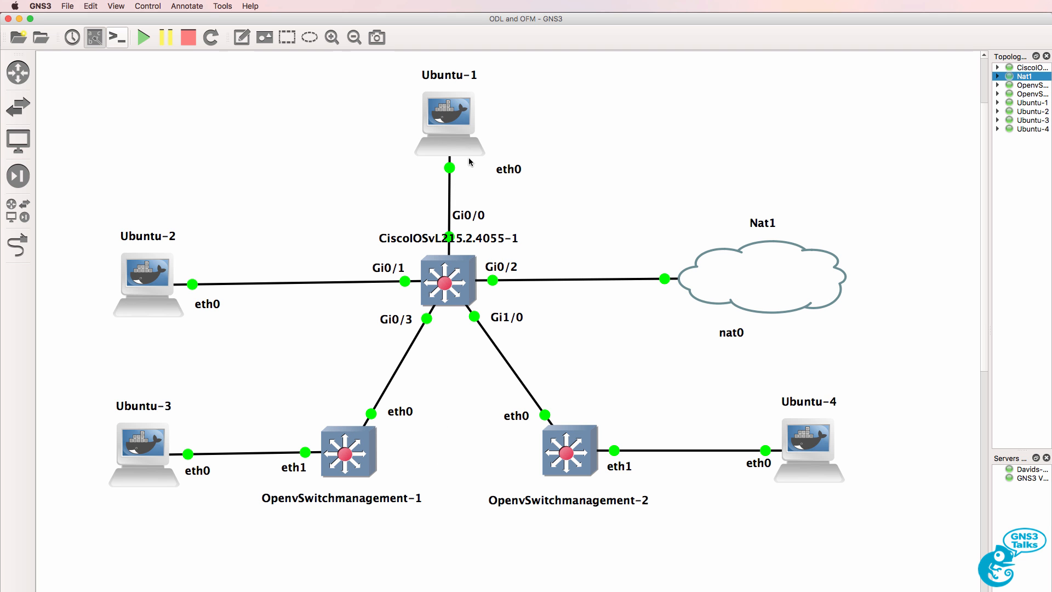
pyautogui.moveTo(428, 413)
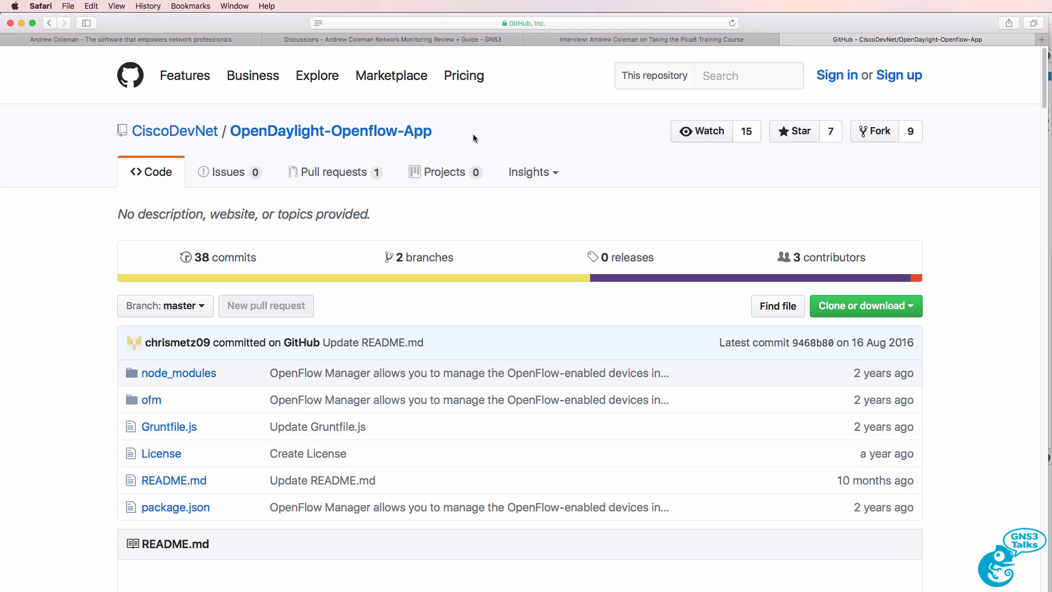
# Step: Scroll the README down to Application Overview and the Figure 1 OFM Architecture diagram
pyautogui.scroll(-3)
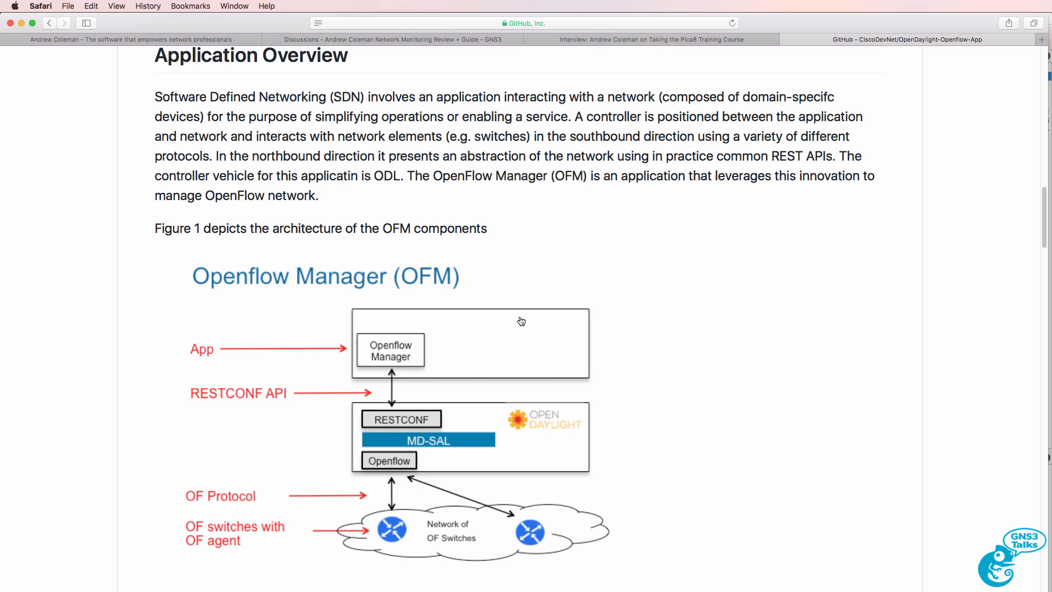
pyautogui.scroll(-3)
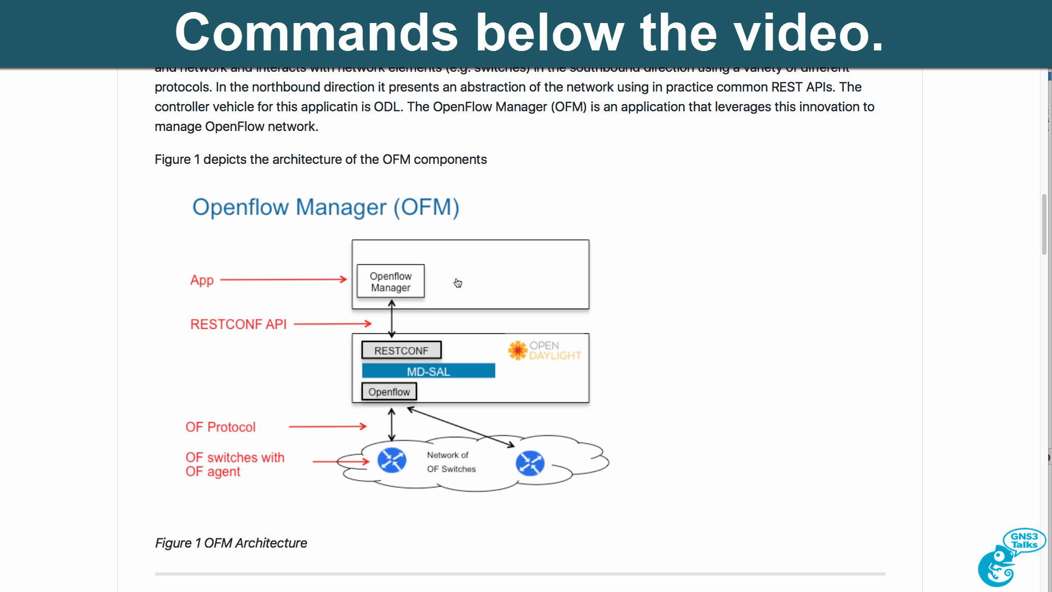
pyautogui.moveTo(470, 369)
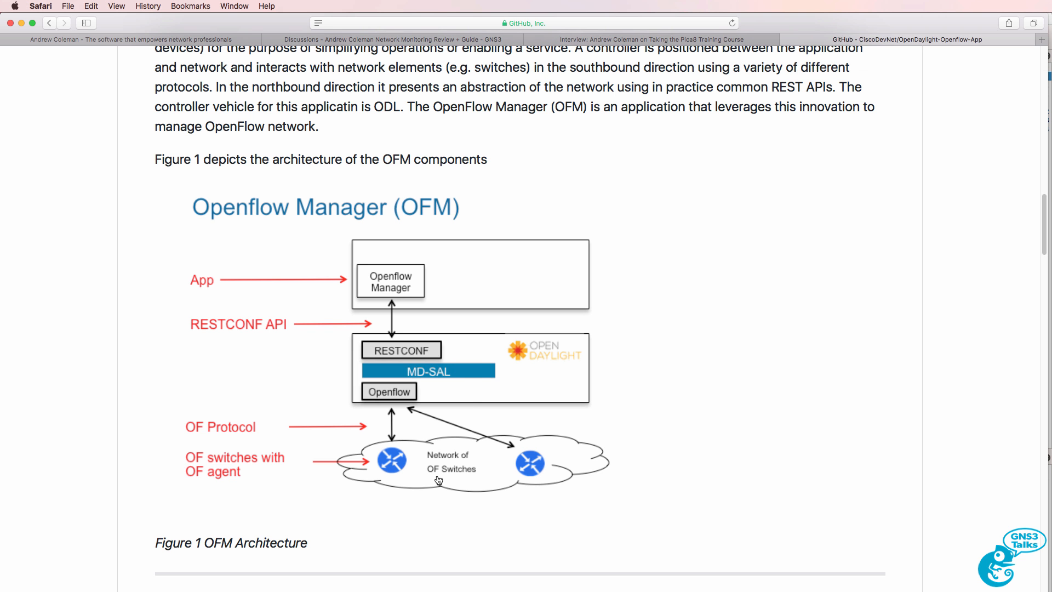
pyautogui.moveTo(349, 438)
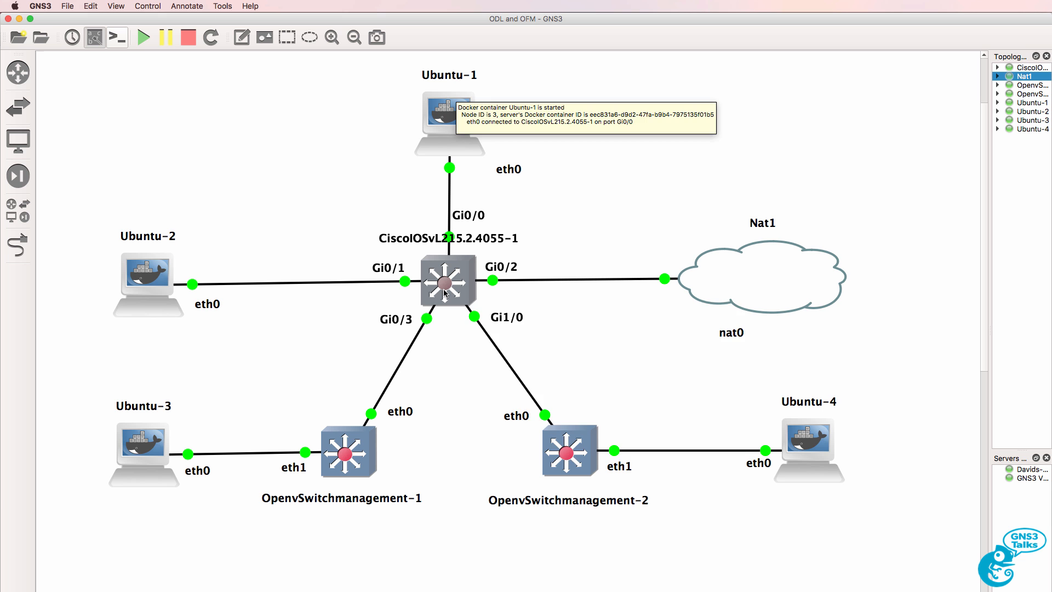
pyautogui.moveTo(772, 295)
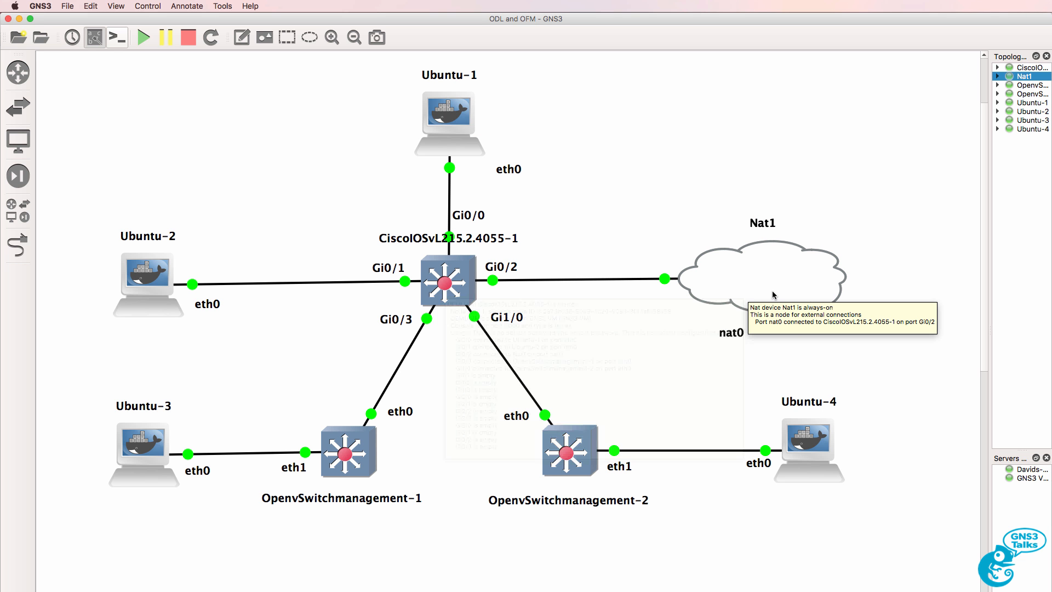
pyautogui.moveTo(857, 294)
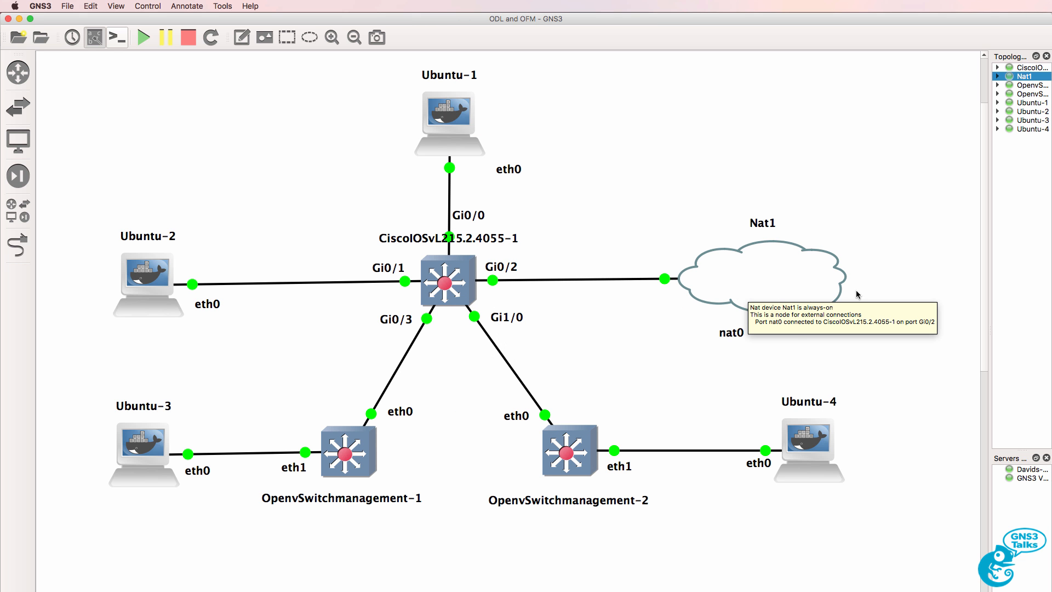
pyautogui.moveTo(861, 293)
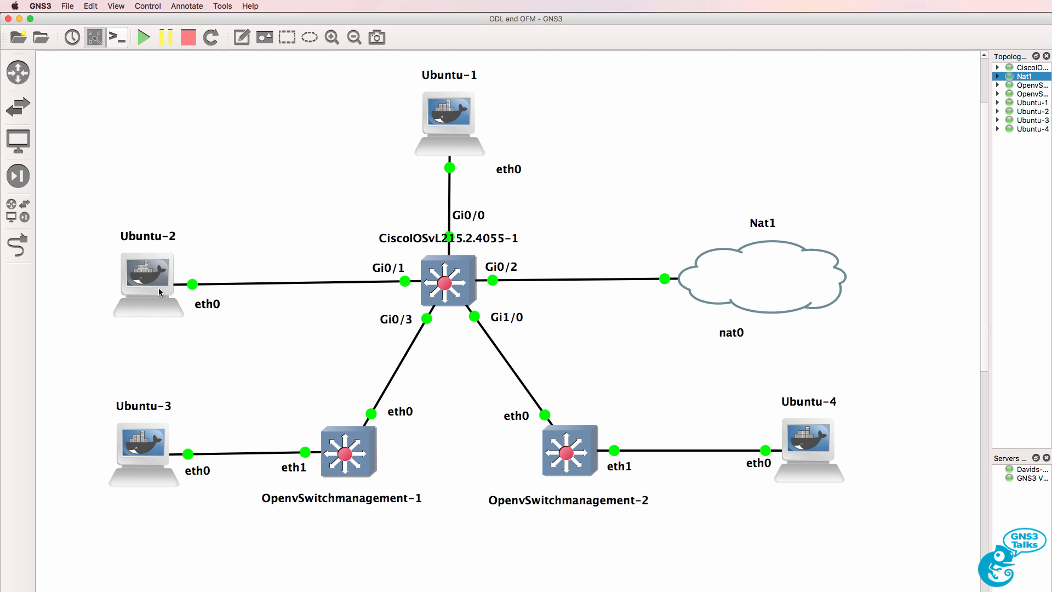
pyautogui.moveTo(146, 281)
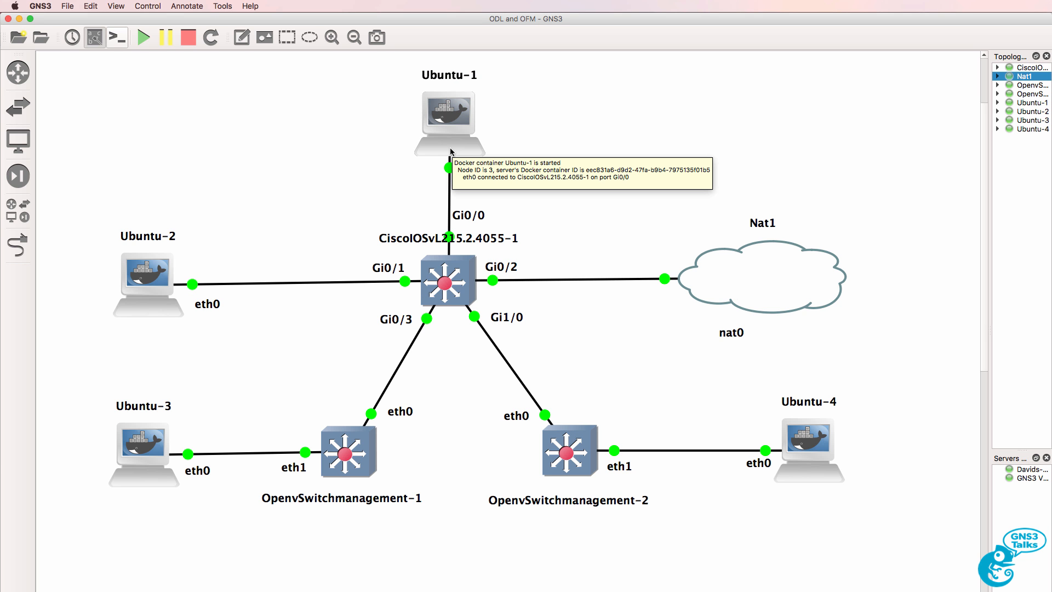
pyautogui.moveTo(143, 503)
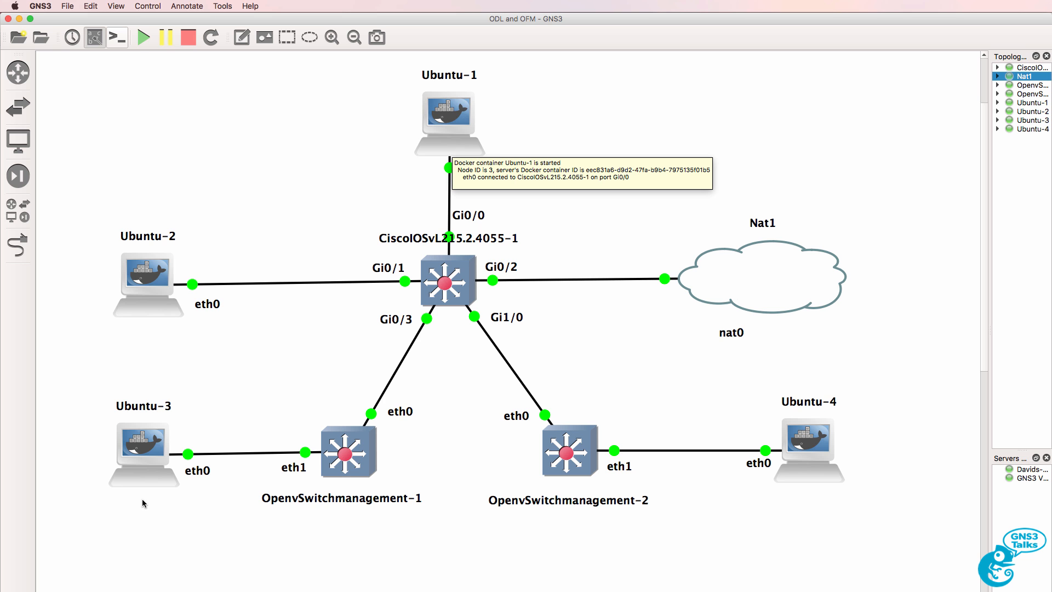
pyautogui.moveTo(691, 493)
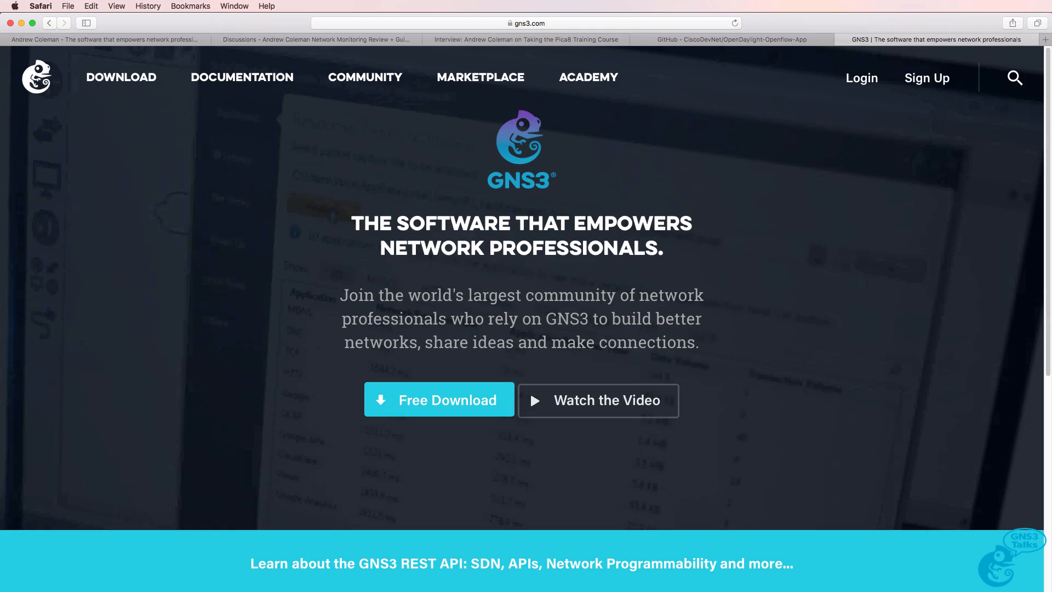
# Step: Browse the SDxCentral Pica8 interview tab, then the GNS3 network monitoring discussion tab
pyautogui.click(527, 39)
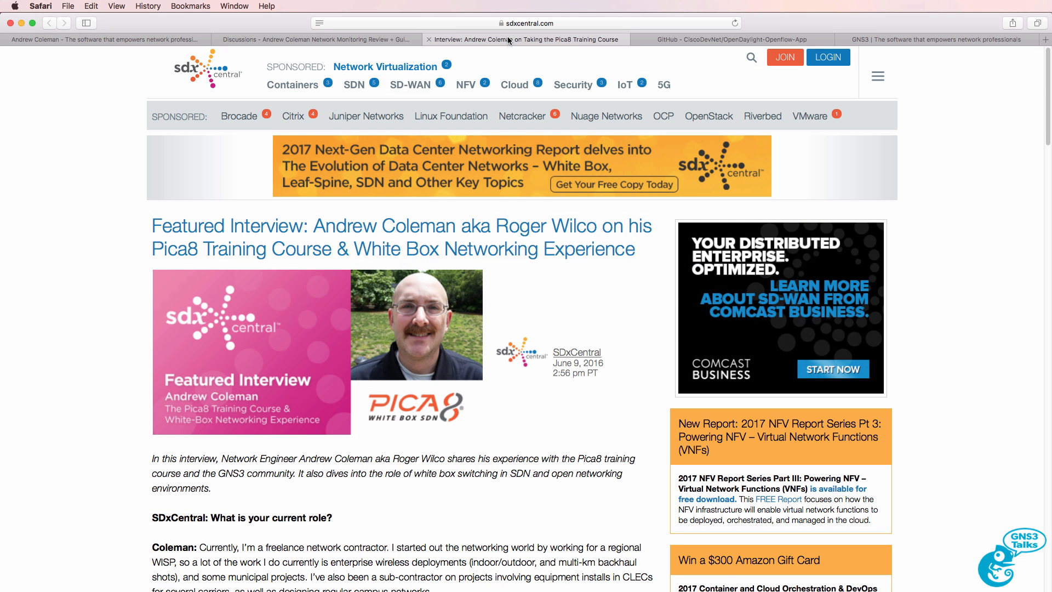
pyautogui.click(315, 39)
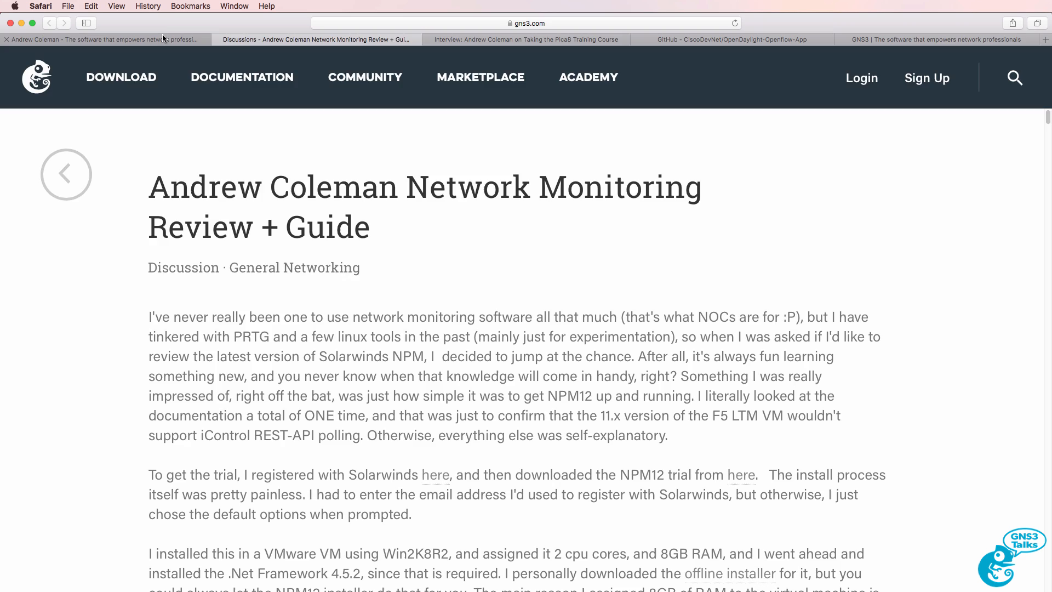
pyautogui.click(526, 39)
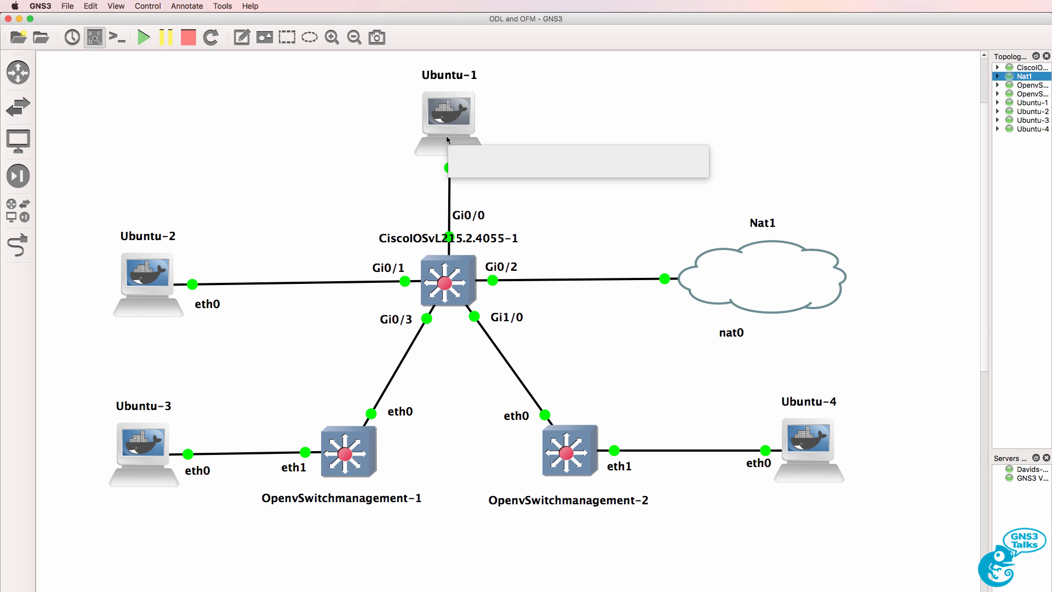
pyautogui.moveTo(461, 119)
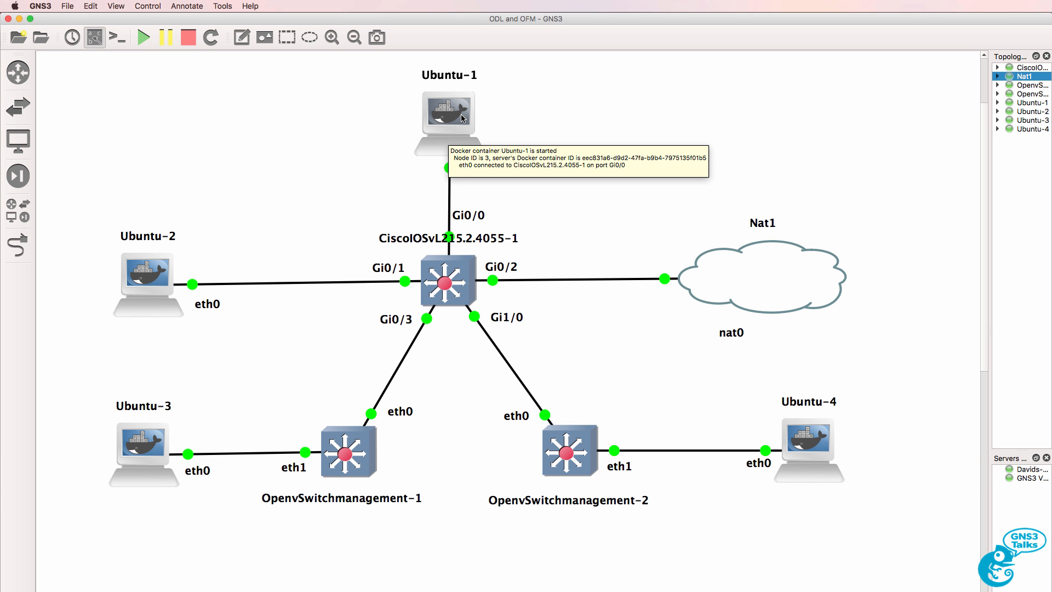
pyautogui.moveTo(116, 36)
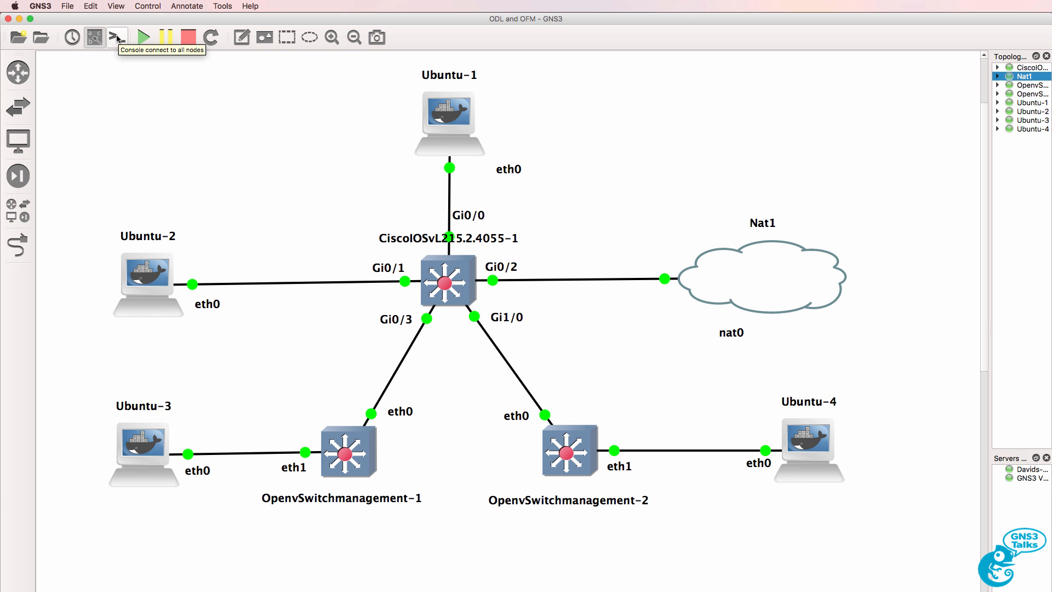
# Step: Open consoles to all nodes, run ifconfig eth0 on Ubuntu-1, and select 192.168.122.92
pyautogui.click(116, 37)
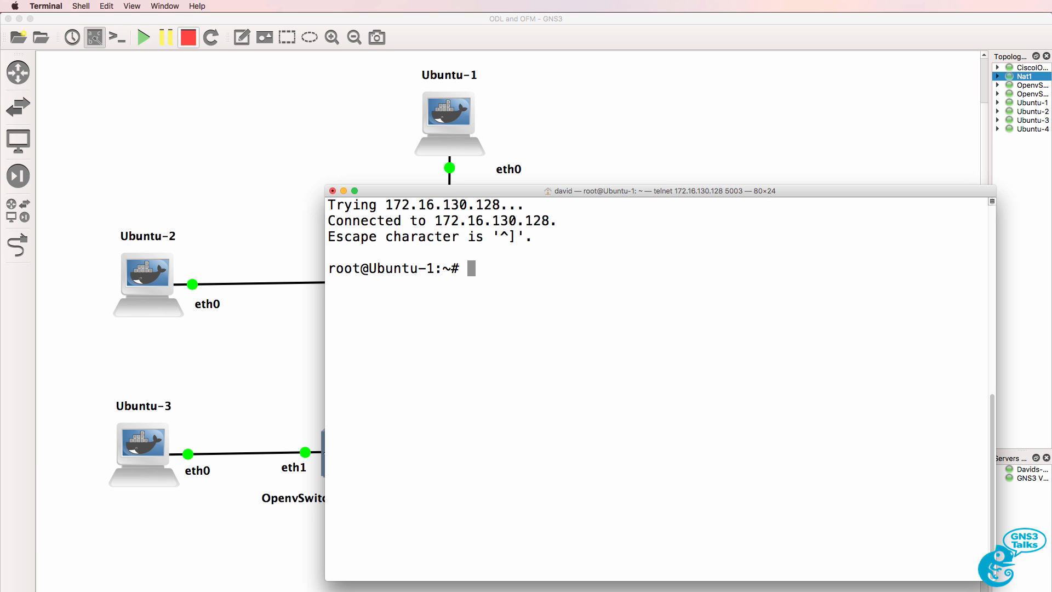
pyautogui.write('ifconfig eth')
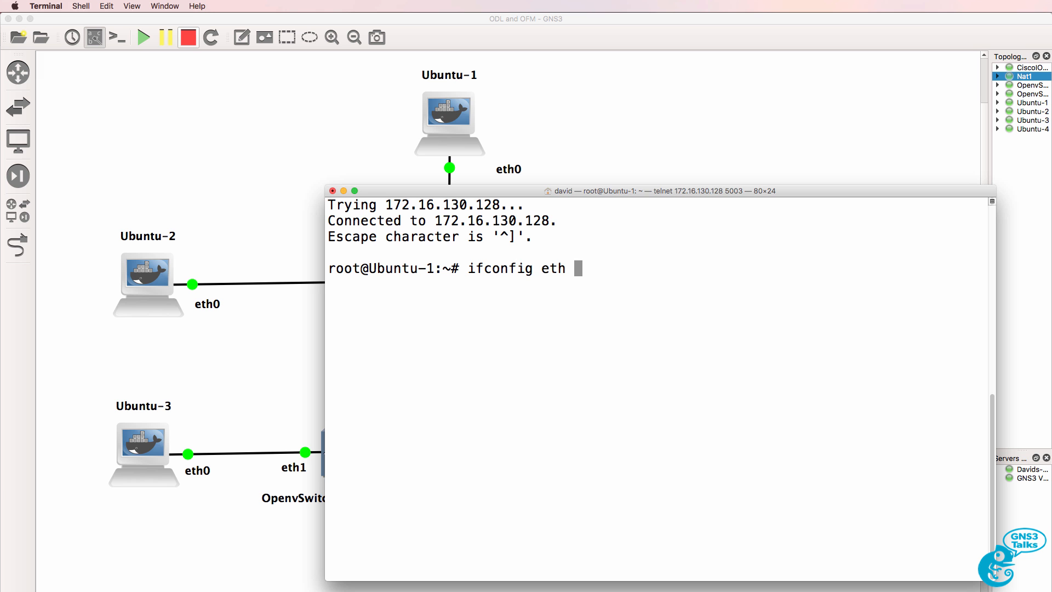
pyautogui.press('Return')
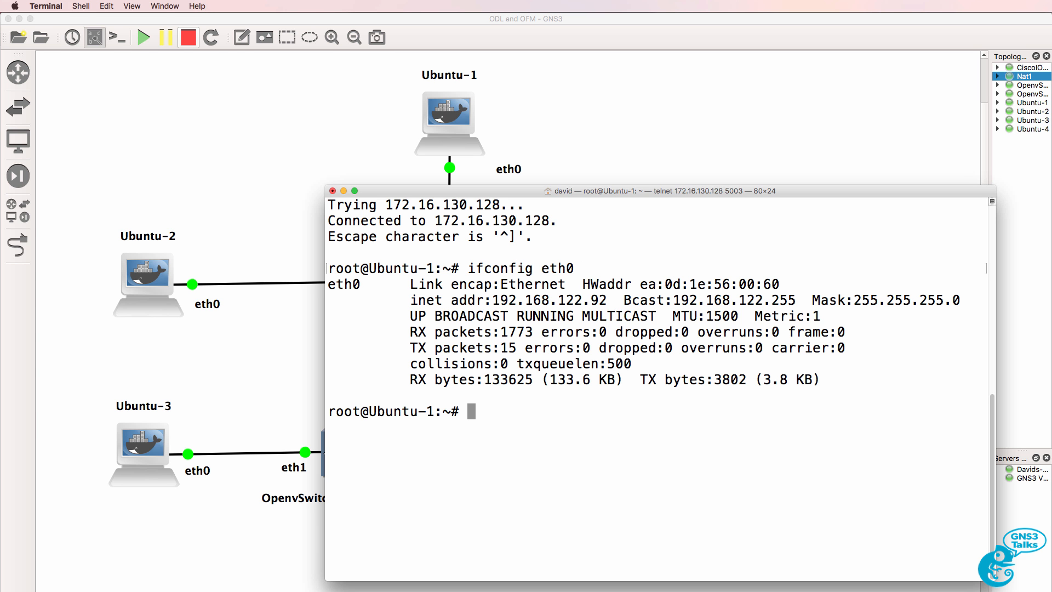
pyautogui.moveTo(600, 299)
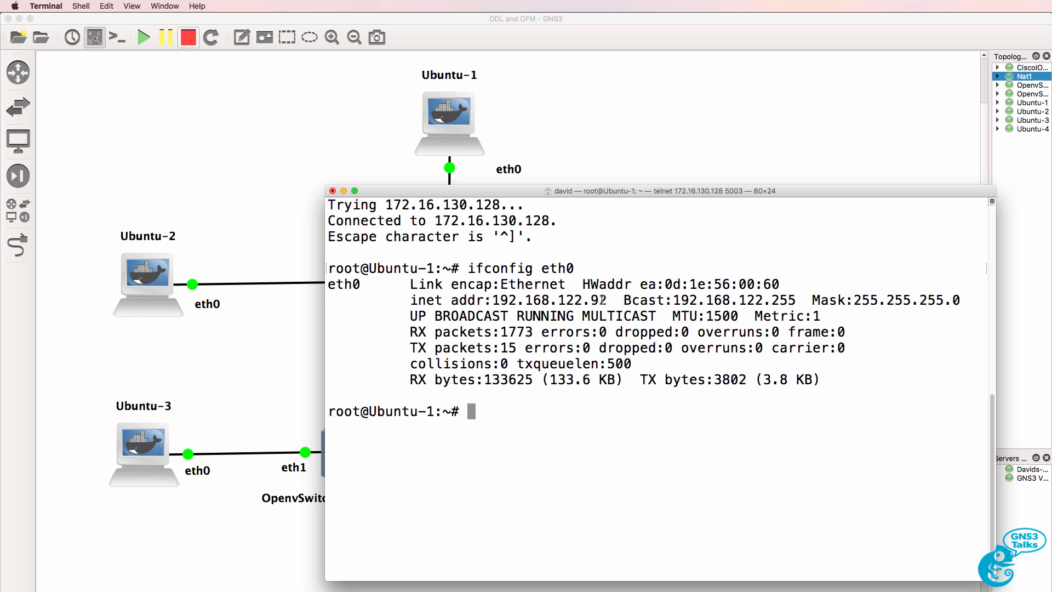
pyautogui.doubleClick(548, 299)
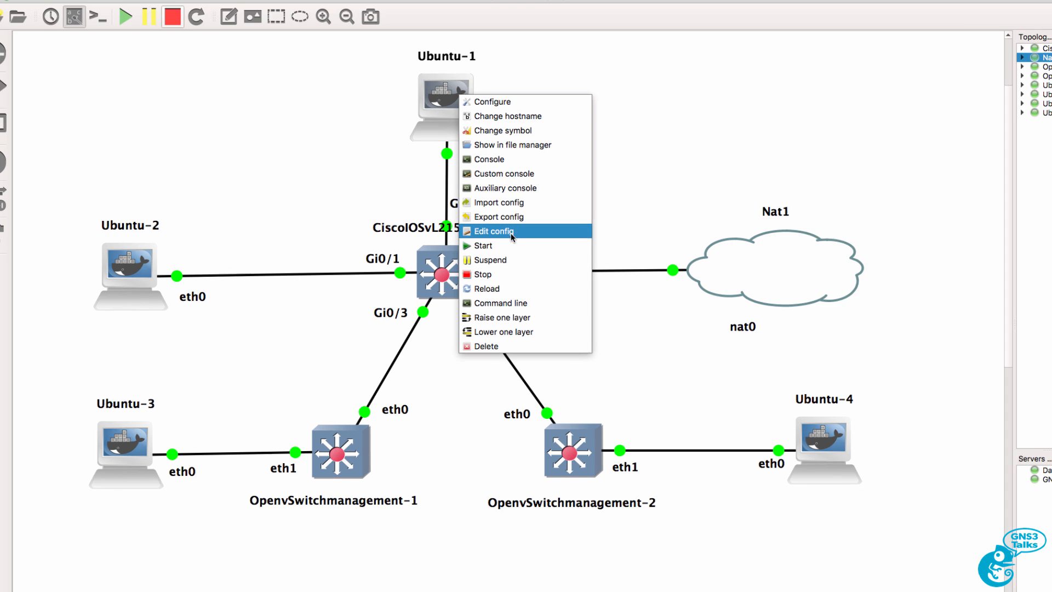
# Step: Review Ubuntu-1's network interface configuration, with eth0 set to DHCP
pyautogui.click(493, 231)
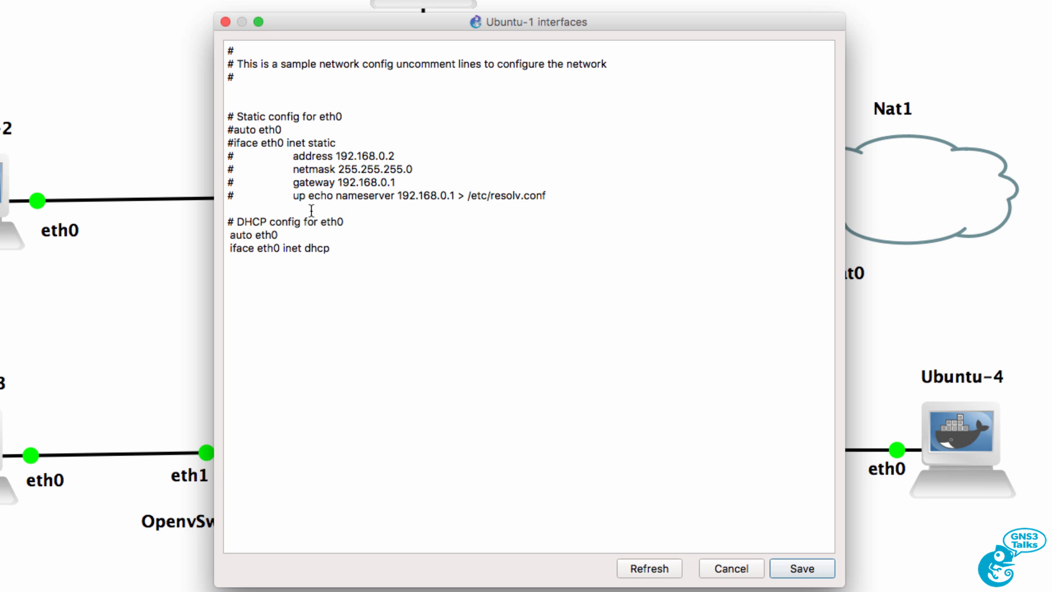
pyautogui.moveTo(227, 221); pyautogui.dragTo(328, 247)
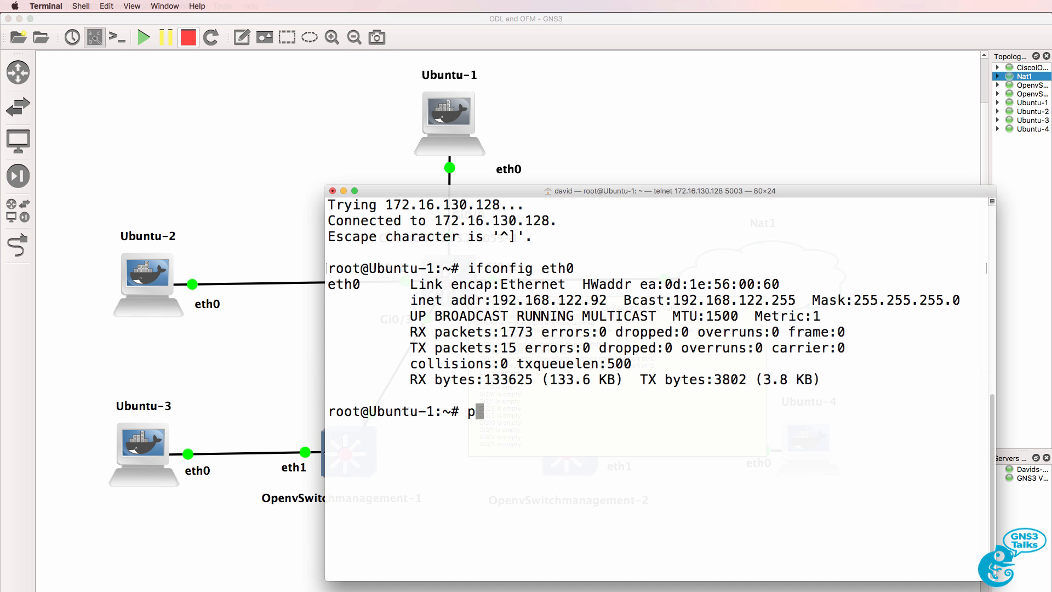
# Step: Ping google from Ubuntu-1's console and start typing an apt-get command
pyautogui.write('ing gi')
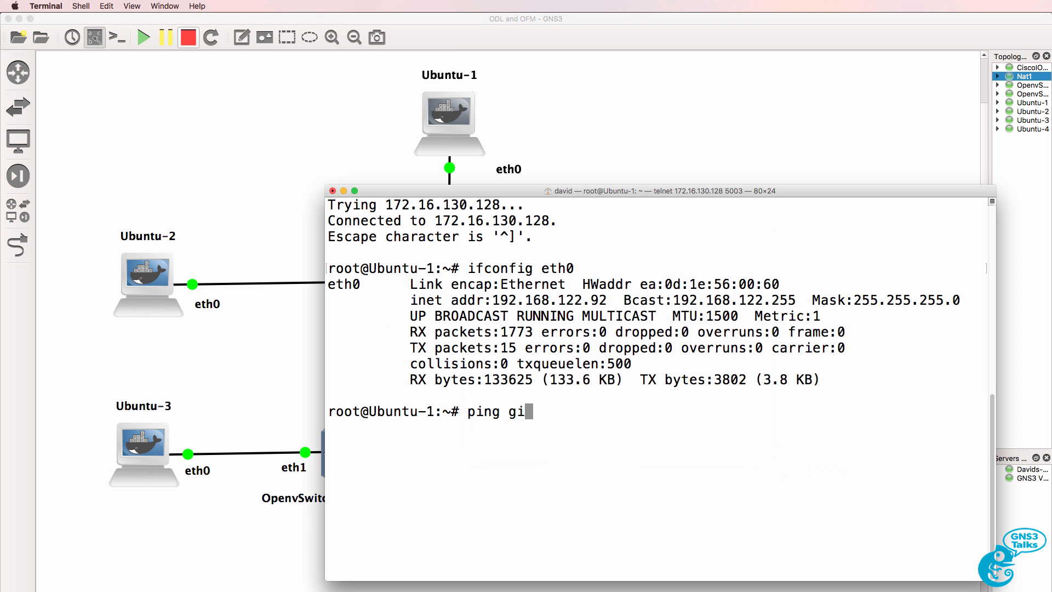
pyautogui.press('Return')
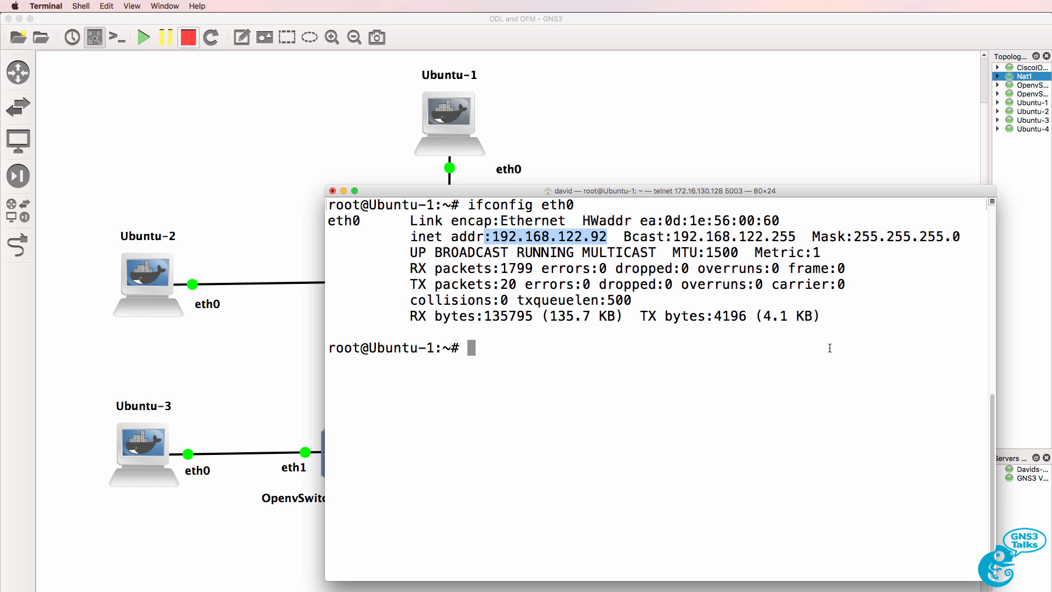
pyautogui.write('apt-g')
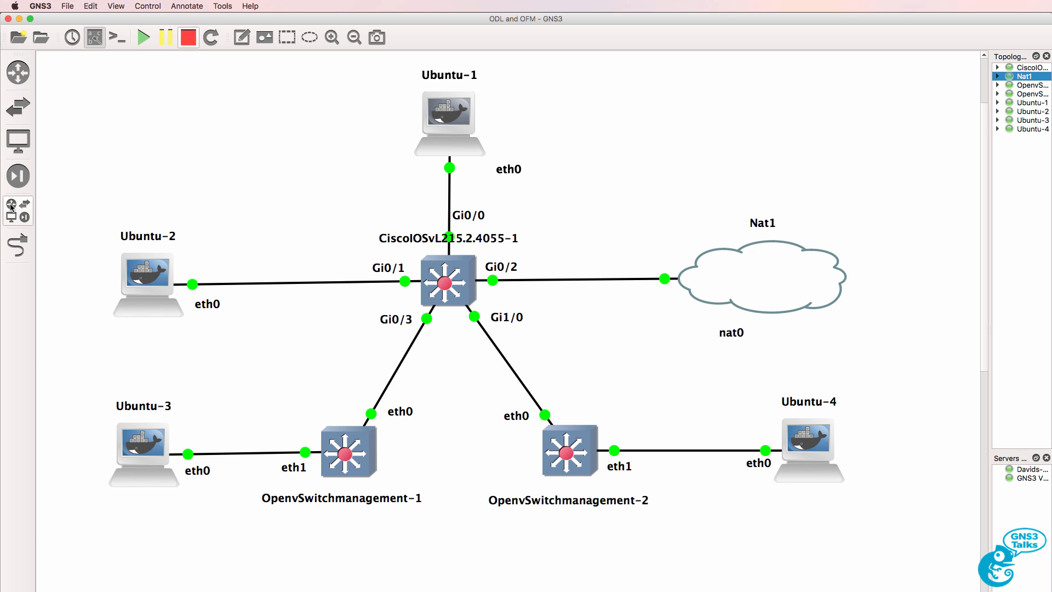
# Step: Replace the router links with OpenvSwitchmanagement-3, cabling Ubuntu-1 to eth1 and Gi0/0 to eth3
pyautogui.click(17, 211)
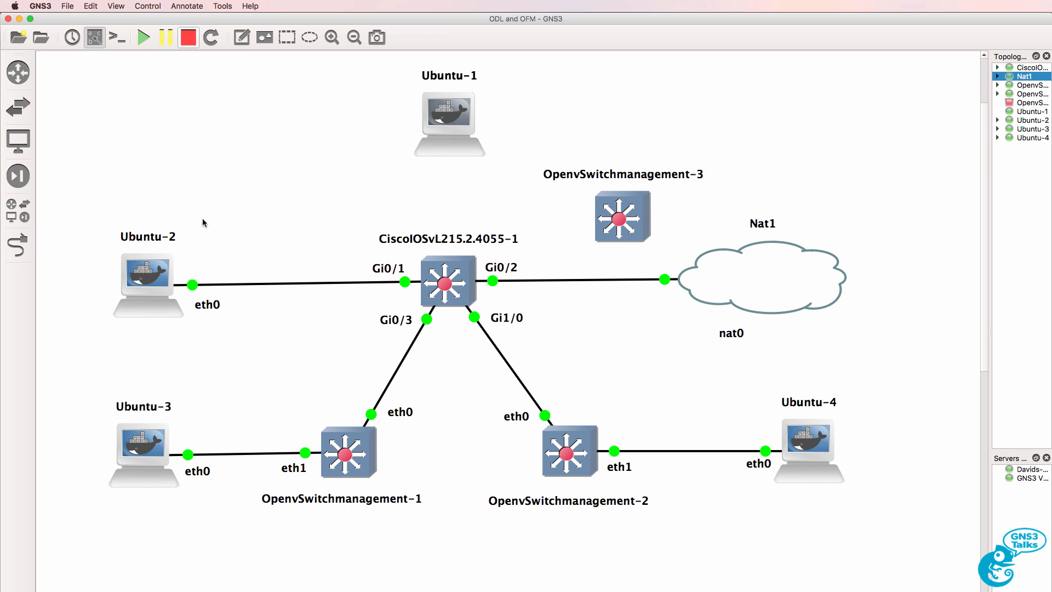
pyautogui.moveTo(537, 277)
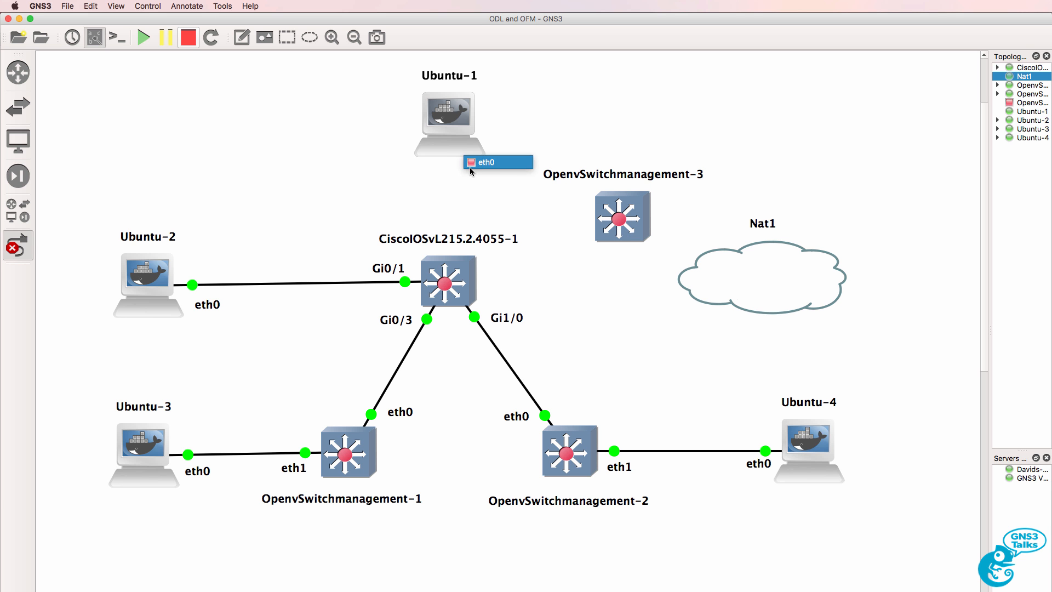
pyautogui.click(620, 216)
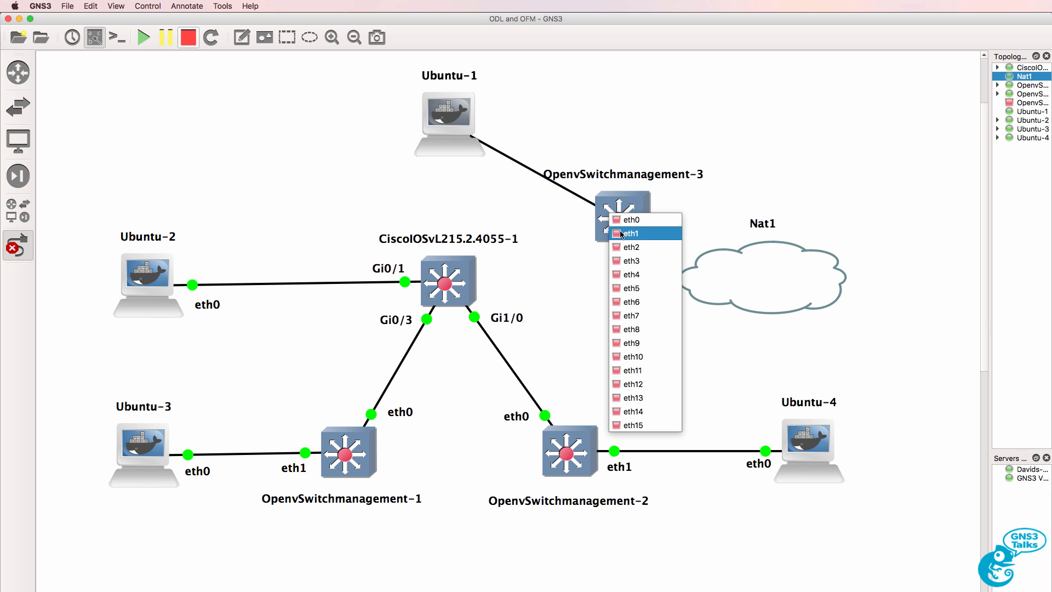
pyautogui.click(630, 232)
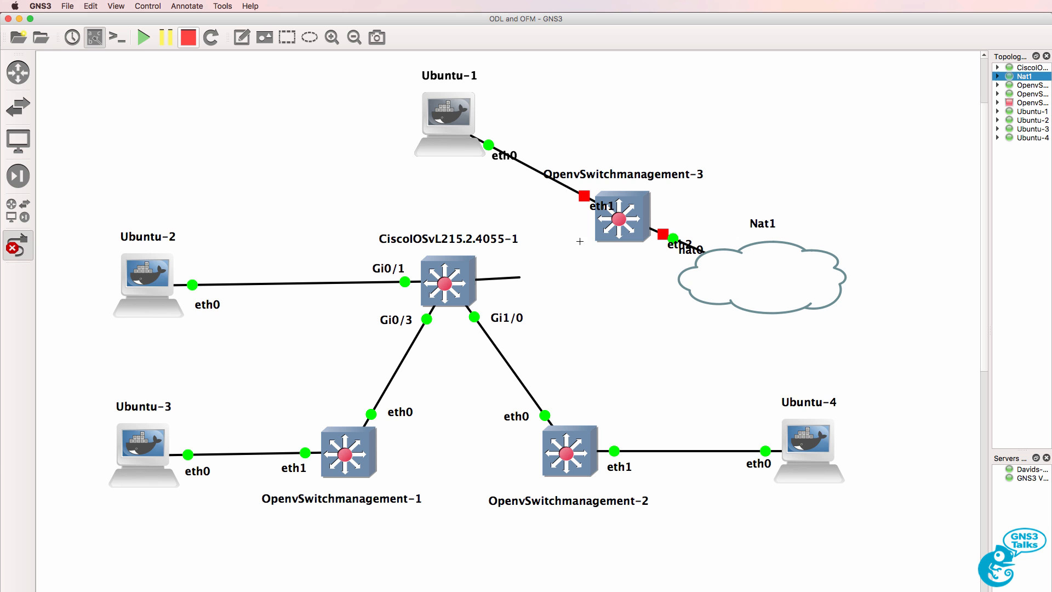
pyautogui.click(618, 218)
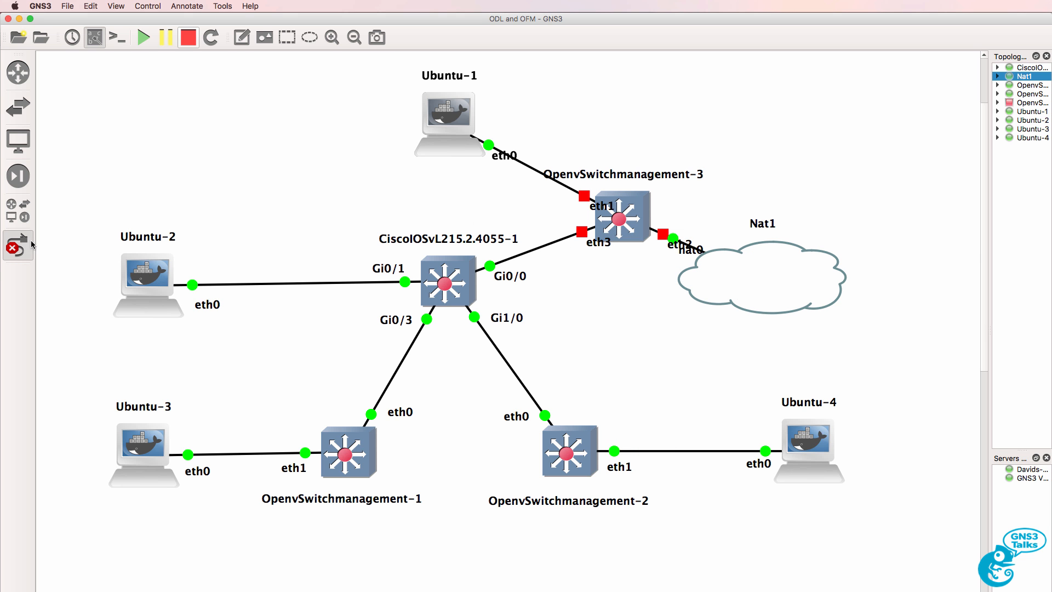
pyautogui.click(618, 218)
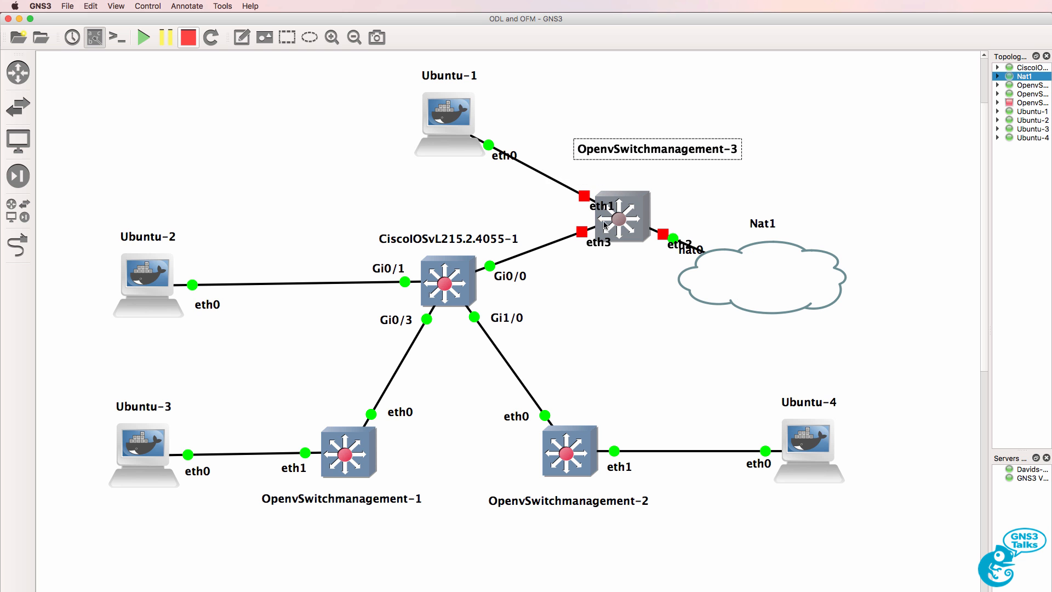
pyautogui.click(617, 218)
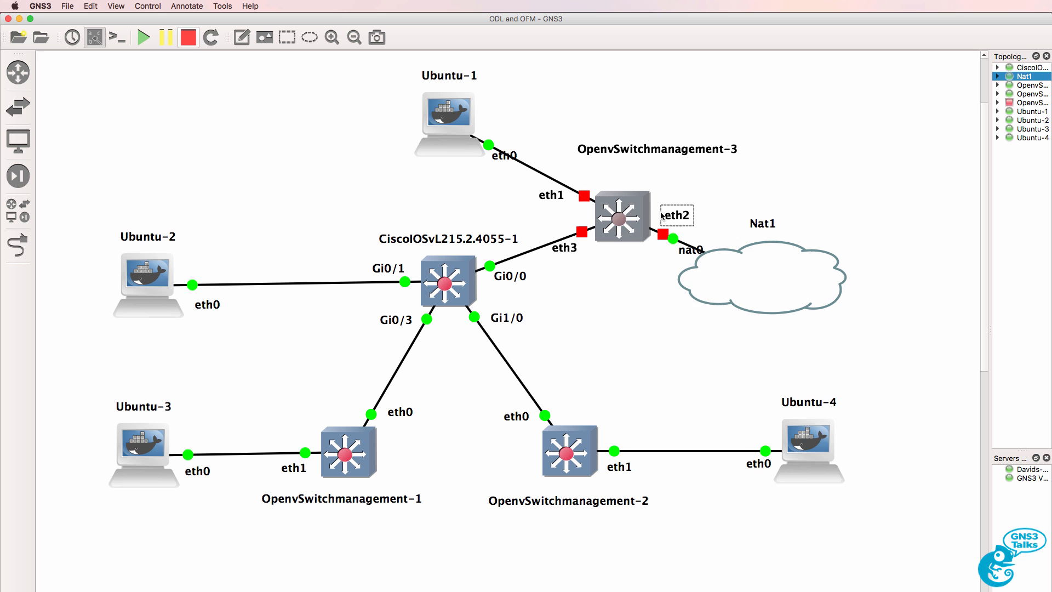
pyautogui.rightClick(621, 215)
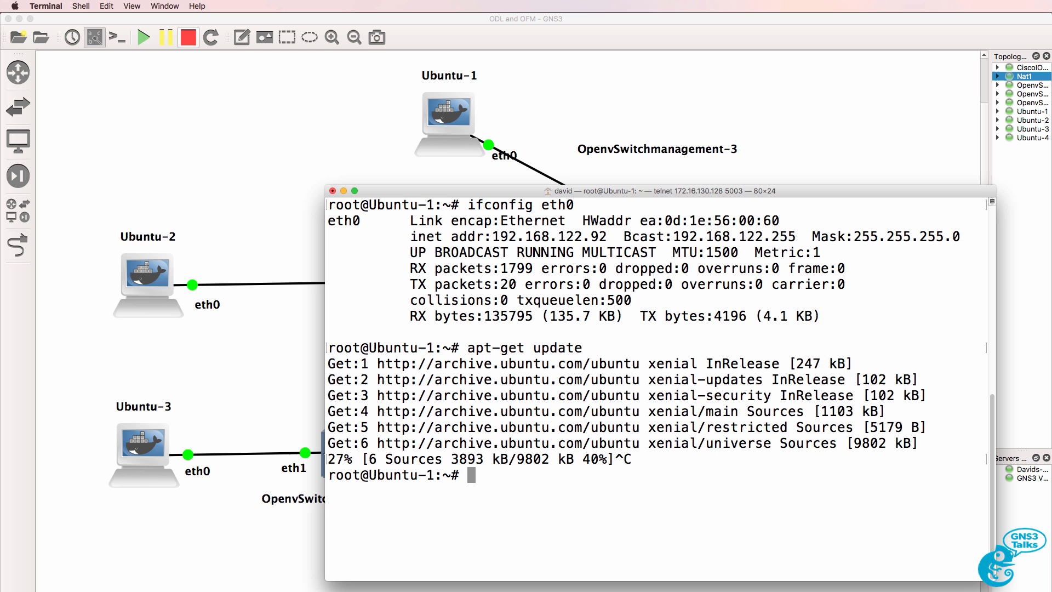
# Step: Ping google.com, run apt-get update, and install bash-completion, software-properties-common and prerequisites
pyautogui.write('ping google.com')
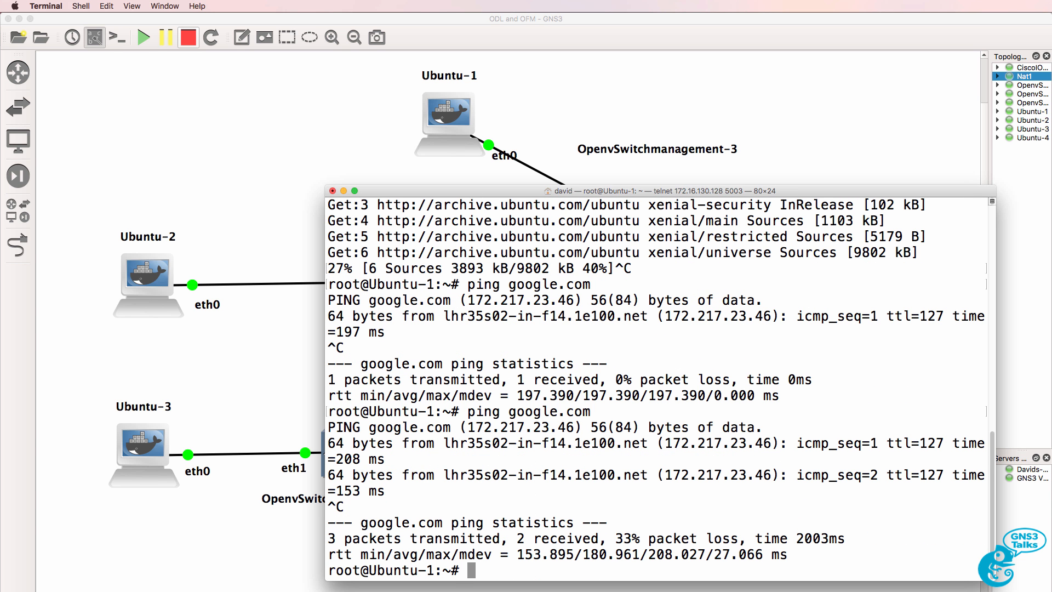
pyautogui.write('apt-get u')
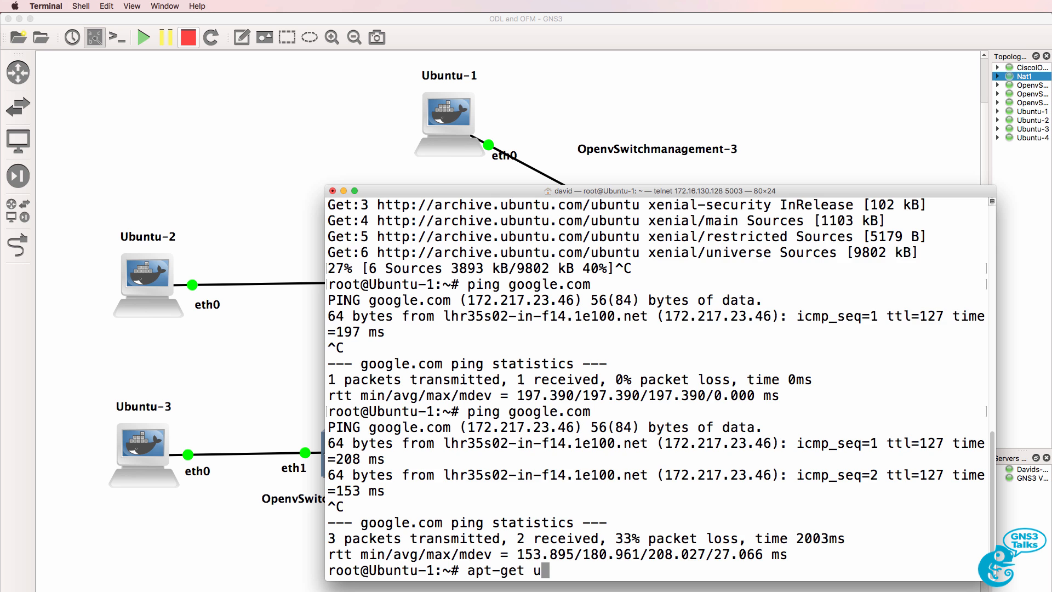
pyautogui.press('Return')
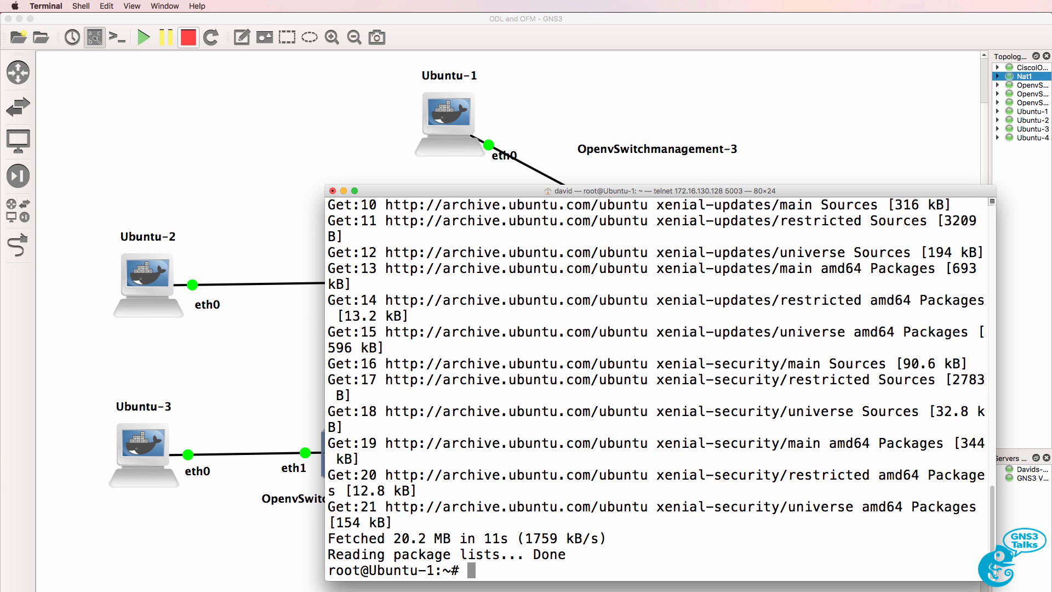
pyautogui.write('apt-get install -y bash-completion software-properties-common python-software-properties sudo curl ssh git')
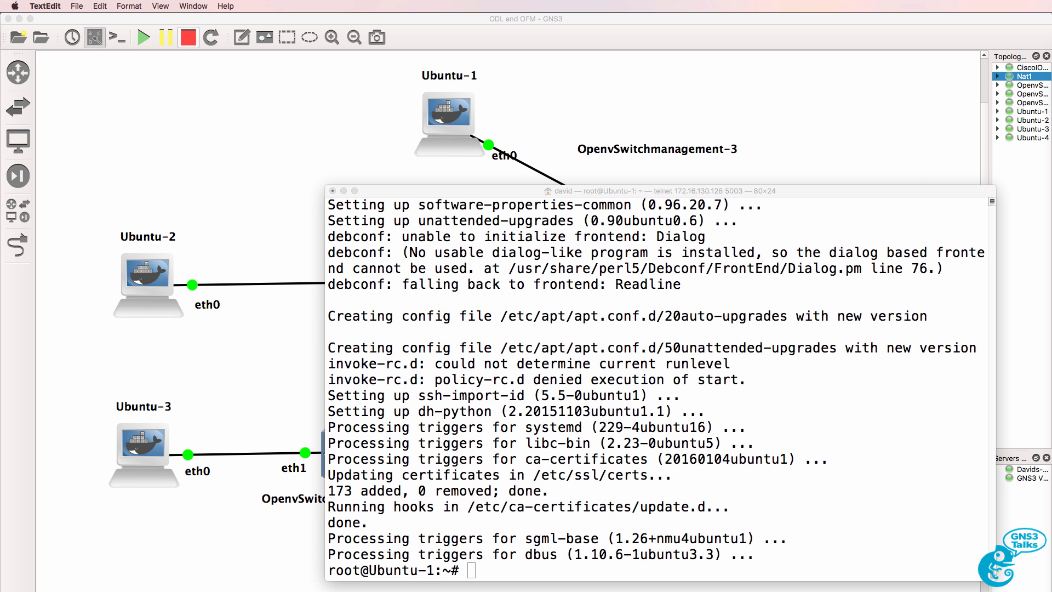
# Step: Edit /etc/ssh/sshd_config in nano to set PermitRootLogin yes, then save and exit
pyautogui.write('nano /etc/ssh/sshd_config')
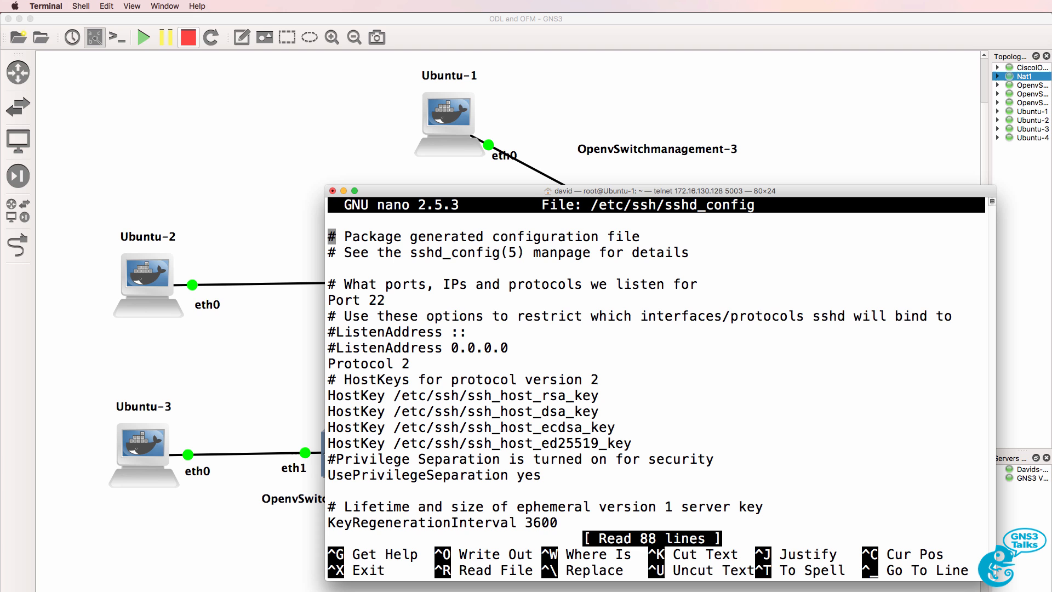
pyautogui.press('ctrl+w')
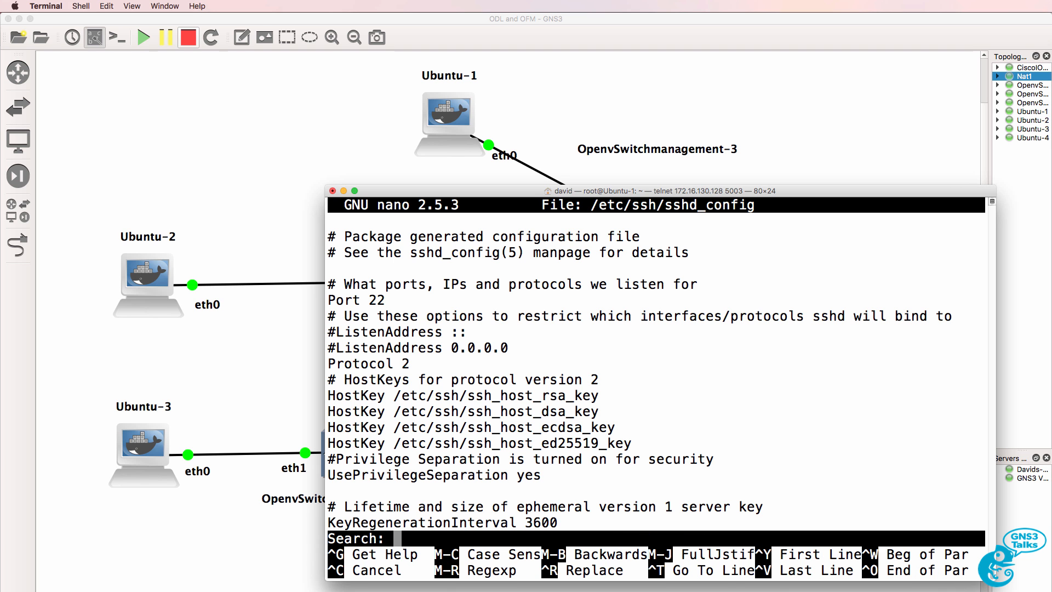
pyautogui.write('P')
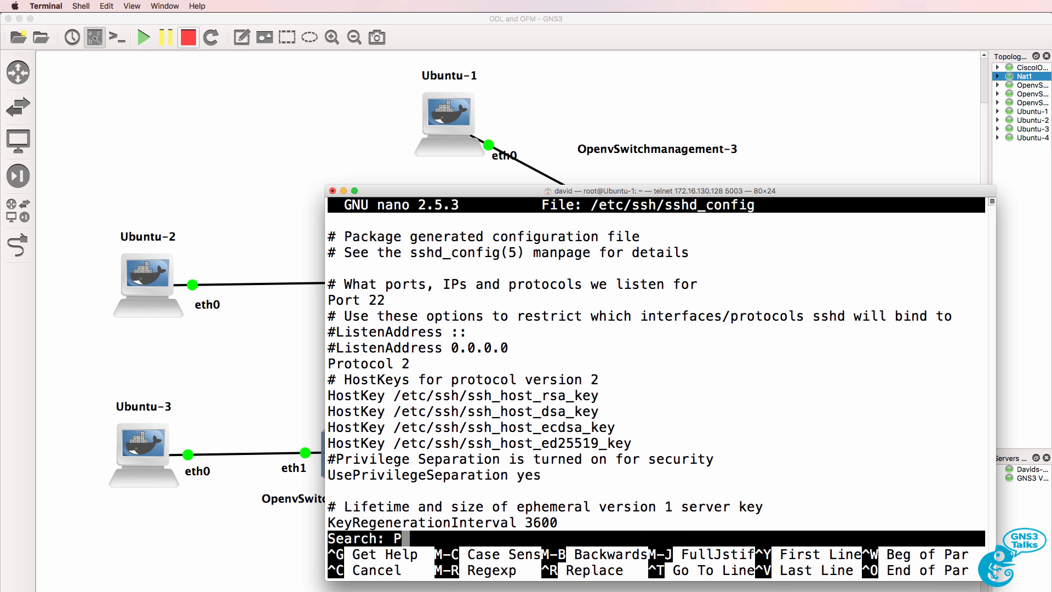
pyautogui.write('ermit')
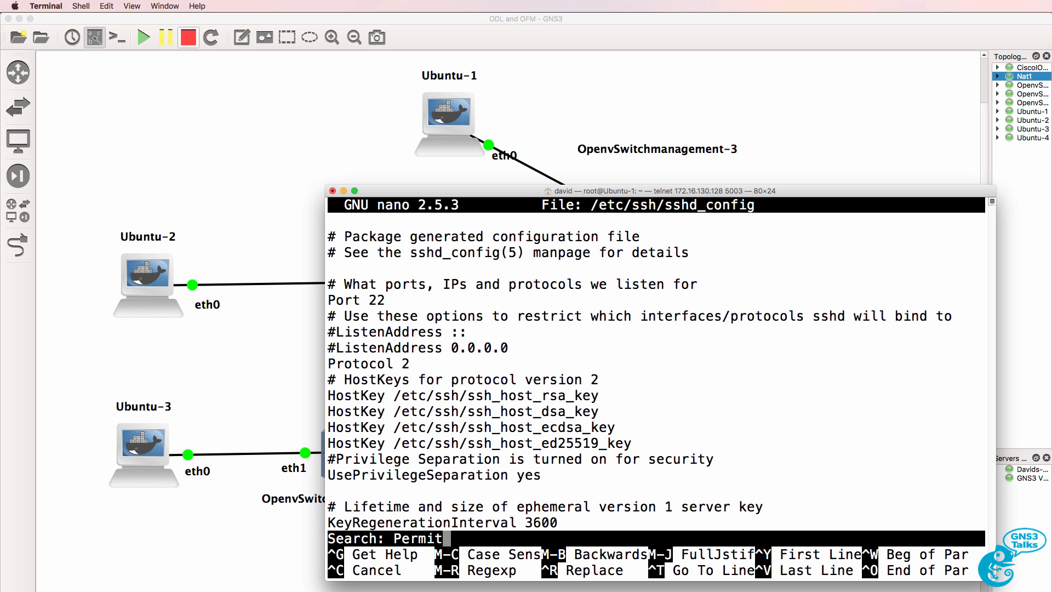
pyautogui.press('Return')
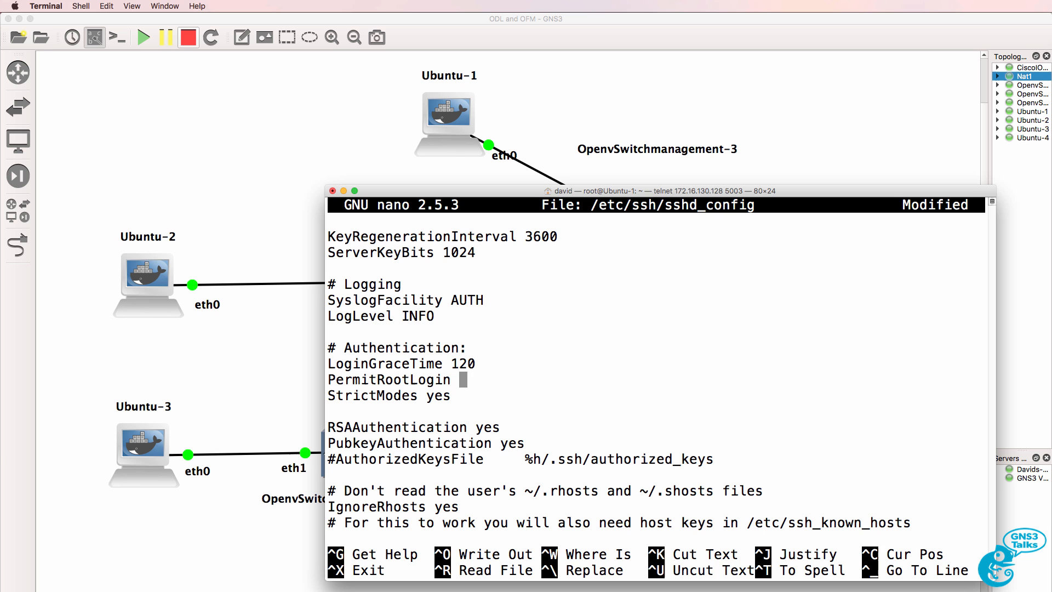
pyautogui.write('yes')
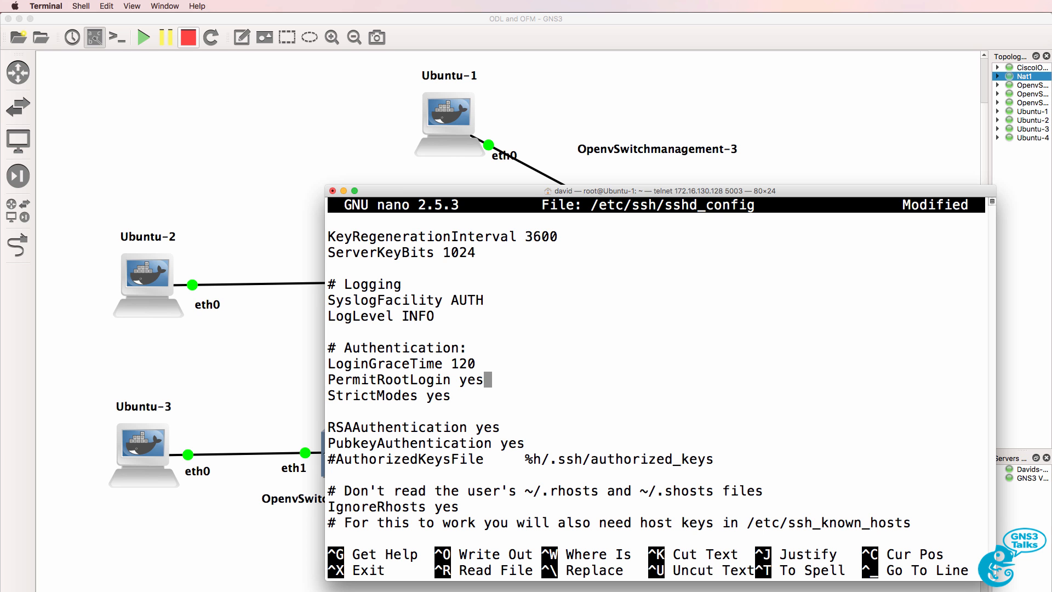
pyautogui.press('ctrl+x')
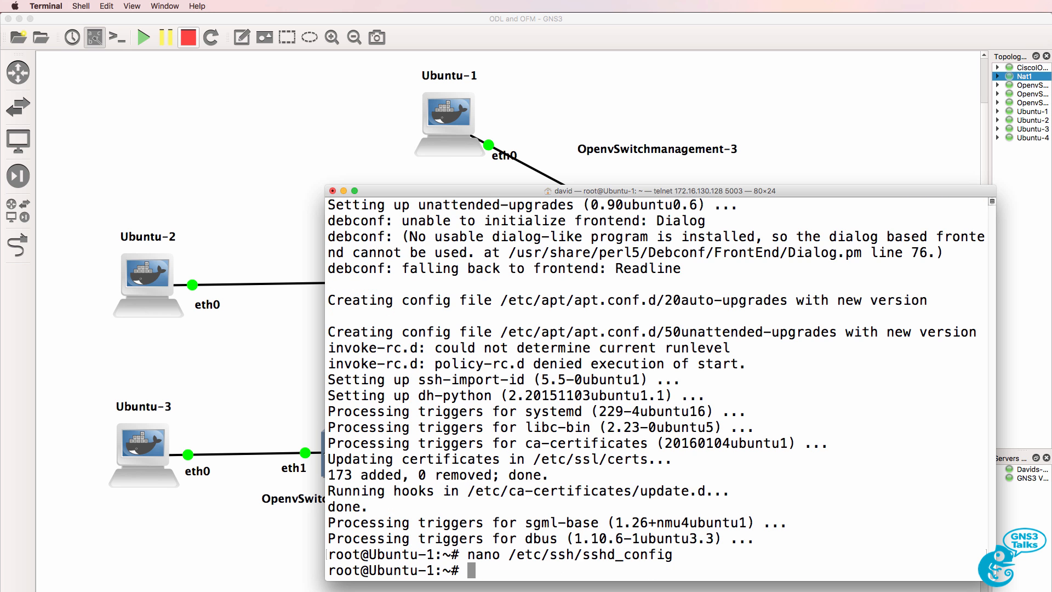
# Step: Start the SSH service, add the ppa:webupd8team/java repository, and install Oracle Java 8
pyautogui.write('service ssh start')
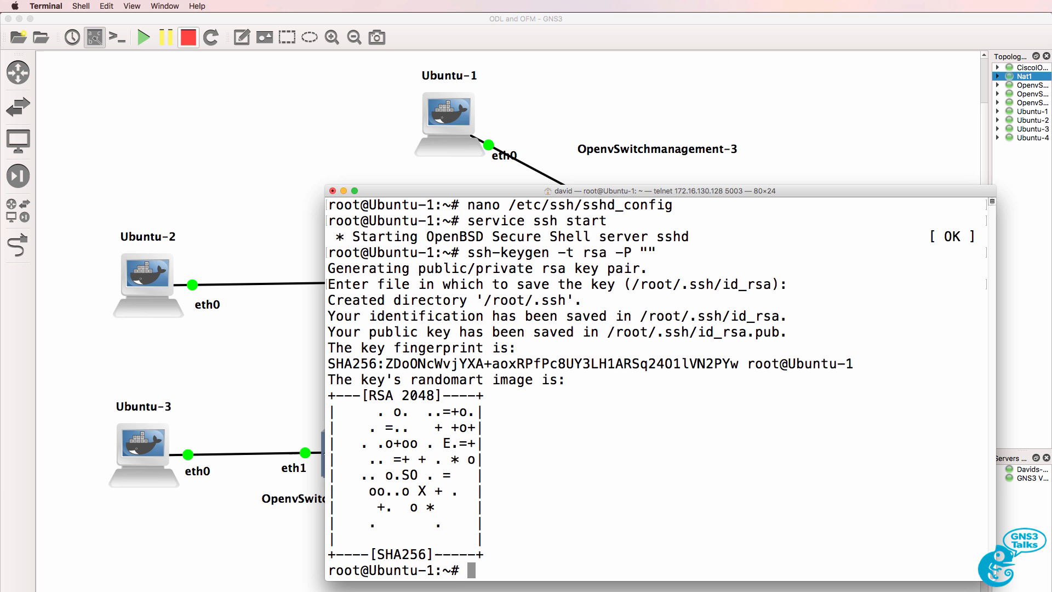
pyautogui.write('sudo add-apt-repository ppa:webupd8team/java')
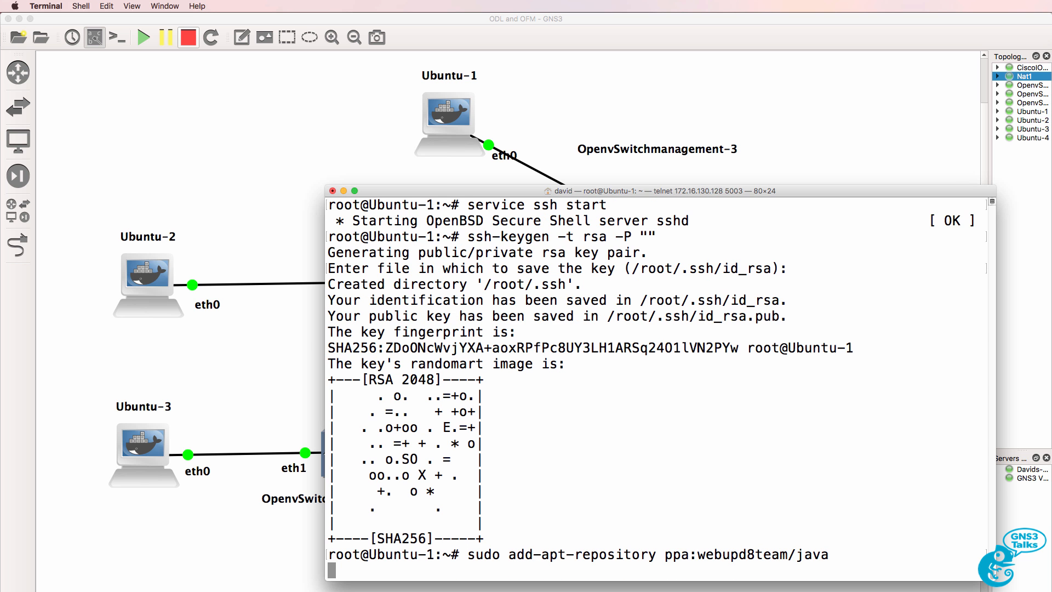
pyautogui.press('Return')
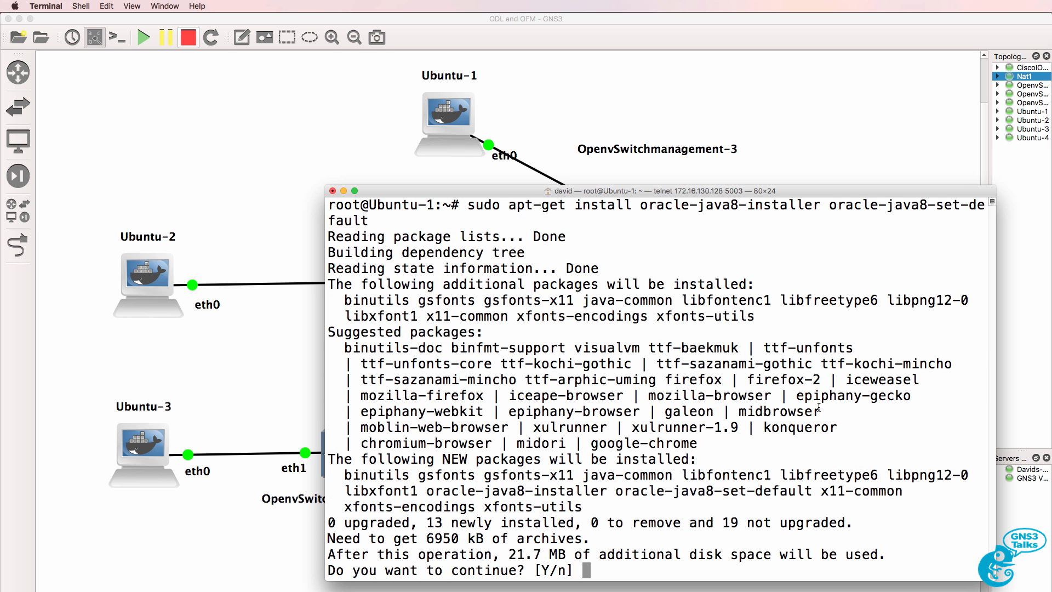
pyautogui.press('ctrl+c')
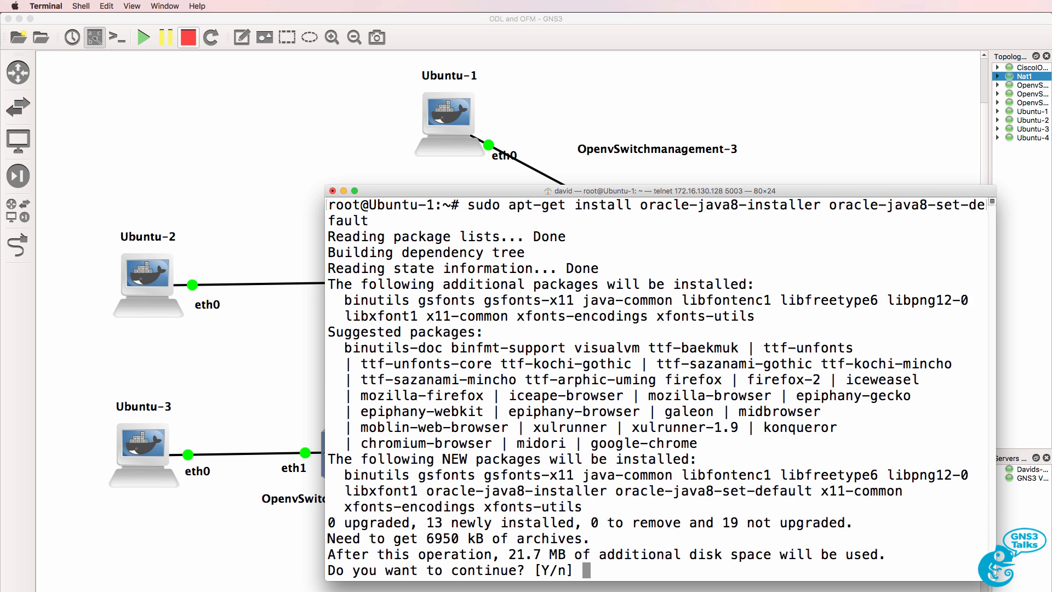
pyautogui.write('y')
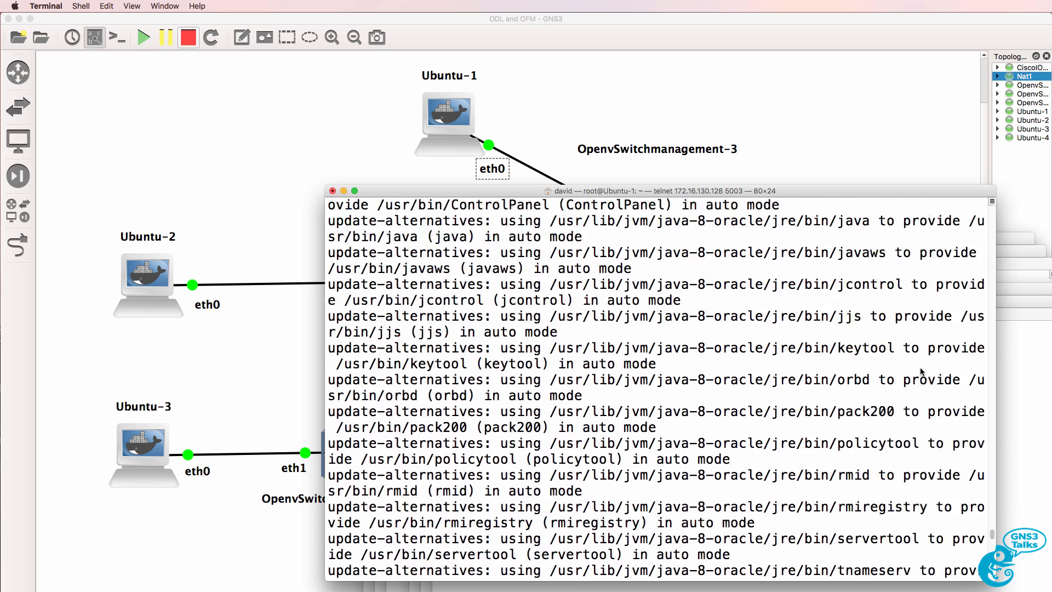
pyautogui.scroll(-3)
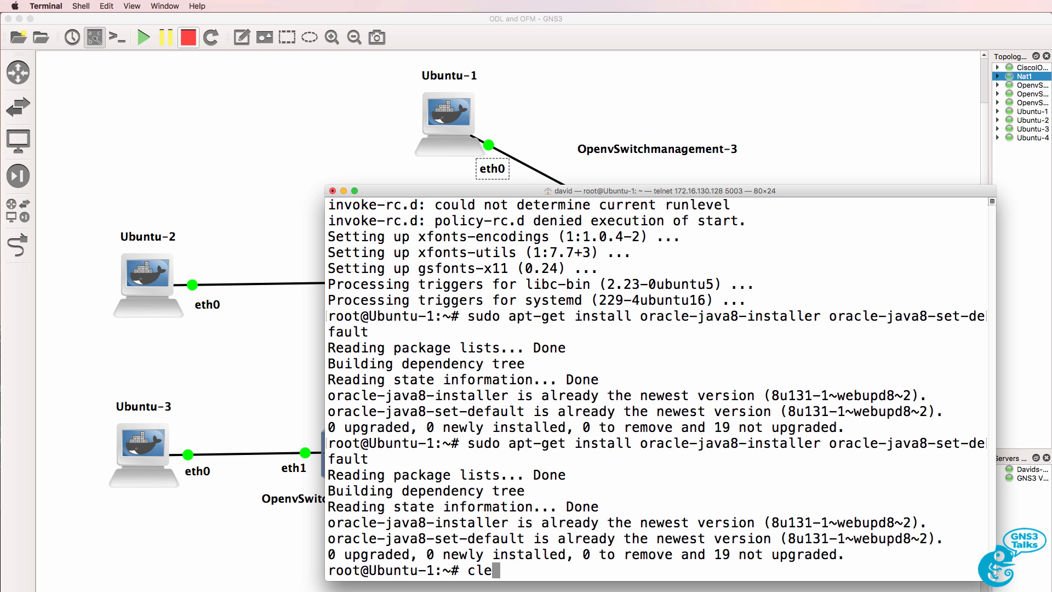
# Step: Export JAVA_HOME=/usr/lib/jvm/java-8-oracle in ~/.bashrc, save, and verify with echo $JAVA_HOME
pyautogui.press('Return')
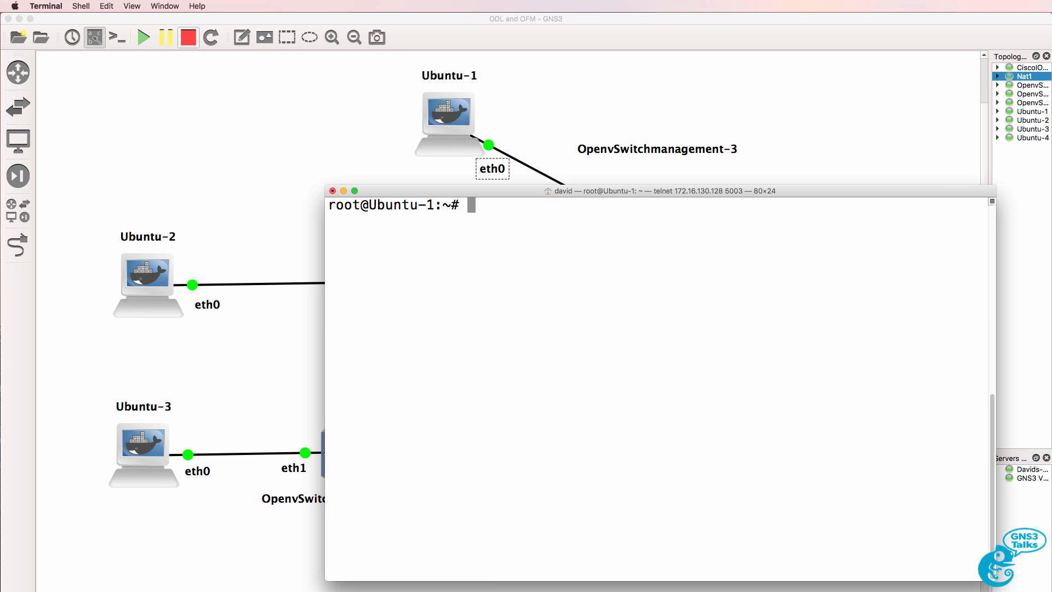
pyautogui.write('nano ~/.bashrc')
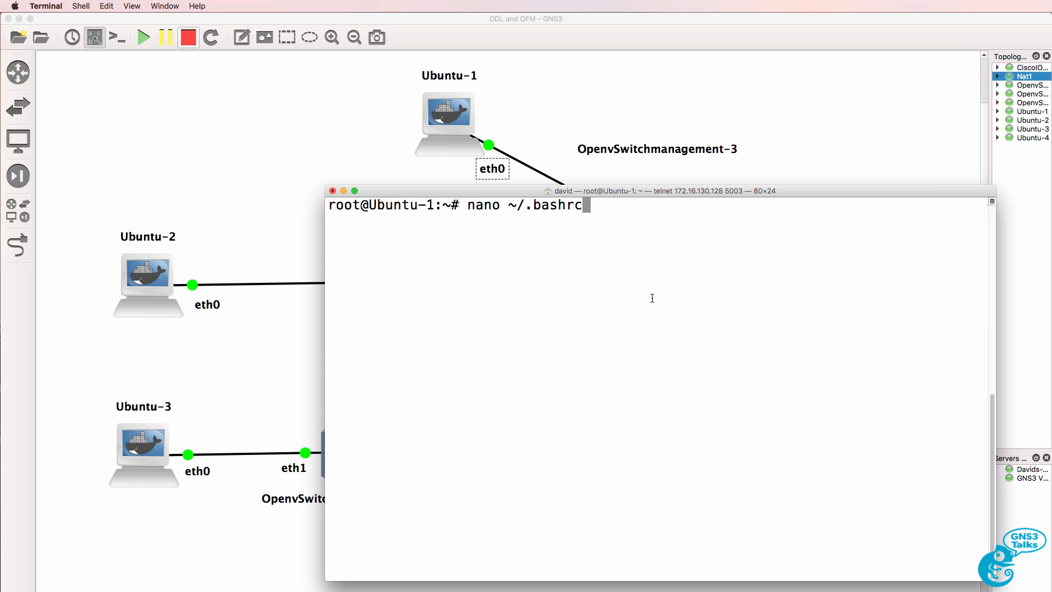
pyautogui.press('Return')
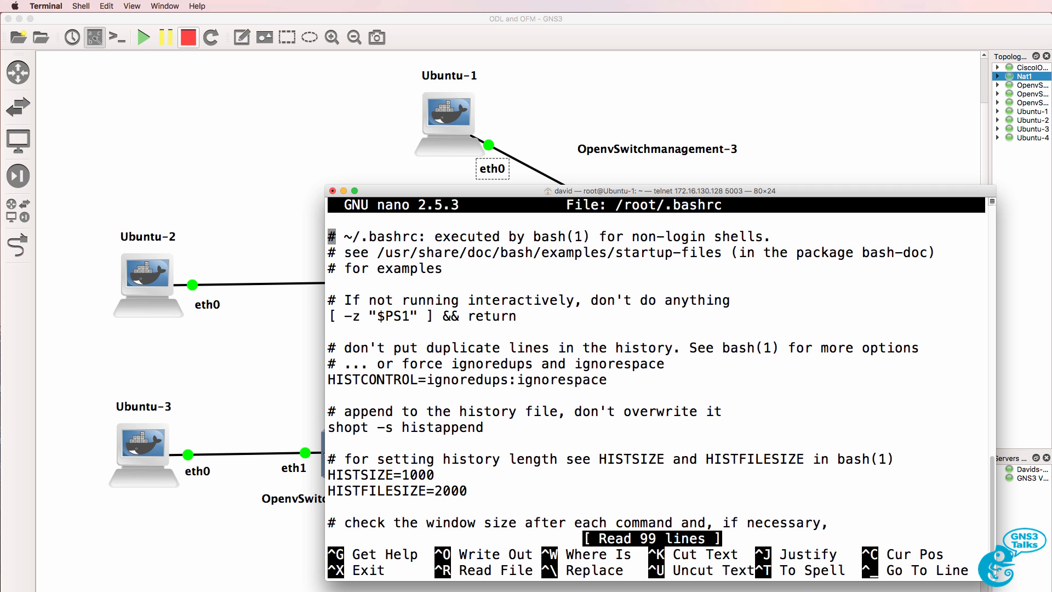
pyautogui.scroll(-3)
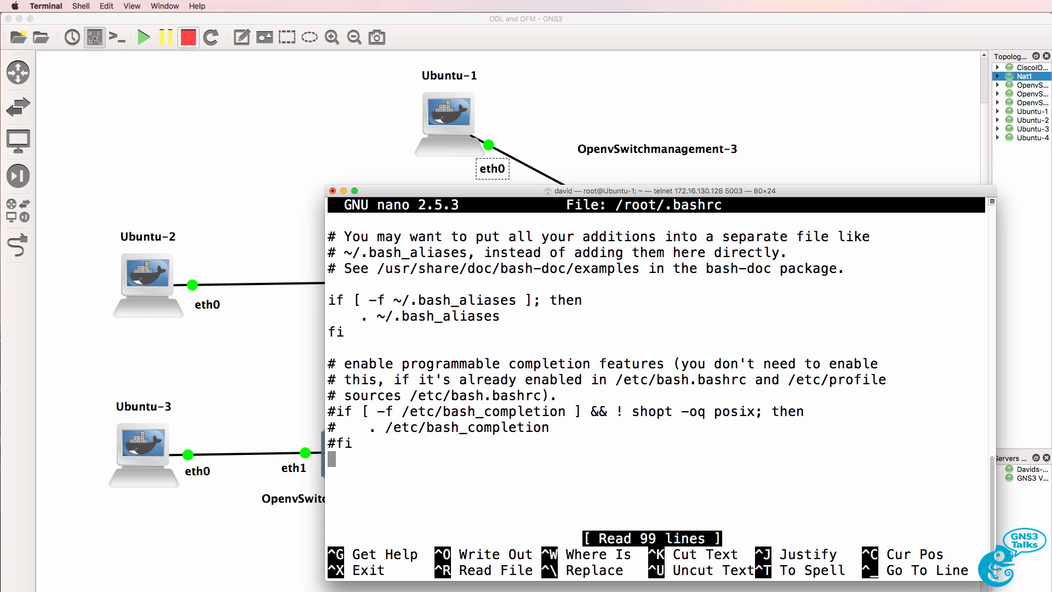
pyautogui.press('ctrl+o')
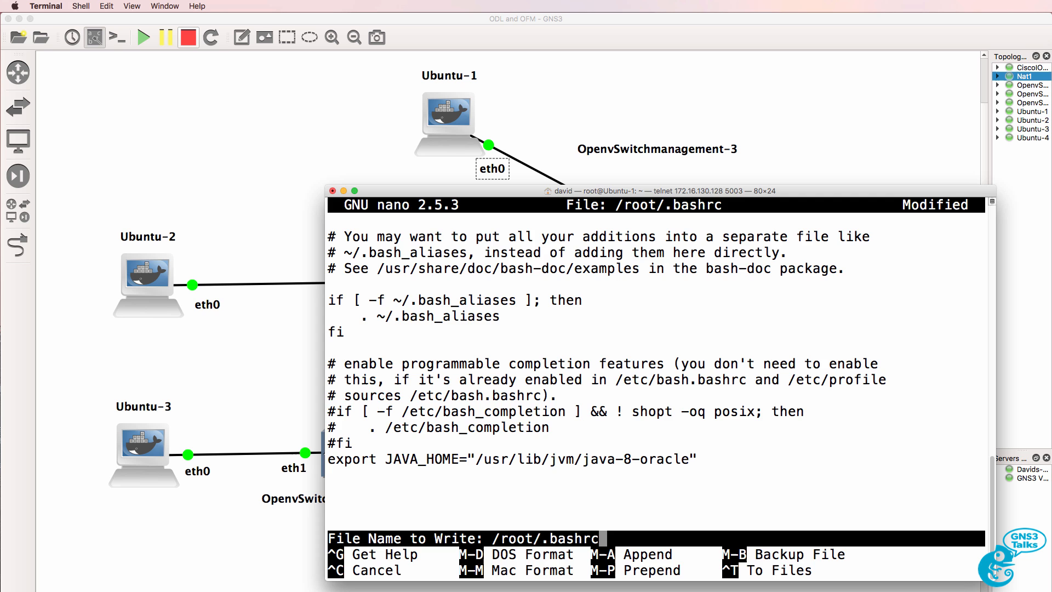
pyautogui.press('Return')
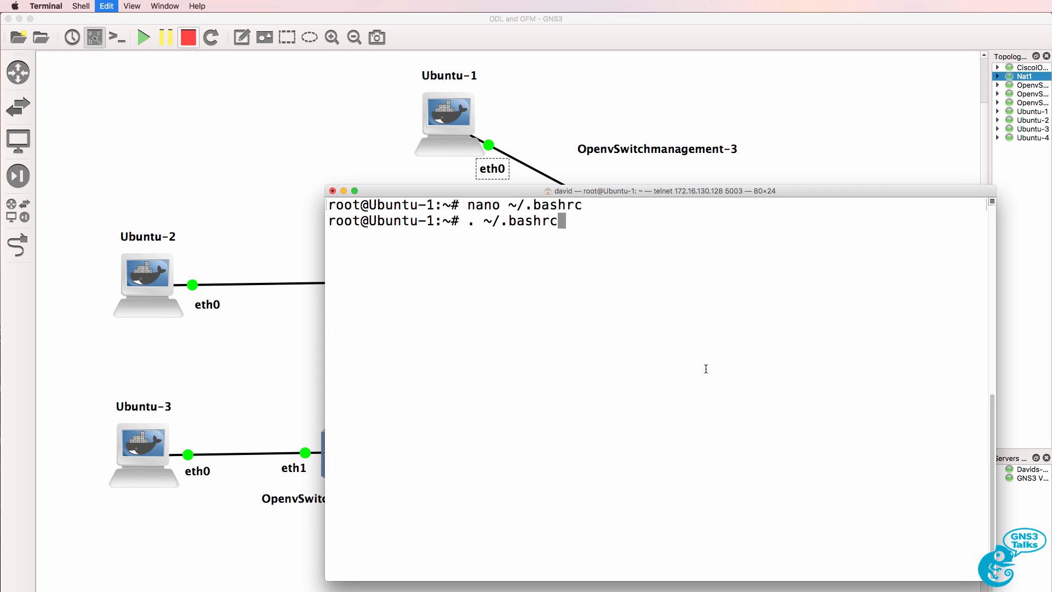
pyautogui.write('echo $JAVA_HOME')
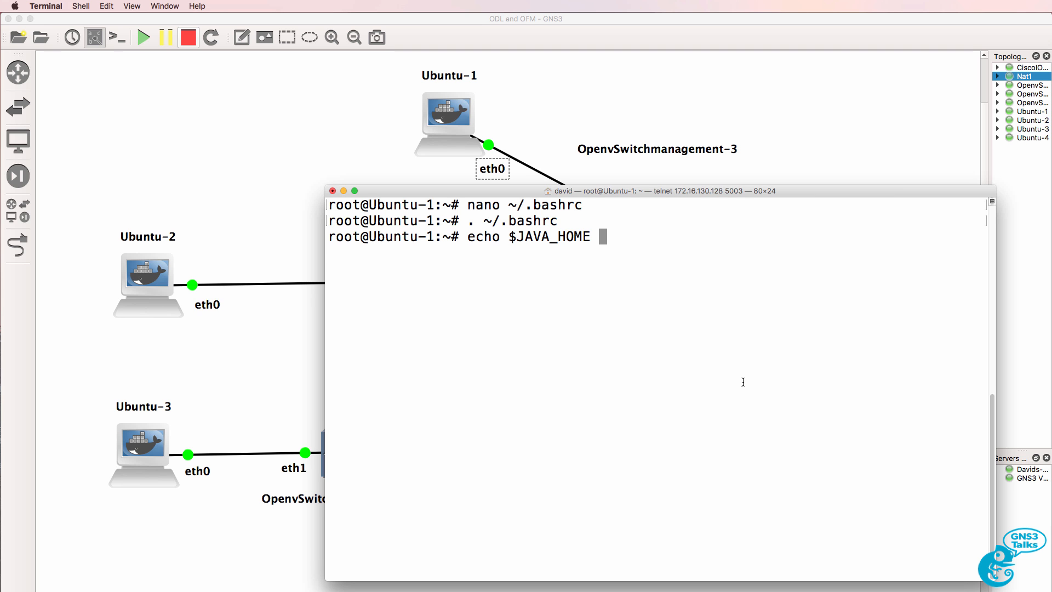
pyautogui.press('Return')
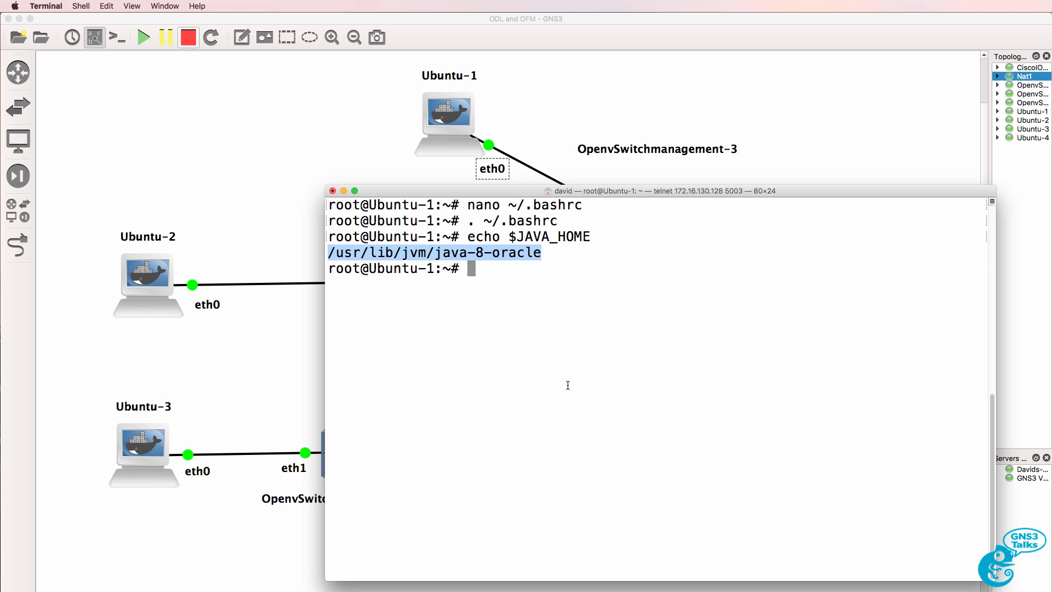
# Step: Download the OpenDaylight Lithium karaf archive to Ubuntu-1 with wget
pyautogui.write('wget https://nexus.opendaylight.org/content/groups/public/org/opendaylight/integration/distribution-karaf/0.3.0-Lithium/distribution-karaf-0.3.0-Lithium.tar.gz')
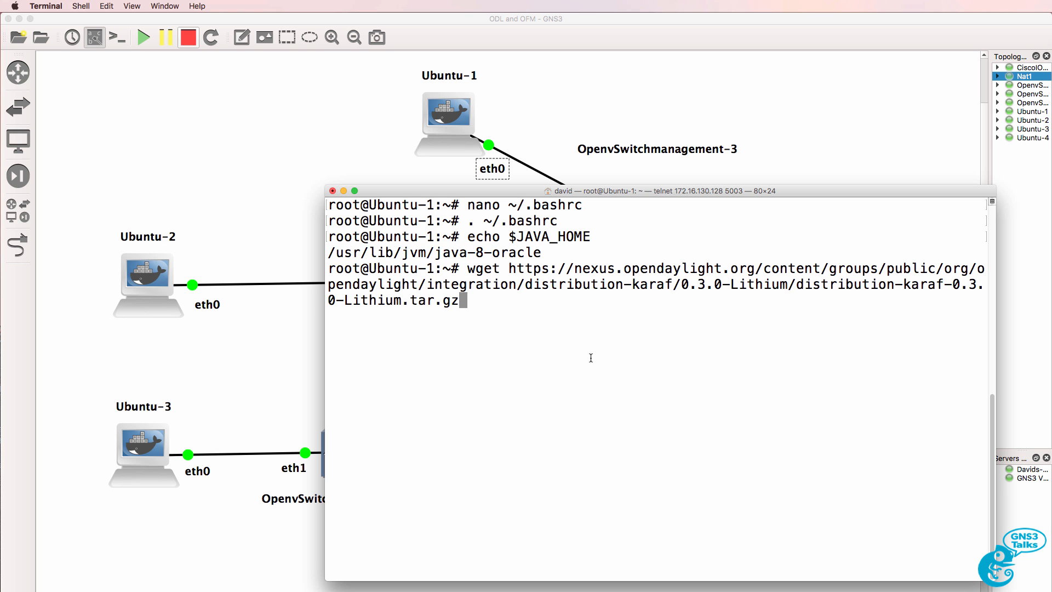
pyautogui.doubleClick(763, 284)
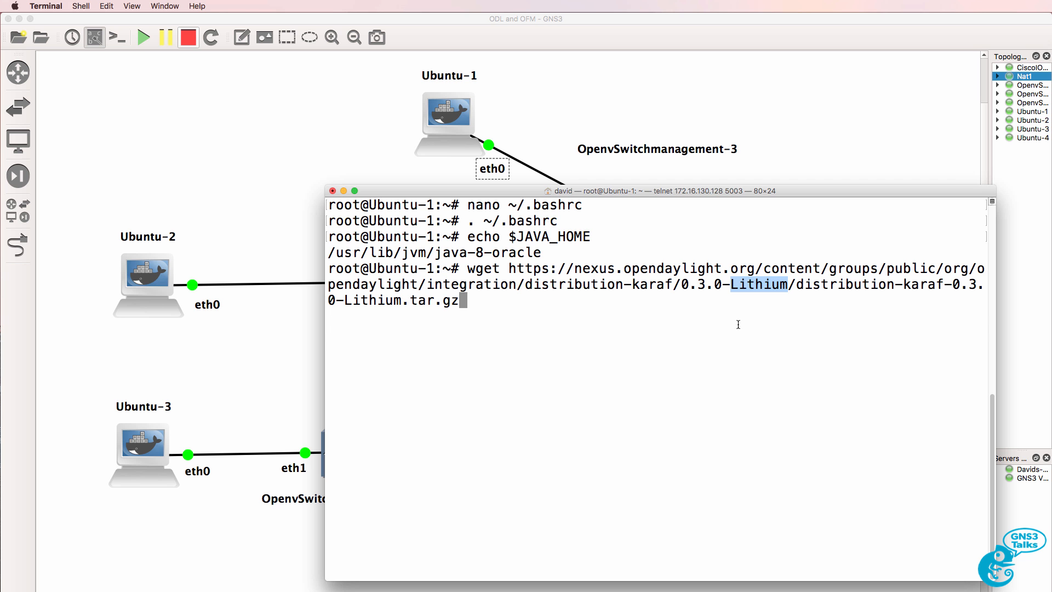
pyautogui.press('Return')
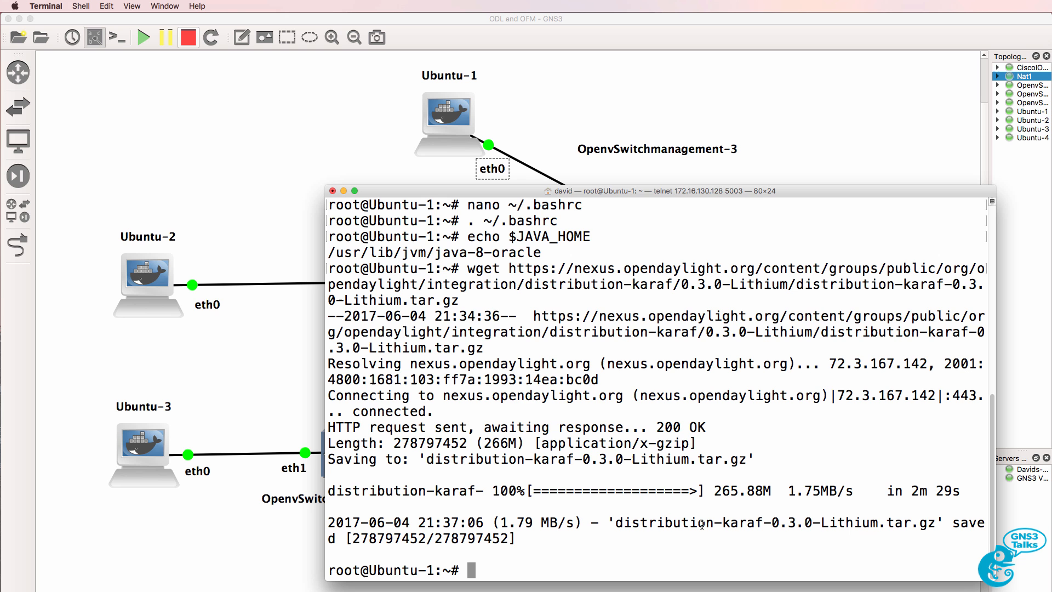
# Step: List the files and extract distribution-karaf-0.3.0-Lithium.tar.gz with tar zxvf
pyautogui.write('ls')
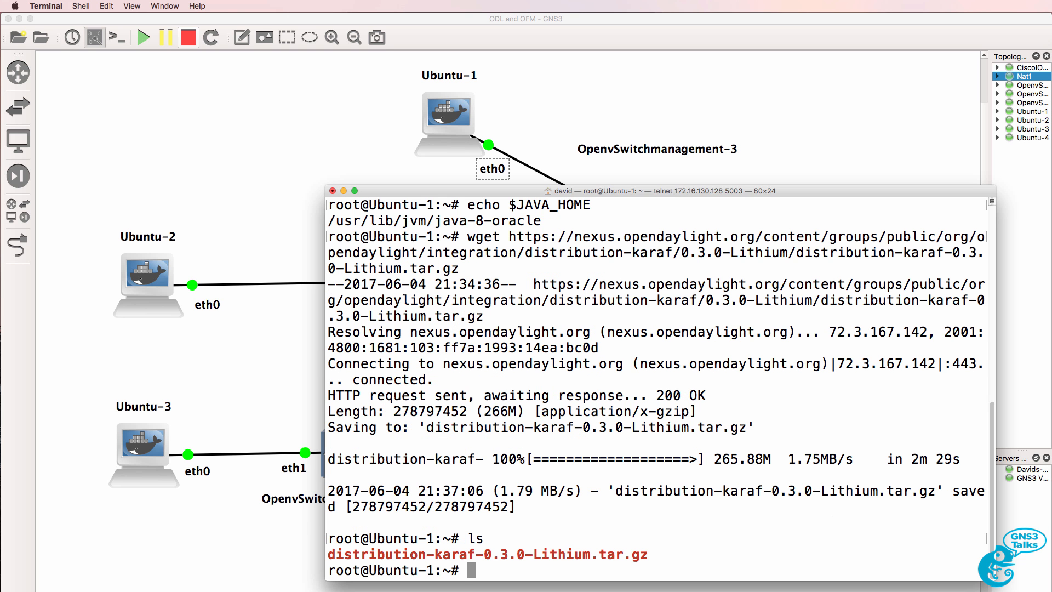
pyautogui.write('tar zxvf distribution-karaf-0.3.0-Lithium.tar.gz')
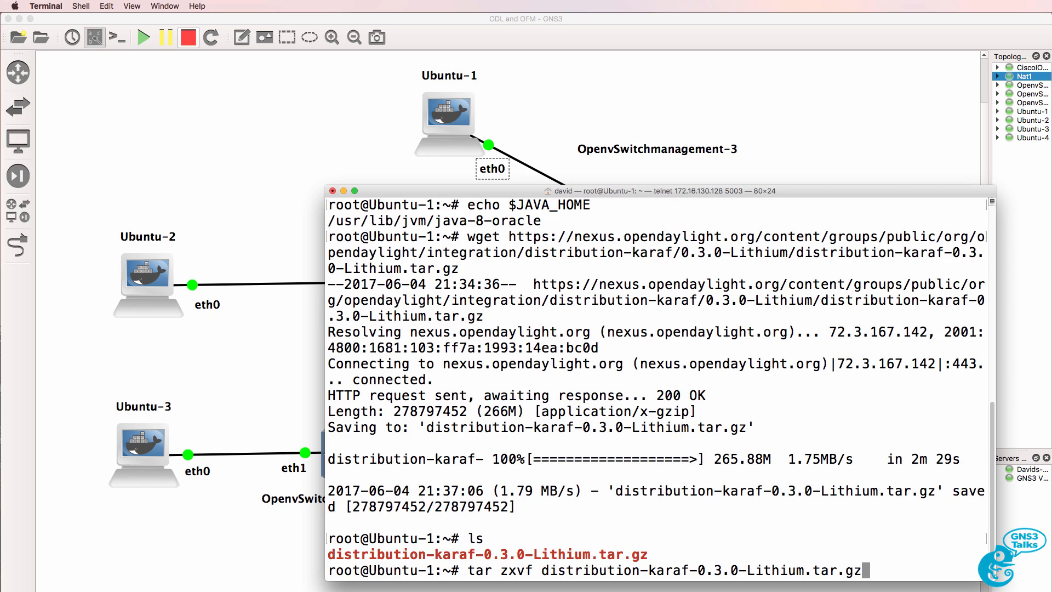
pyautogui.press('Return')
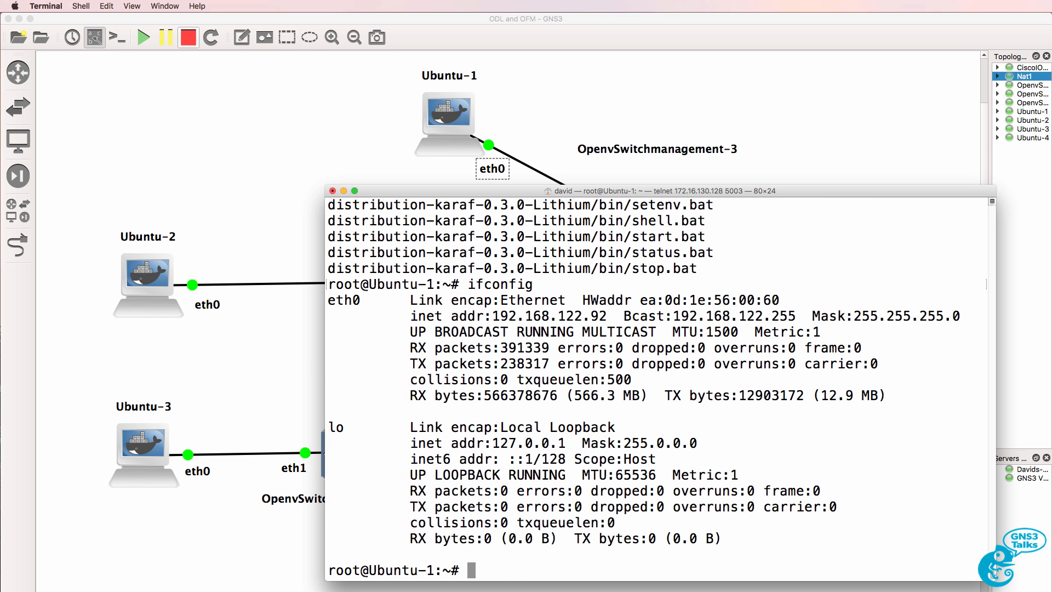
# Step: Select Ubuntu-1's eth0 address 192.168.122.92 in the ifconfig output
pyautogui.doubleClick(549, 316)
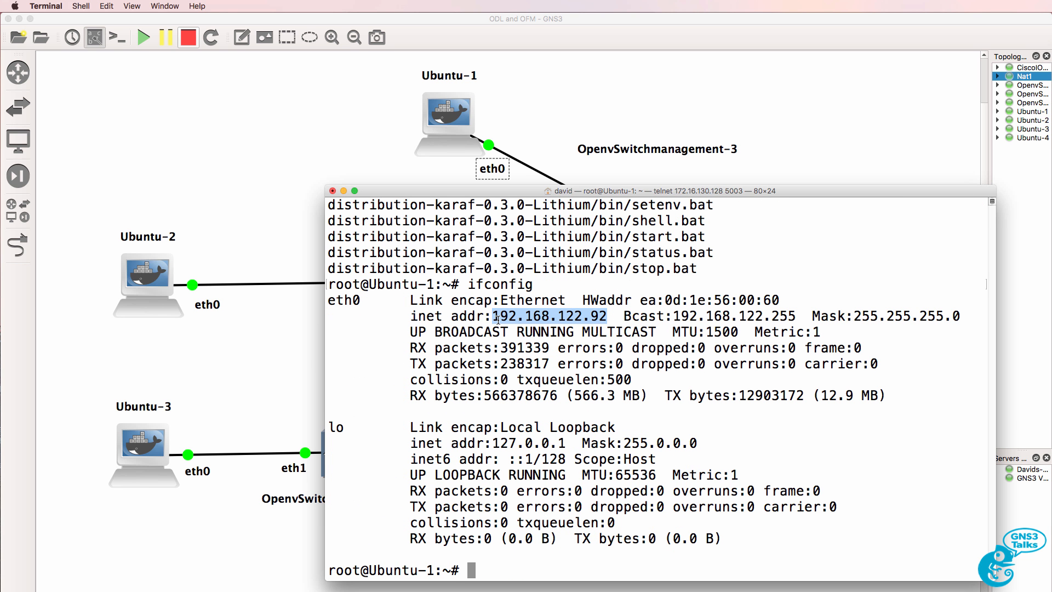
pyautogui.moveTo(1044, 421)
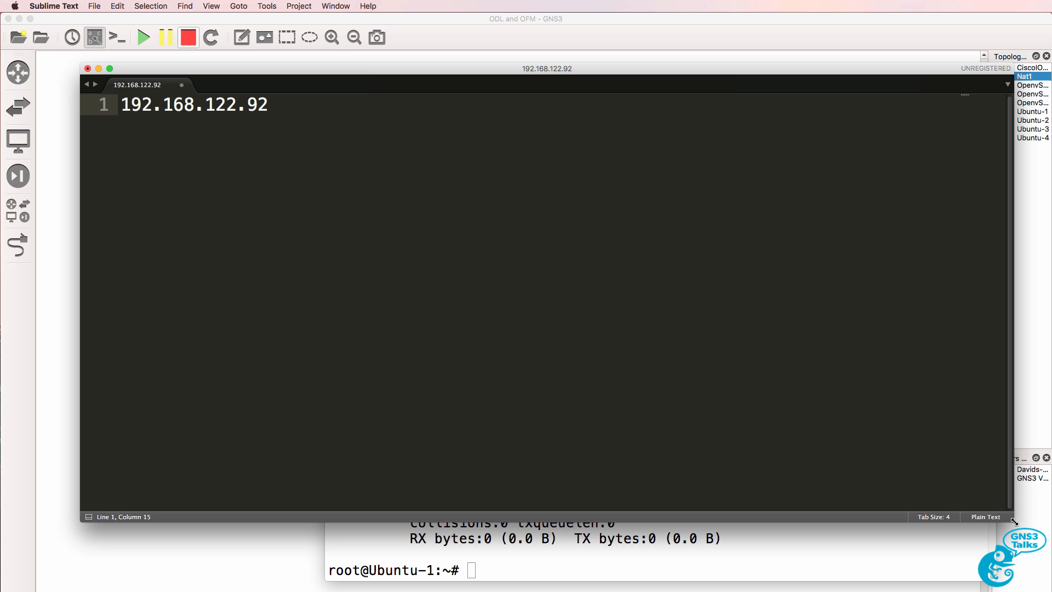
pyautogui.moveTo(203, 203)
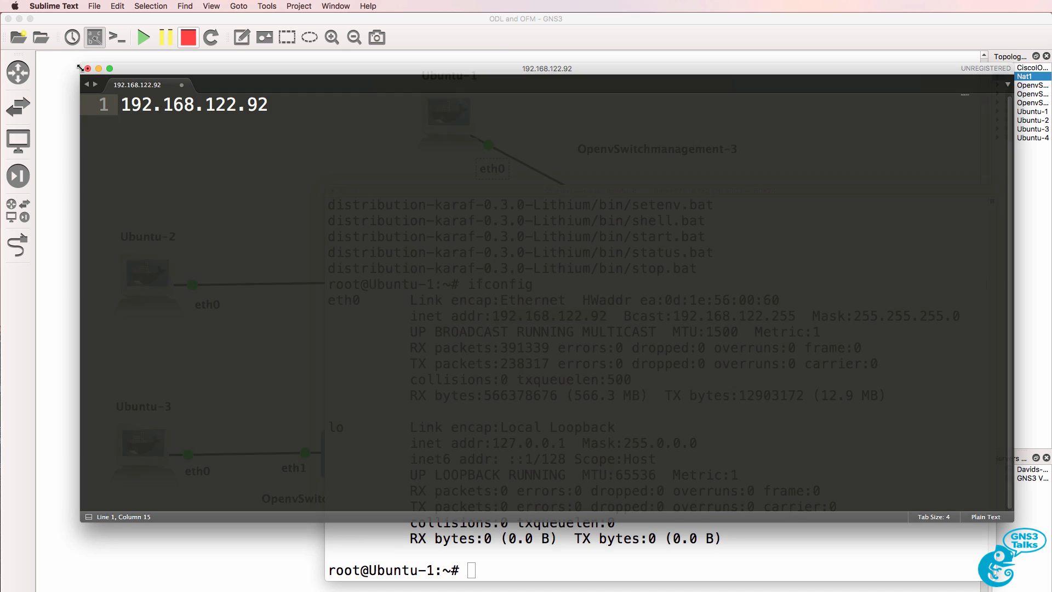
# Step: Bring the GNS3 network topology back to the front
pyautogui.click(87, 68)
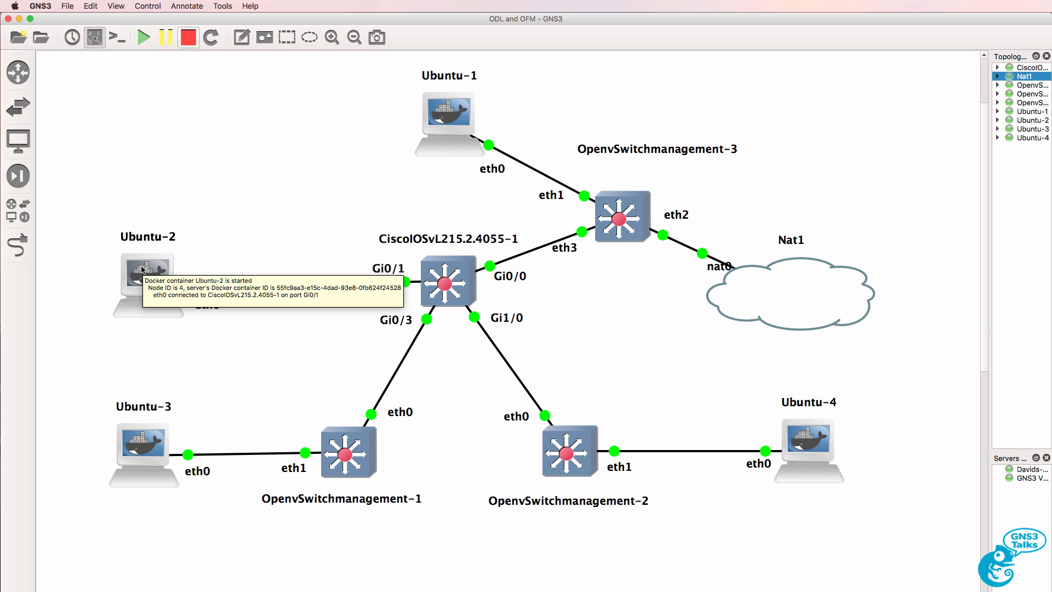
pyautogui.moveTo(448, 114)
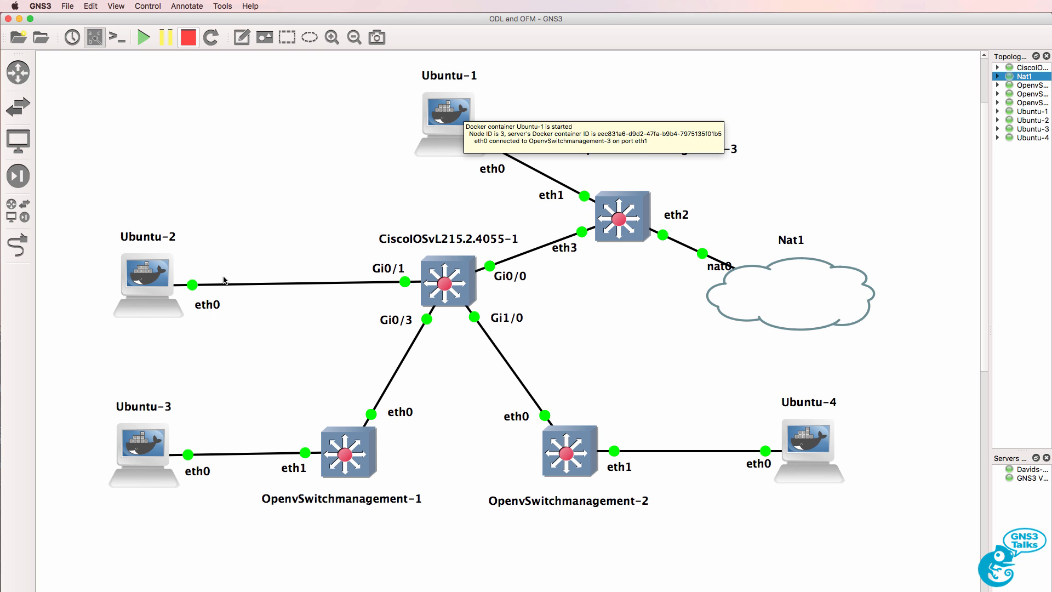
pyautogui.moveTo(241, 256)
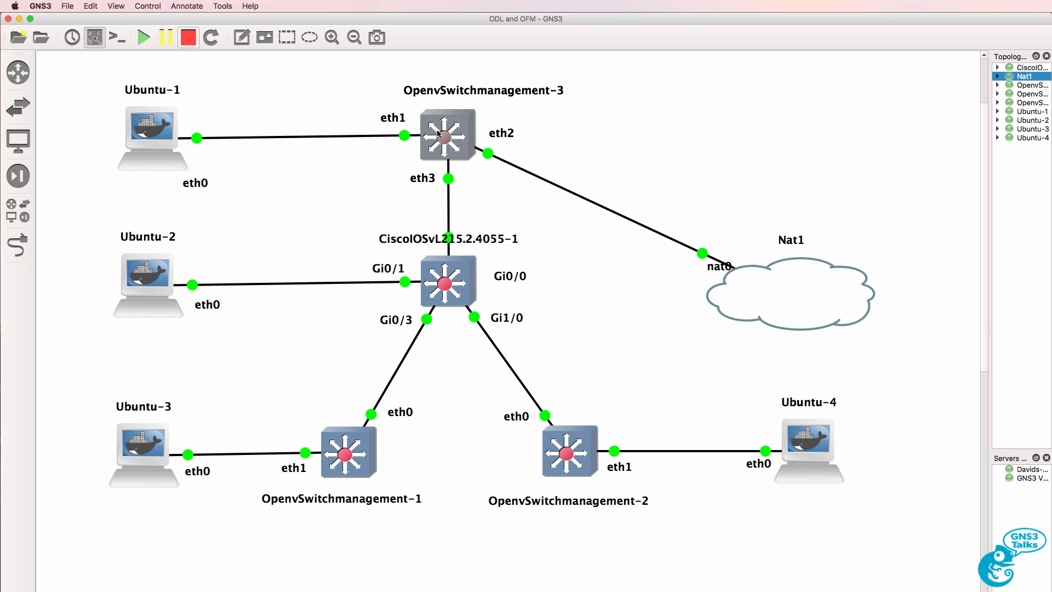
pyautogui.moveTo(446, 138)
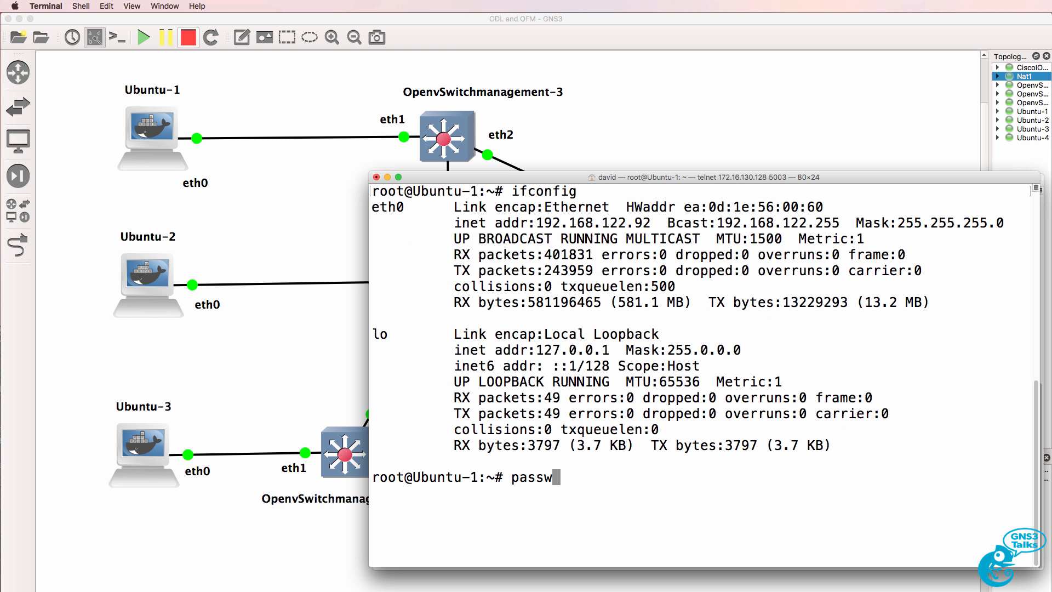
# Step: Change Ubuntu-1's root password with passwd, entering and confirming the new one
pyautogui.press('Return')
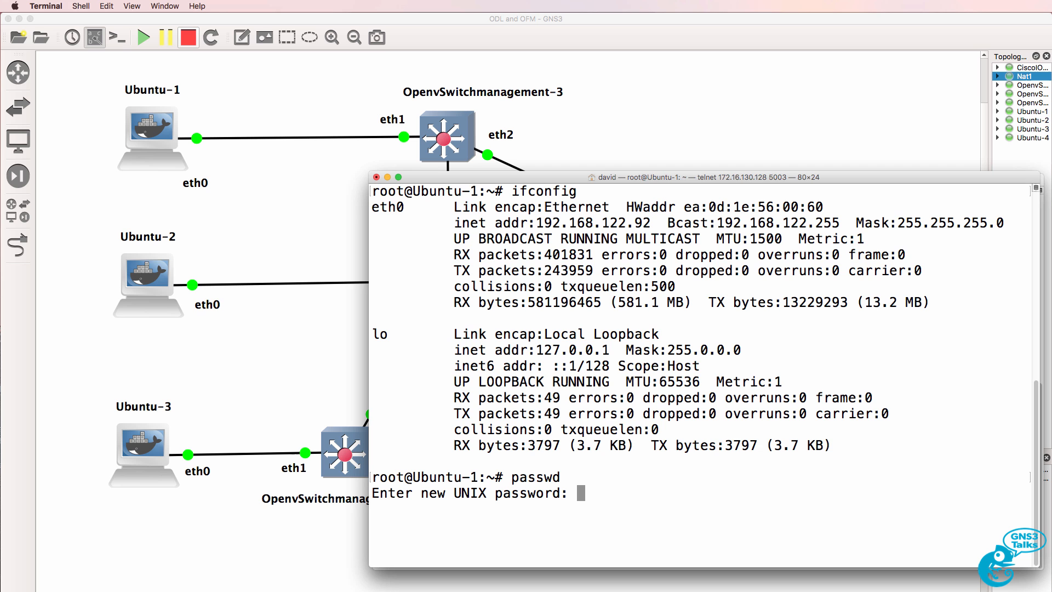
pyautogui.press('Return')
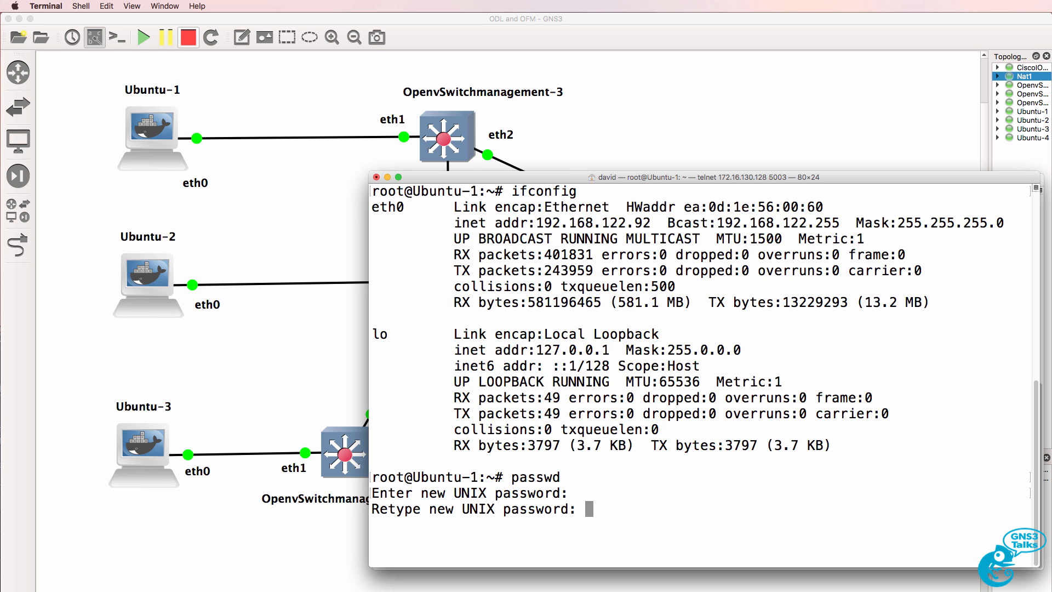
pyautogui.press('Return')
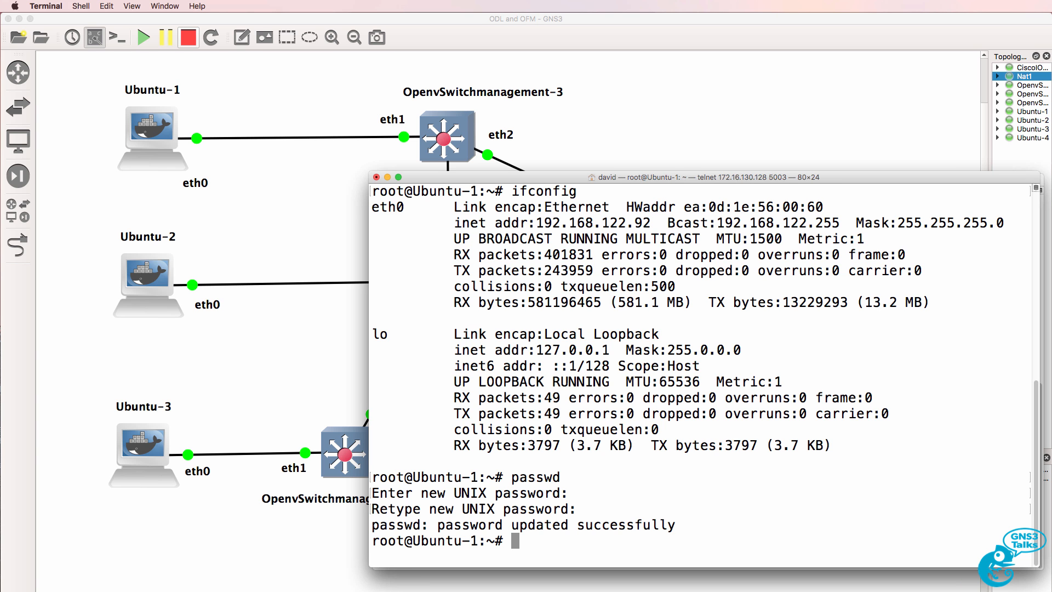
# Step: Show the interface details with ifconfig, then clear the terminal
pyautogui.write('ifconfig')
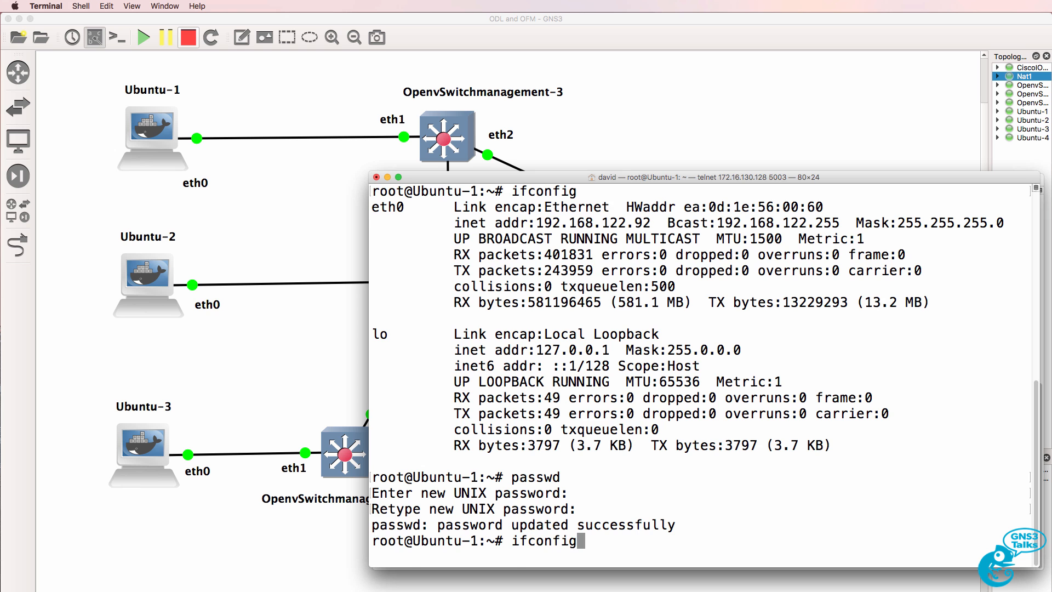
pyautogui.write('cle')
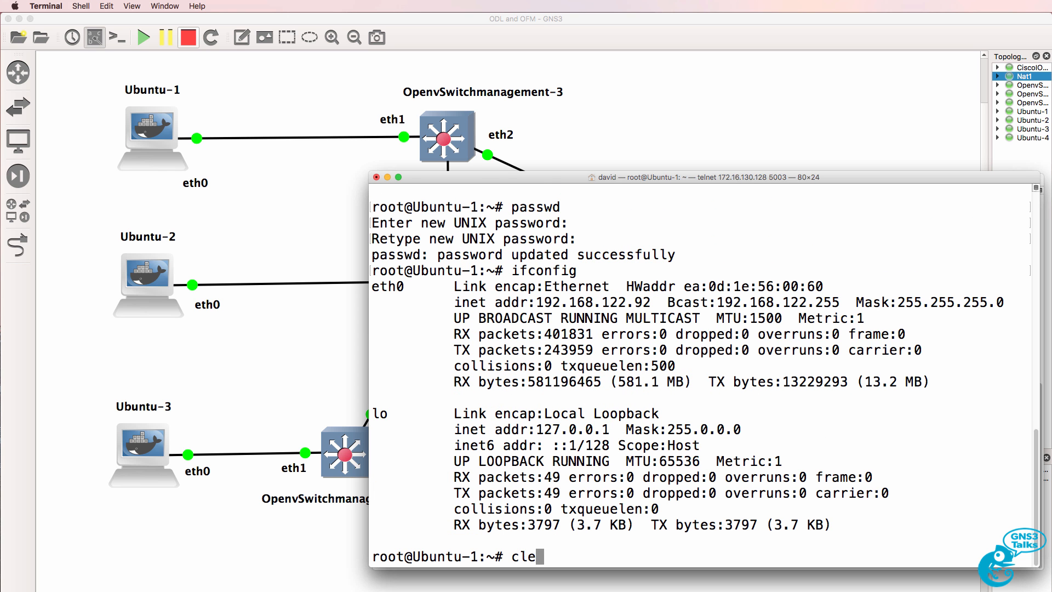
pyautogui.press('Return')
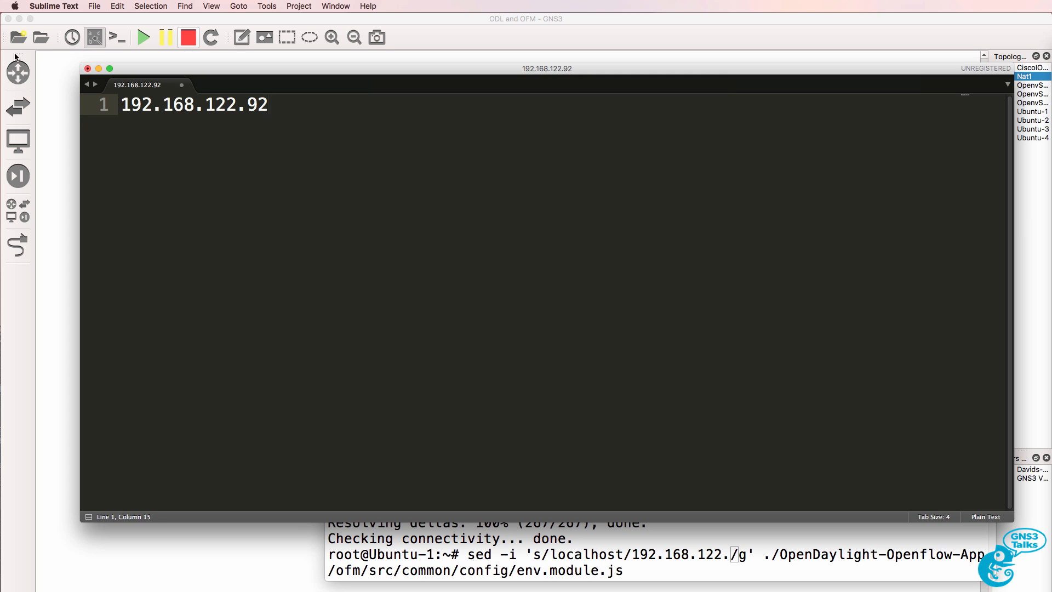
# Step: Run sed replacing localhost with 192.168.122.92 in env.module.js, using the IP from the notes
pyautogui.tripleClick(193, 105)
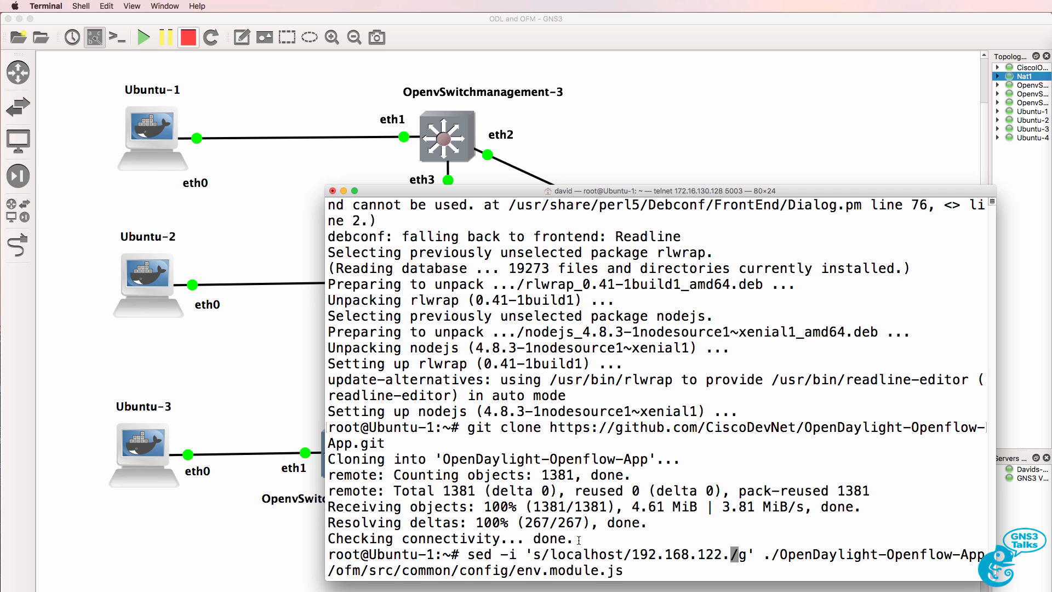
pyautogui.write('92')
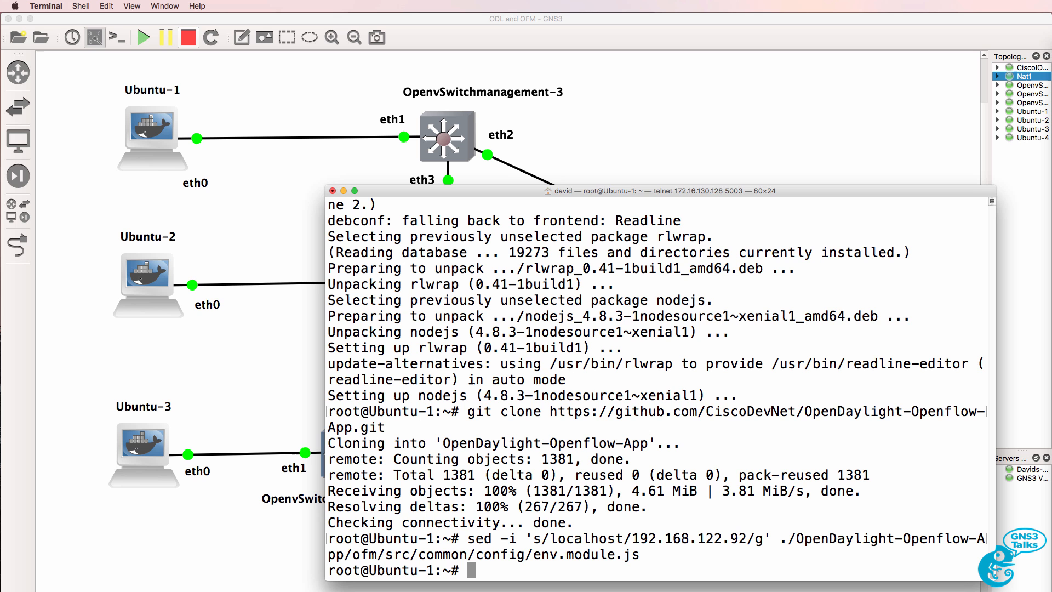
pyautogui.doubleClick(585, 554)
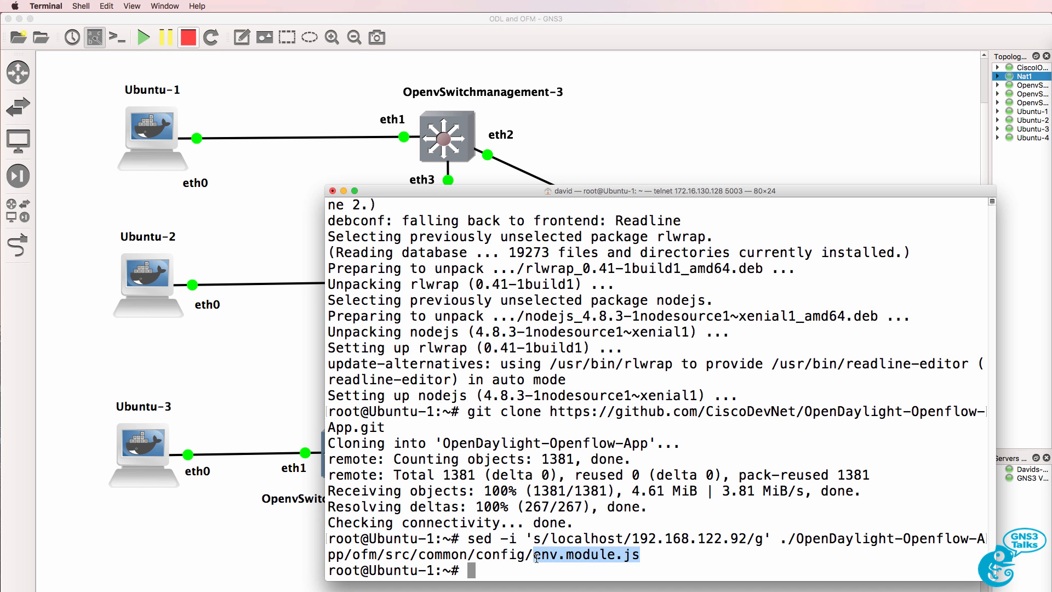
pyautogui.moveTo(664, 564)
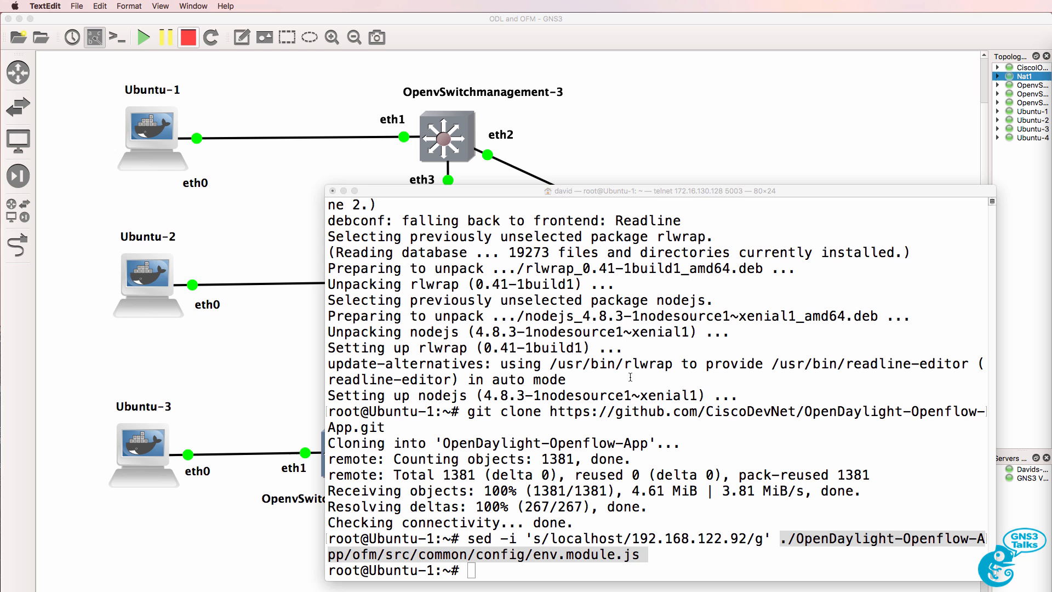
# Step: Install grunt-cli globally with npm and enter the distribution-karaf-0.3.0-Lithium folder
pyautogui.write('npm install -g grunt-cli')
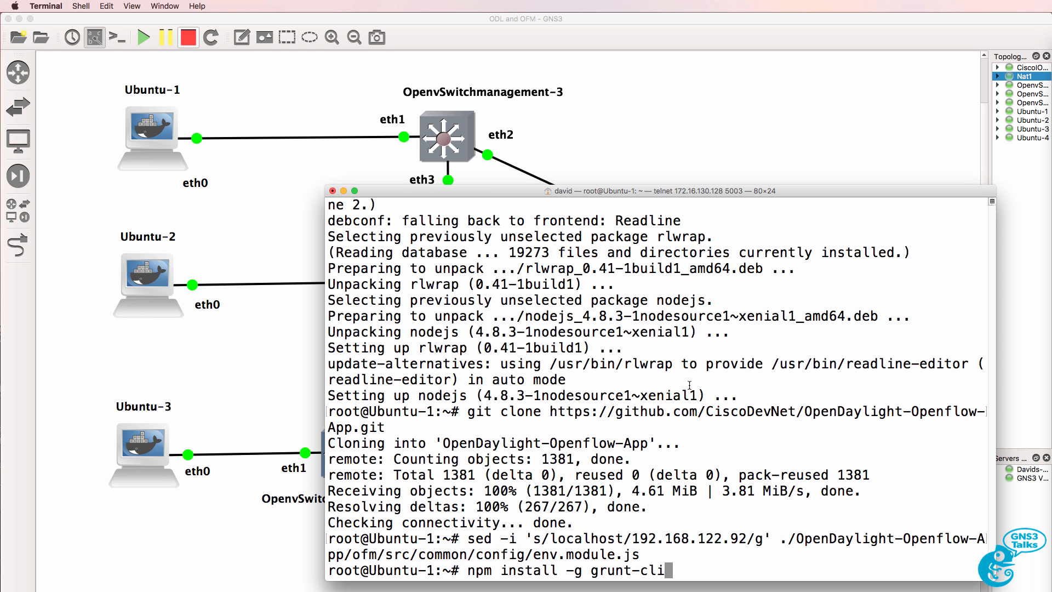
pyautogui.press('Return')
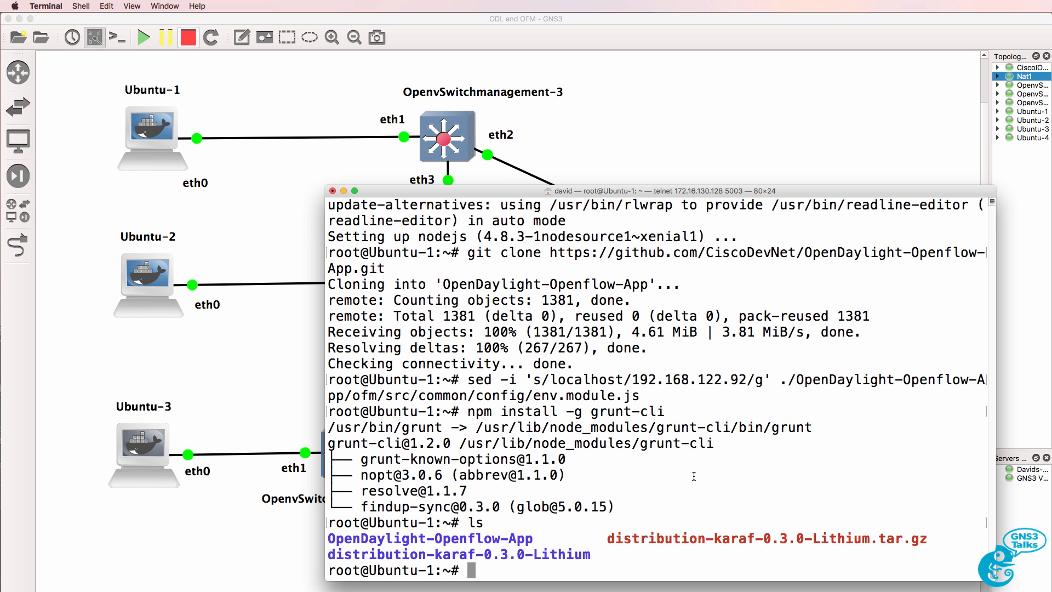
pyautogui.write('cd distribution-karaf-0.3.0-Lithium')
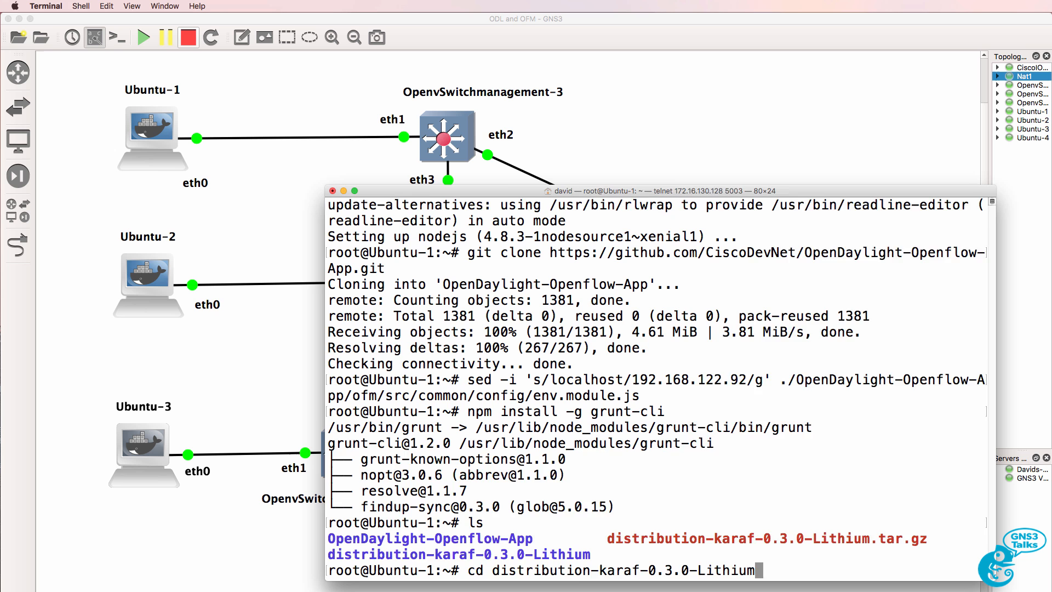
pyautogui.press('Return')
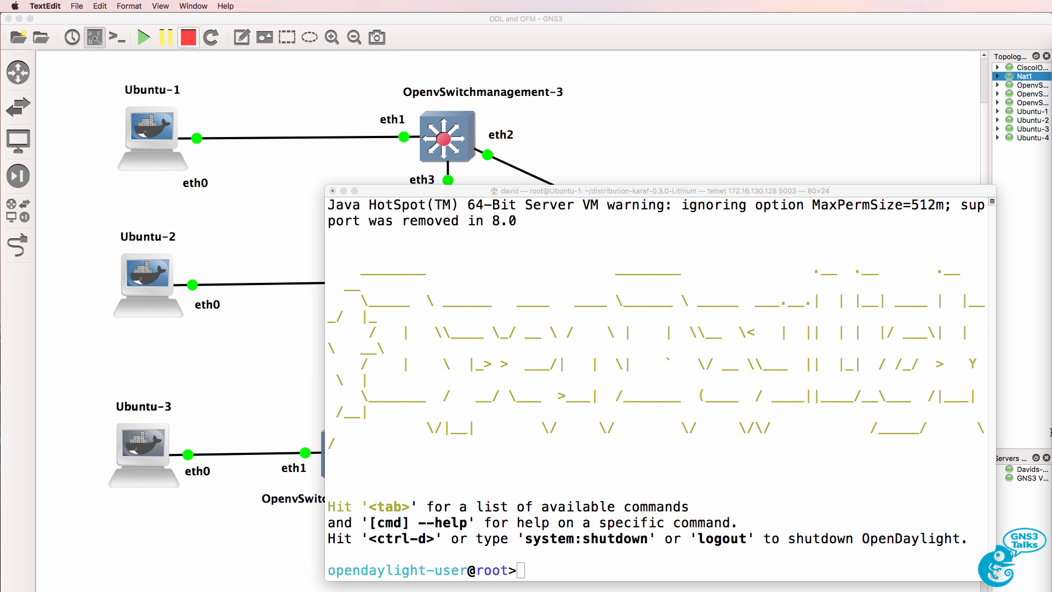
# Step: Paste the copied command into the OpenDaylight Karaf console
pyautogui.rightClick(520, 473)
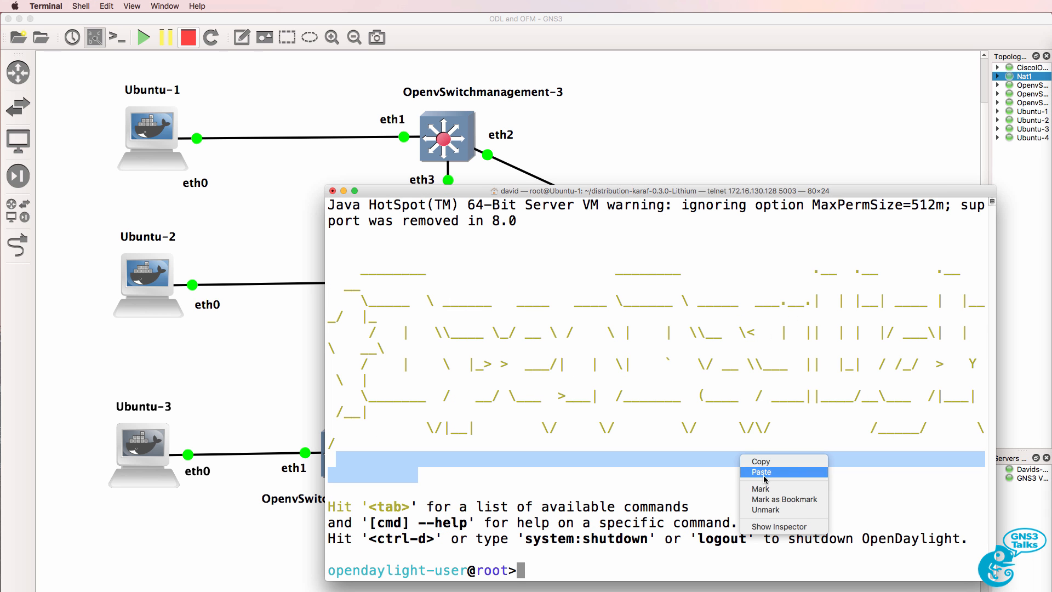
pyautogui.click(759, 471)
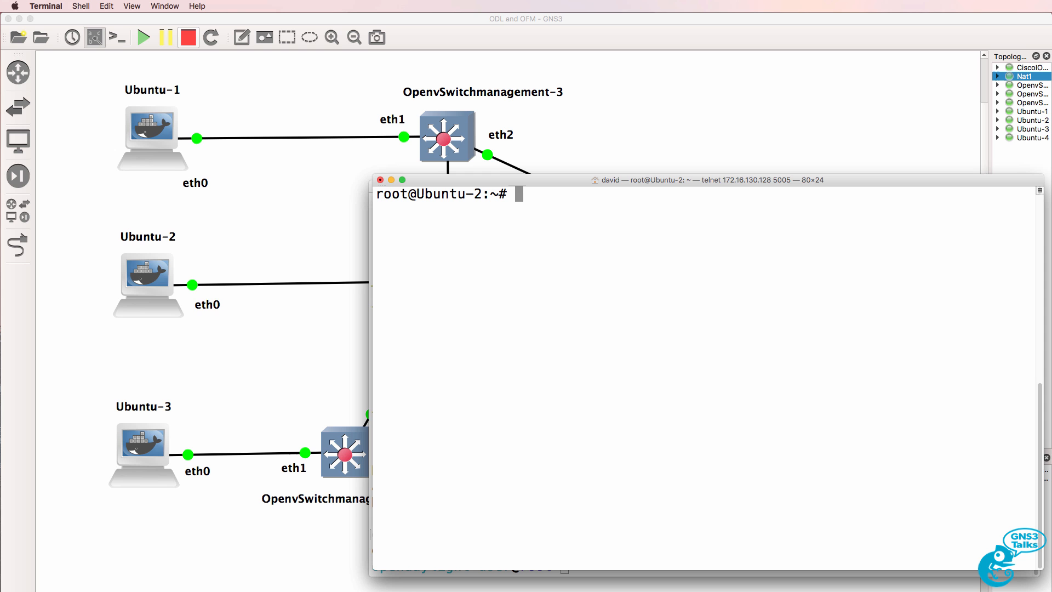
# Step: Ping 192.168.122.92 from Ubuntu-2 and stop after three replies
pyautogui.write('ping 192.1')
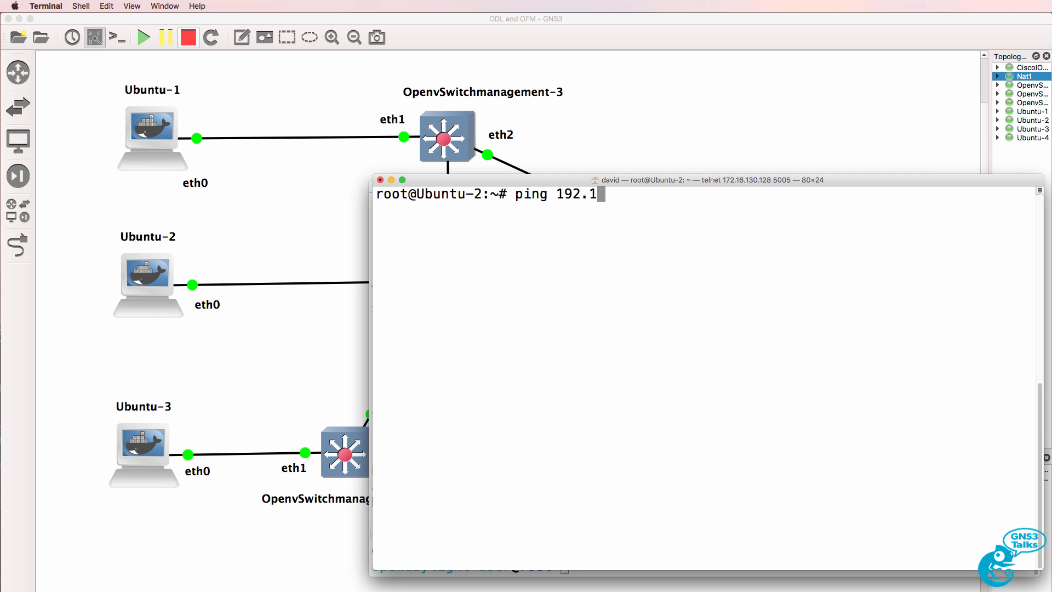
pyautogui.write('68.122.92')
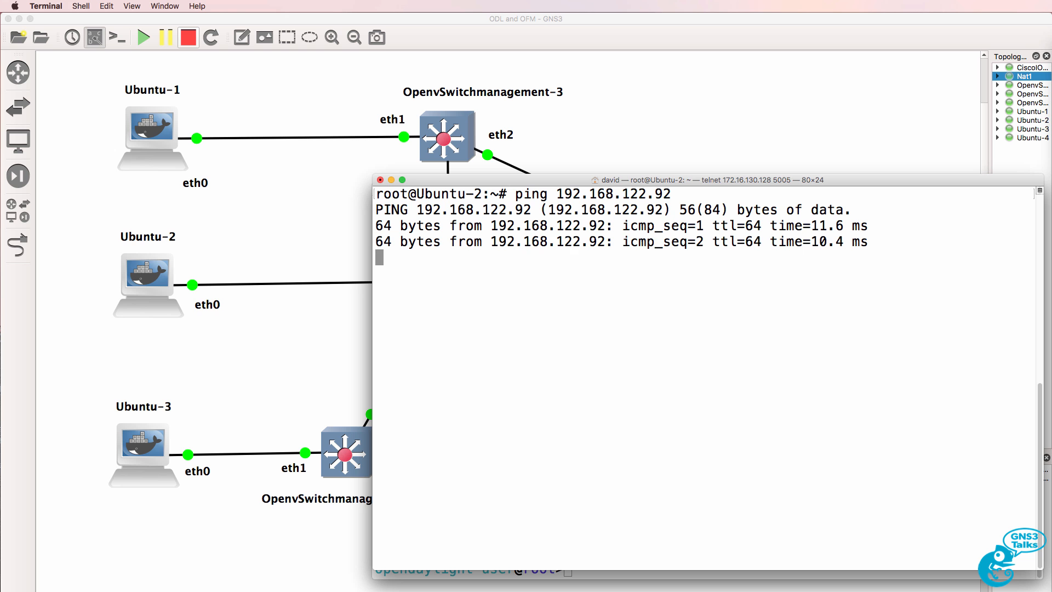
pyautogui.press('ctrl+c')
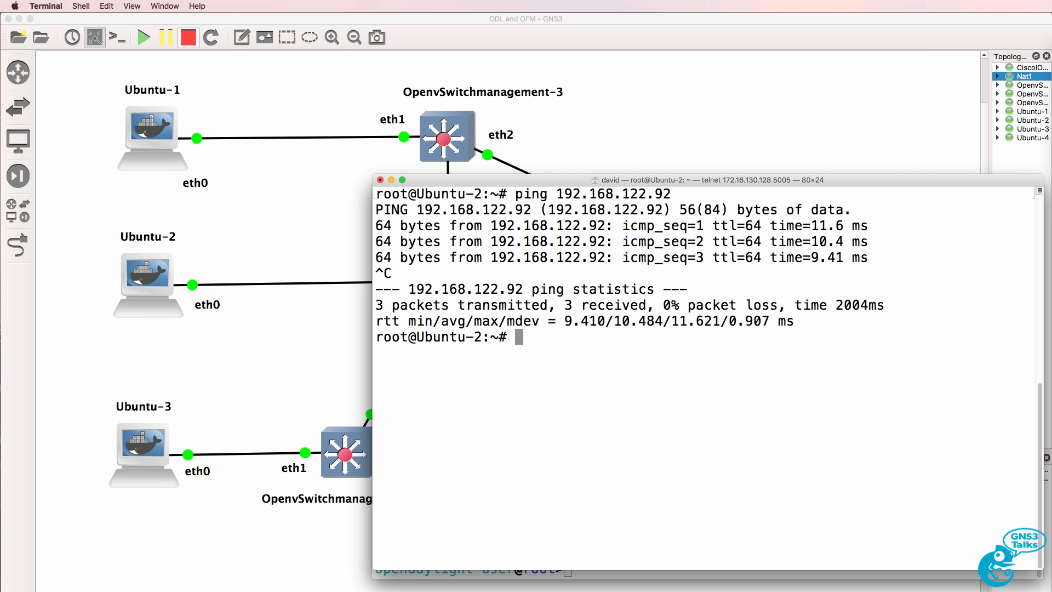
pyautogui.write('ssh r')
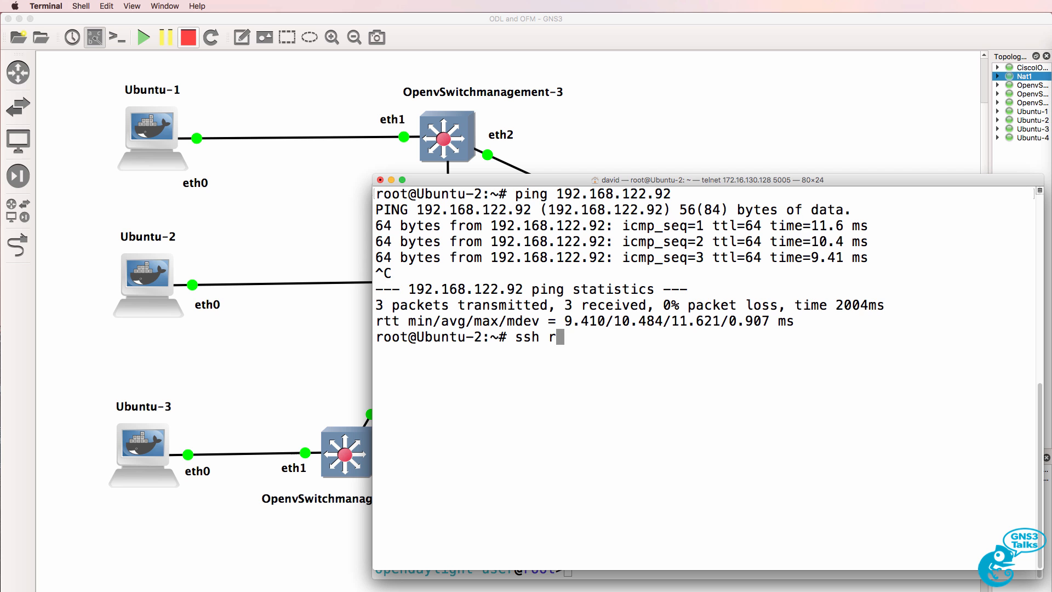
pyautogui.write('oot@19')
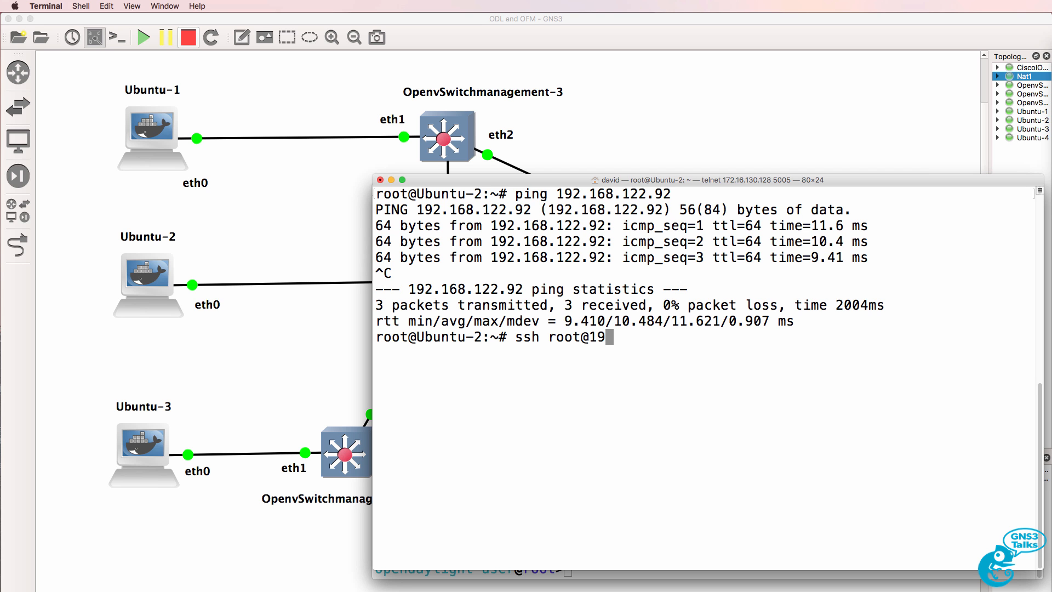
pyautogui.write('2.168.122.92')
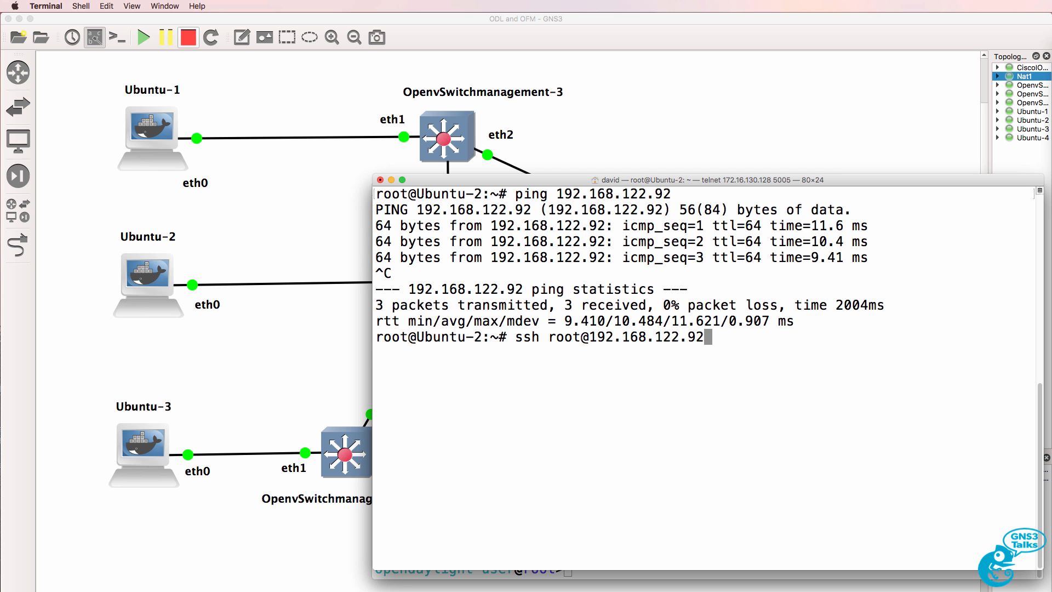
pyautogui.press('Return')
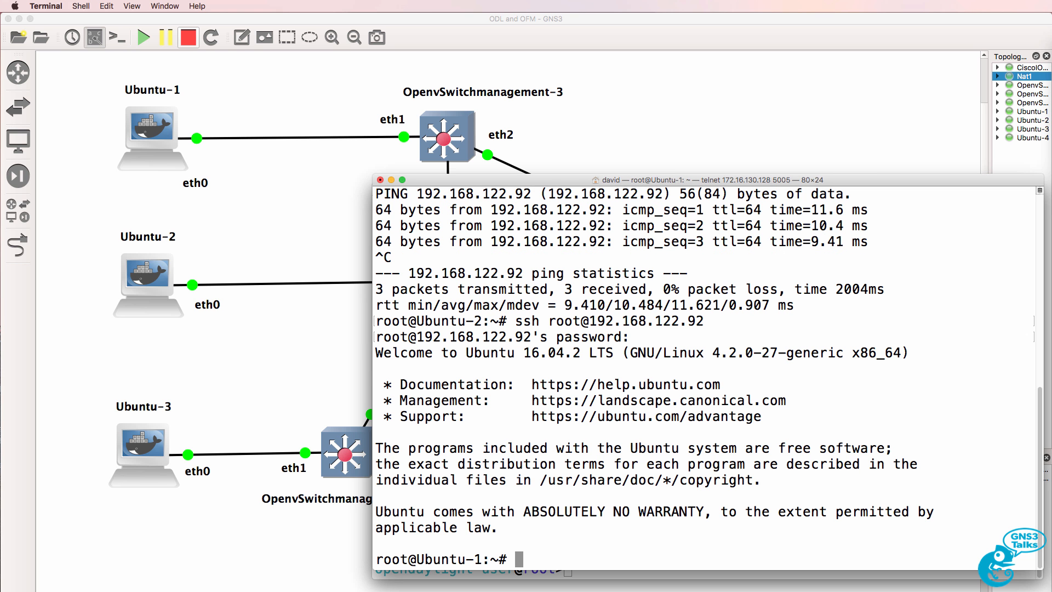
# Step: List Ubuntu-1's home folder, move into OpenDaylight-Openflow-App, and type grunt
pyautogui.write('ls')
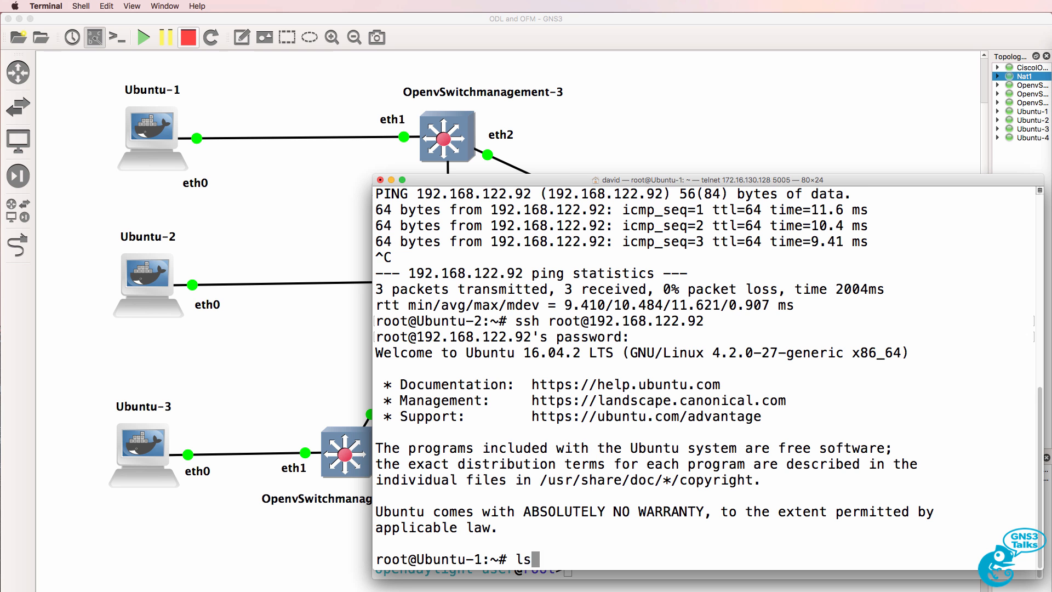
pyautogui.press('Return')
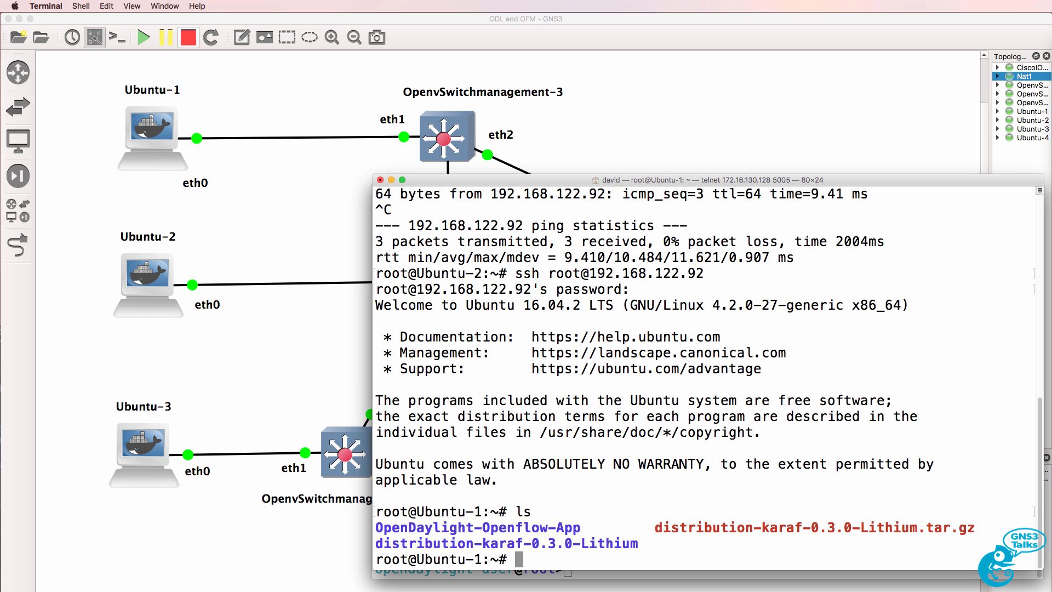
pyautogui.write('cd OpenDaylight-Openflow-App/')
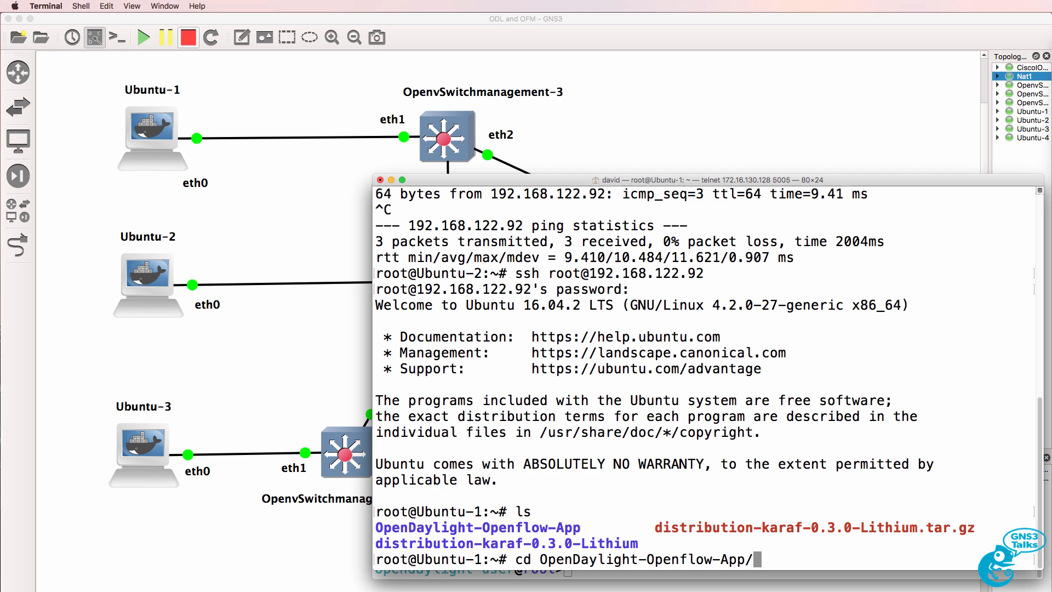
pyautogui.press('Return')
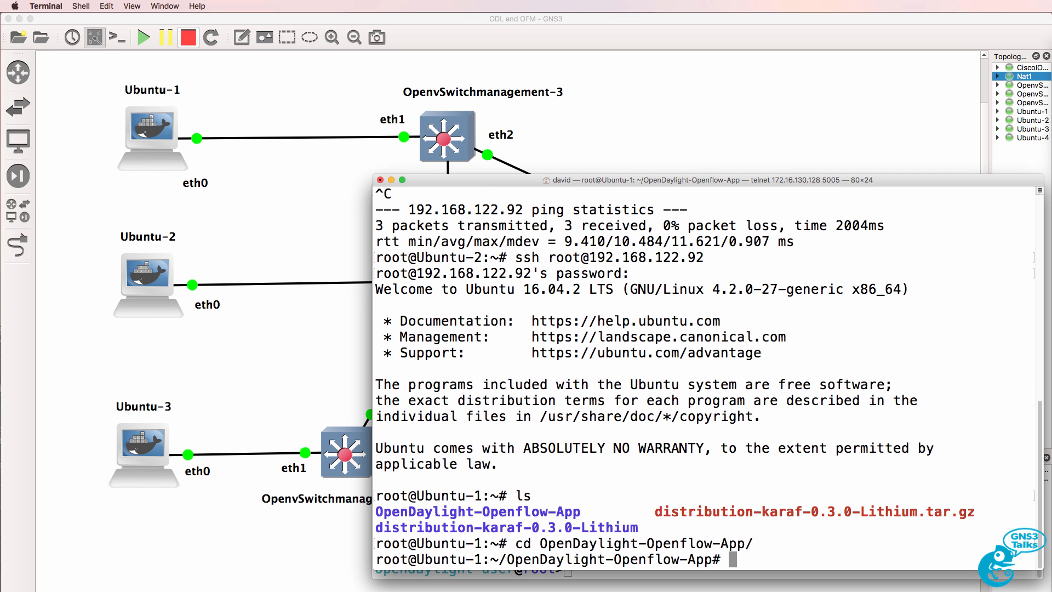
pyautogui.write('grunt')
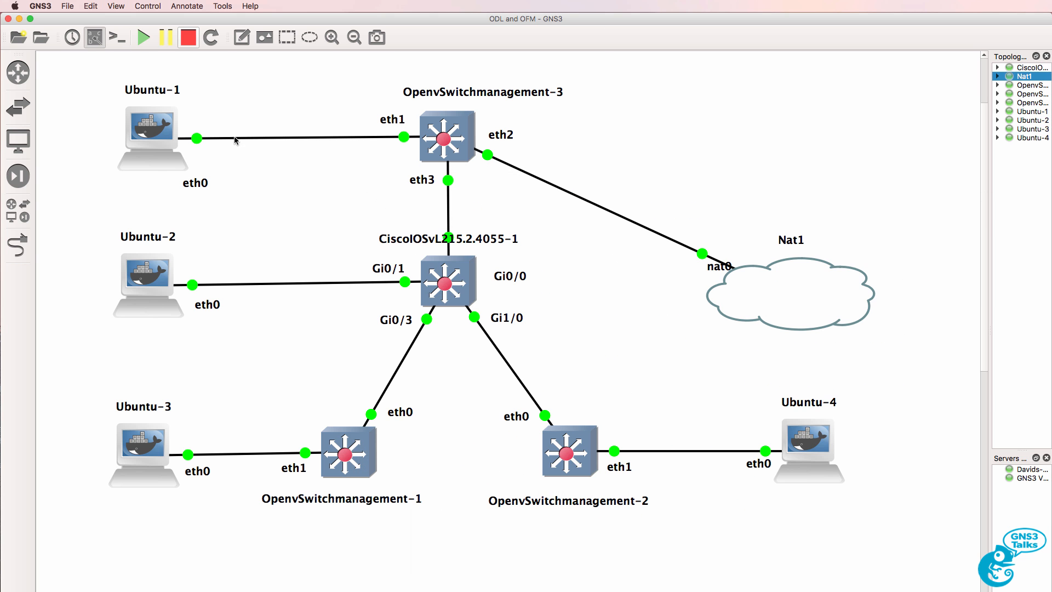
# Step: Add a Windows 10 x64 VM from End devices, linked to OpenvSwitchmanagement-3 eth4
pyautogui.click(18, 141)
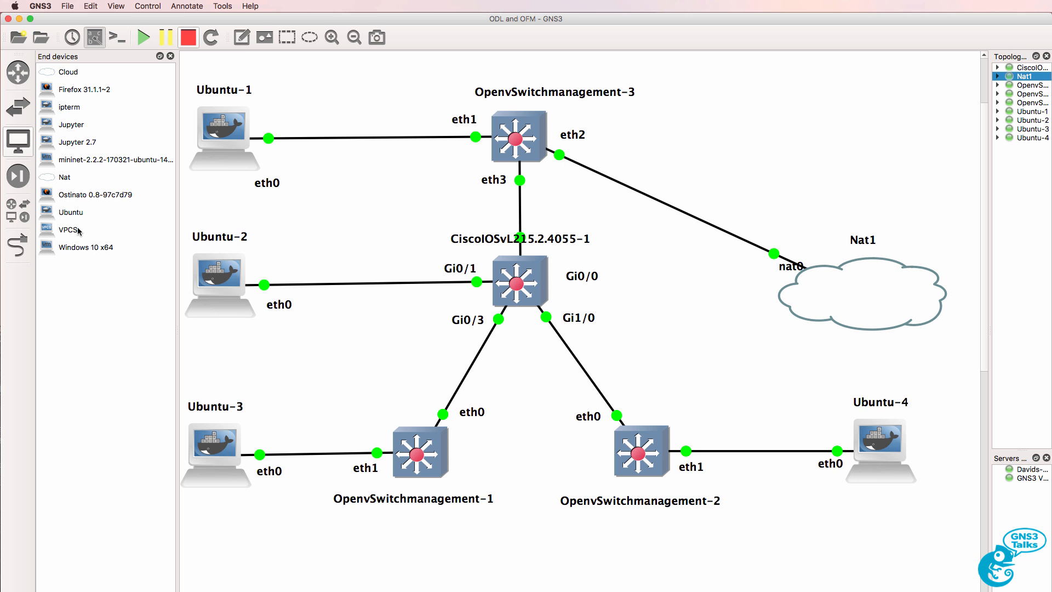
pyautogui.moveTo(67, 176)
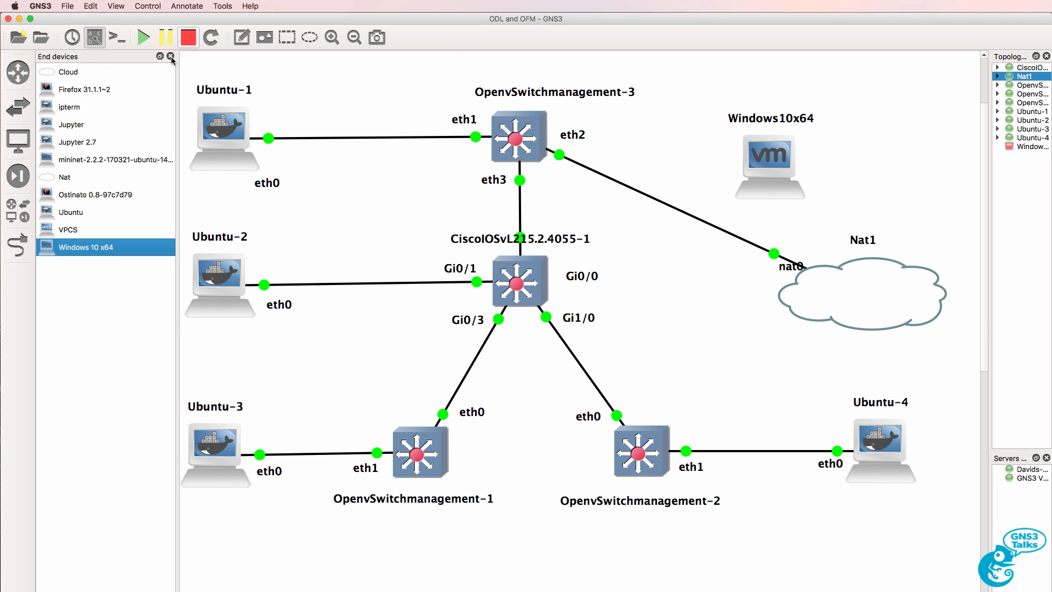
pyautogui.click(171, 55)
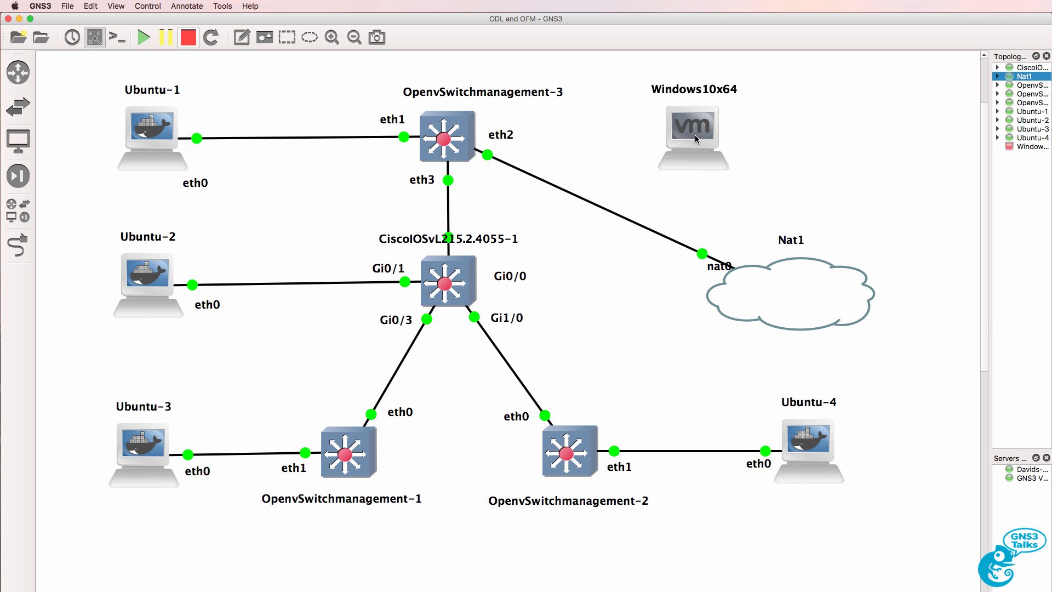
pyautogui.click(446, 139)
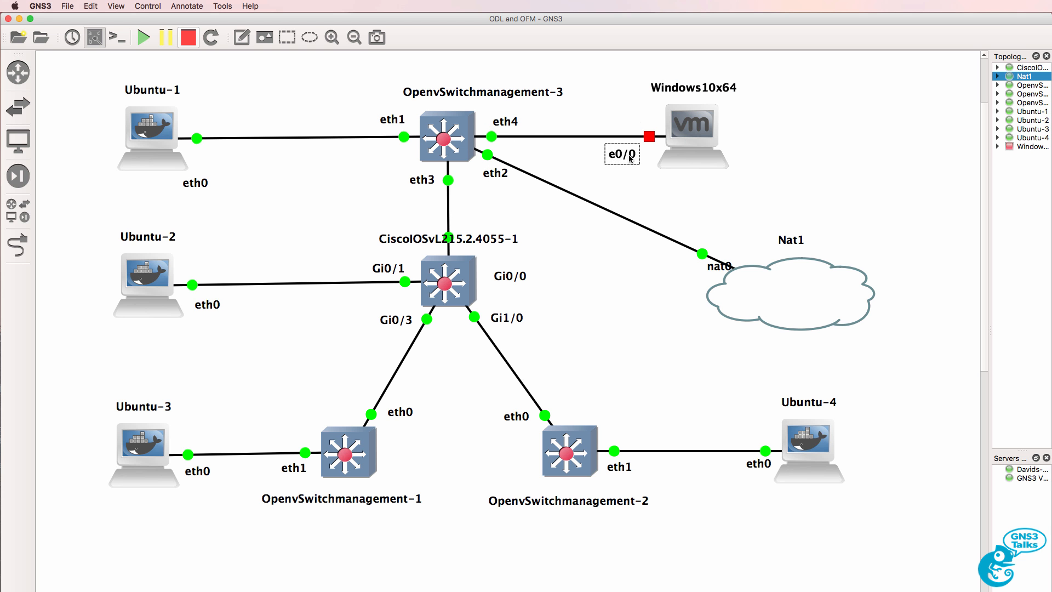
pyautogui.rightClick(691, 134)
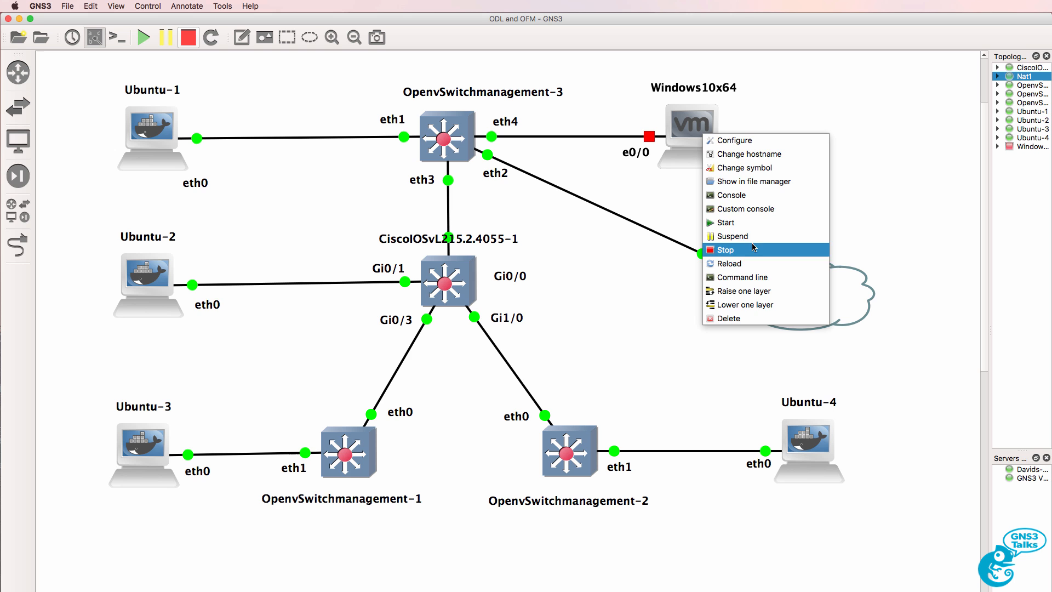